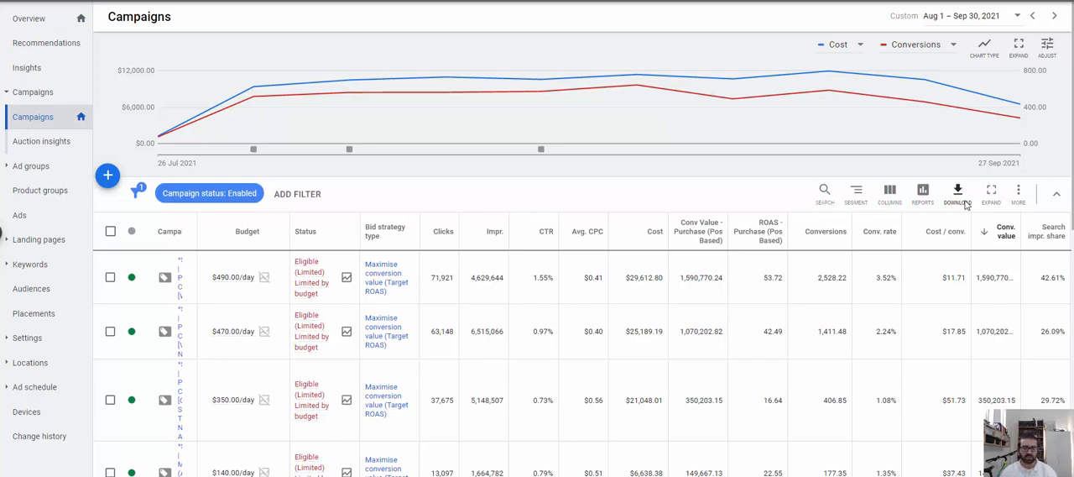
{"action": "mouse_move", "coordinate": [541, 201]}
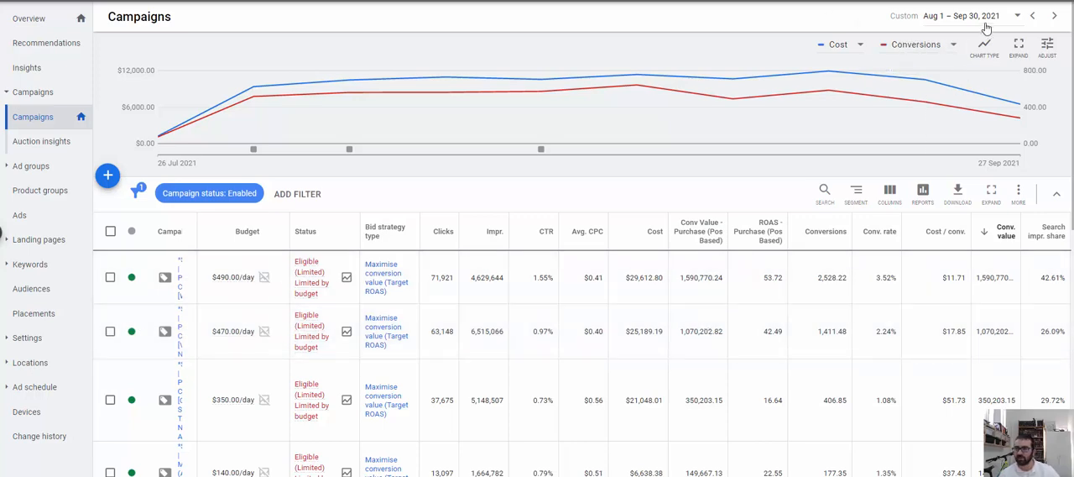
Compare Aug 1–Sep 30, 2021 campaign results against the previous period, Jun 1–Jul 31
{"action": "left_click", "coordinate": [952, 15]}
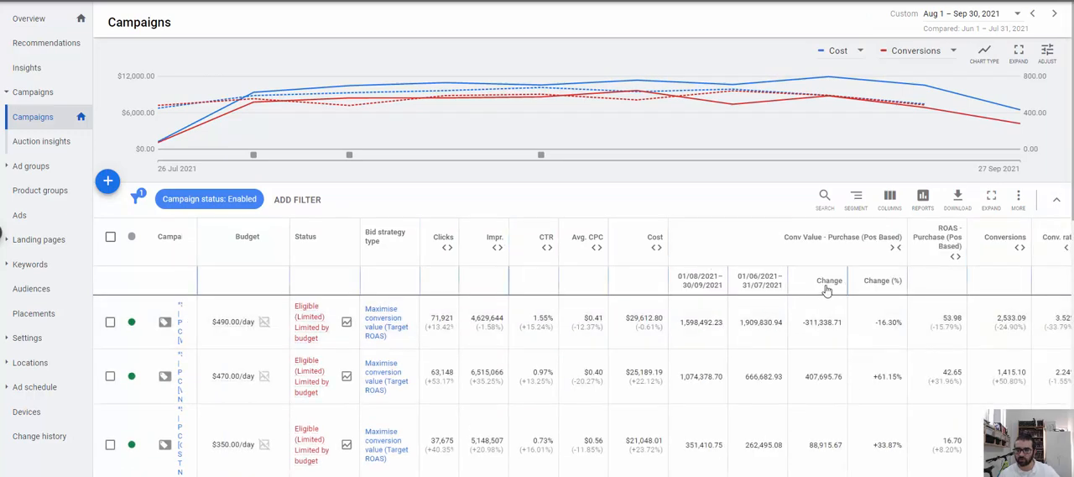
Sort campaigns descending by change in Conv Value - Purchase, biggest gain first
{"action": "left_click", "coordinate": [828, 281]}
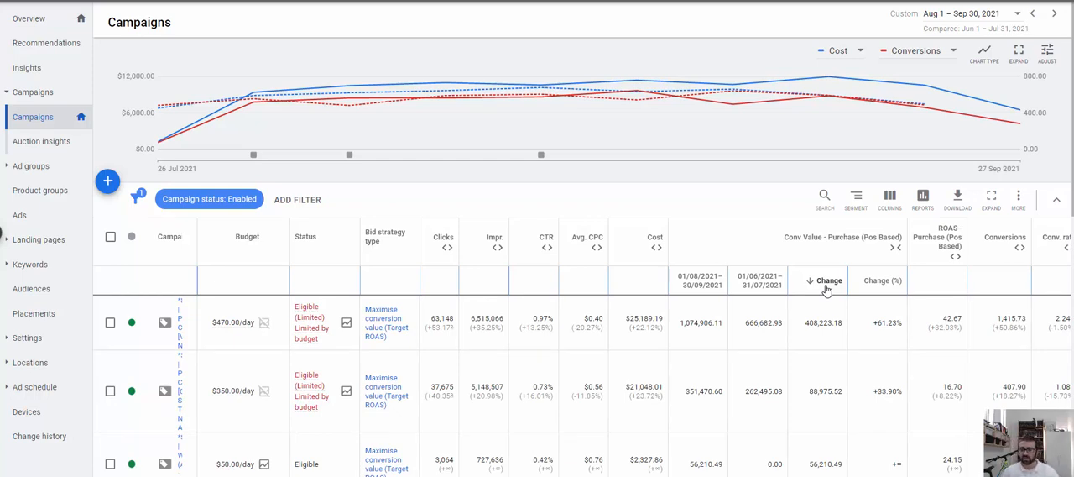
{"action": "mouse_move", "coordinate": [893, 252]}
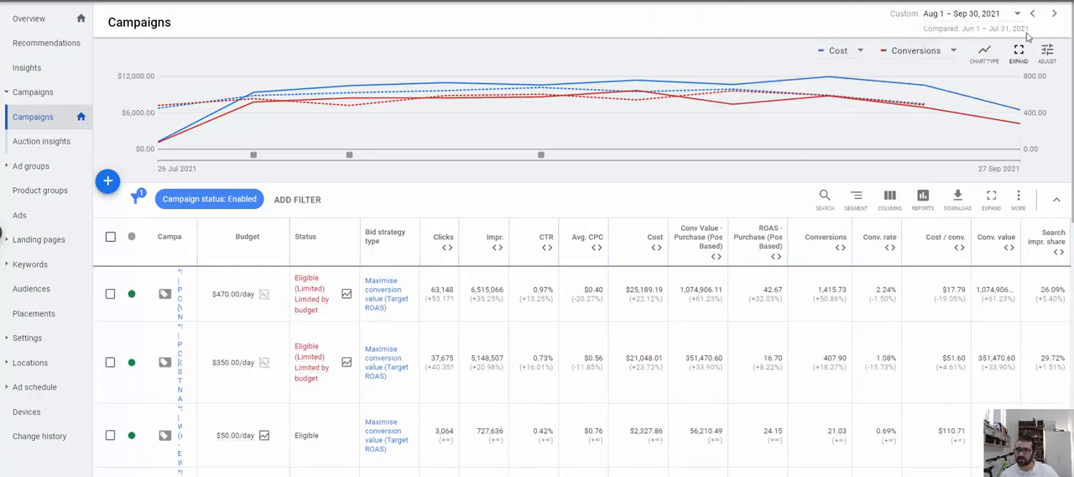
Turn off the period comparison so only Aug 1–Sep 30, 2021 figures show
{"action": "left_click", "coordinate": [973, 14]}
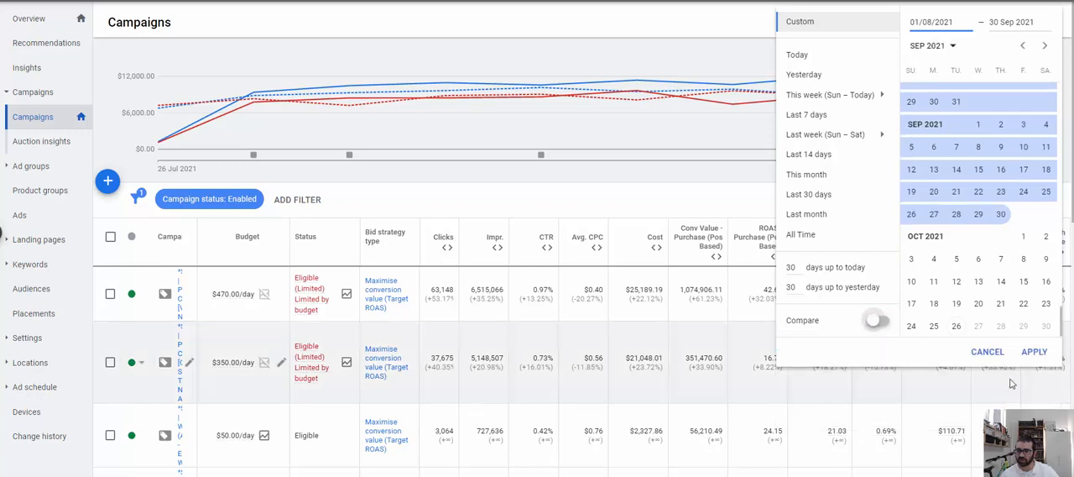
{"action": "left_click", "coordinate": [1034, 351]}
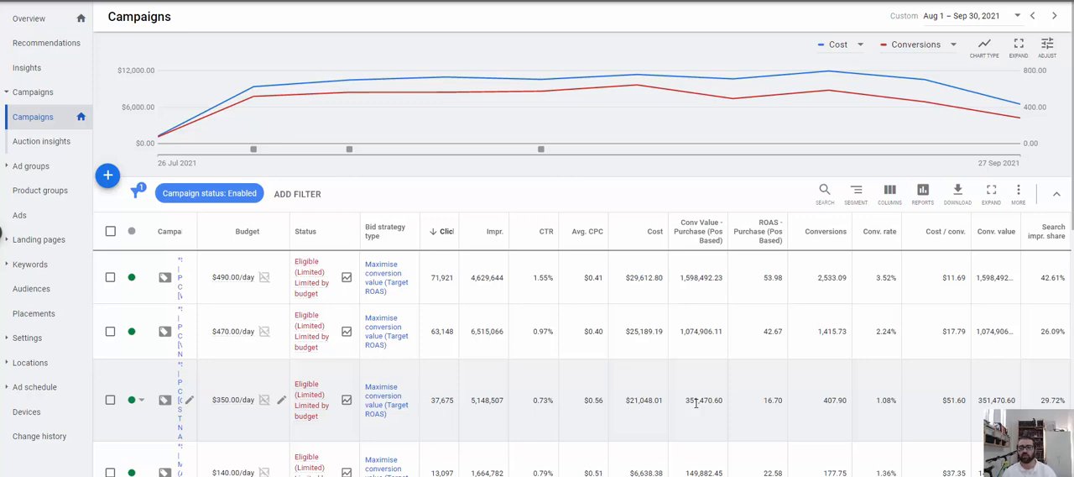
{"action": "mouse_move", "coordinate": [664, 323]}
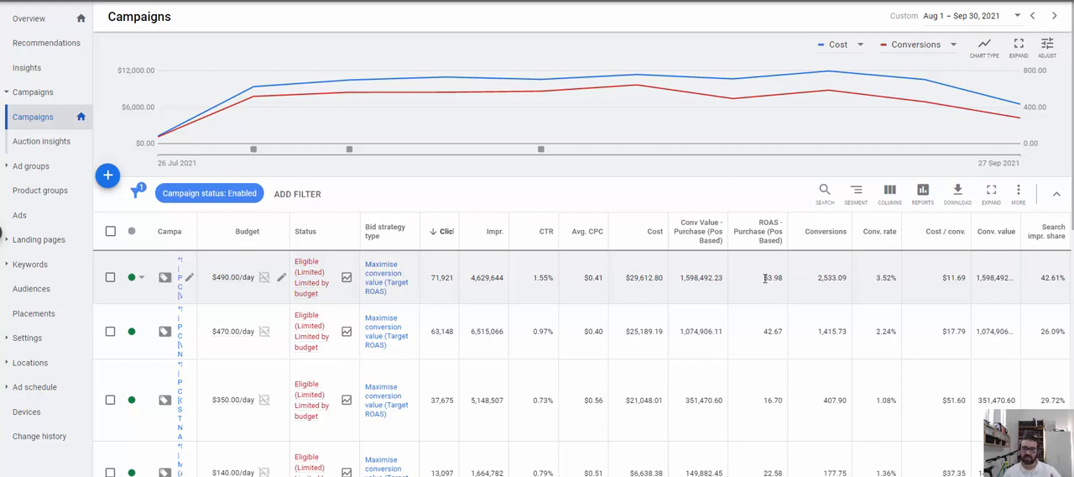
{"action": "mouse_move", "coordinate": [632, 277]}
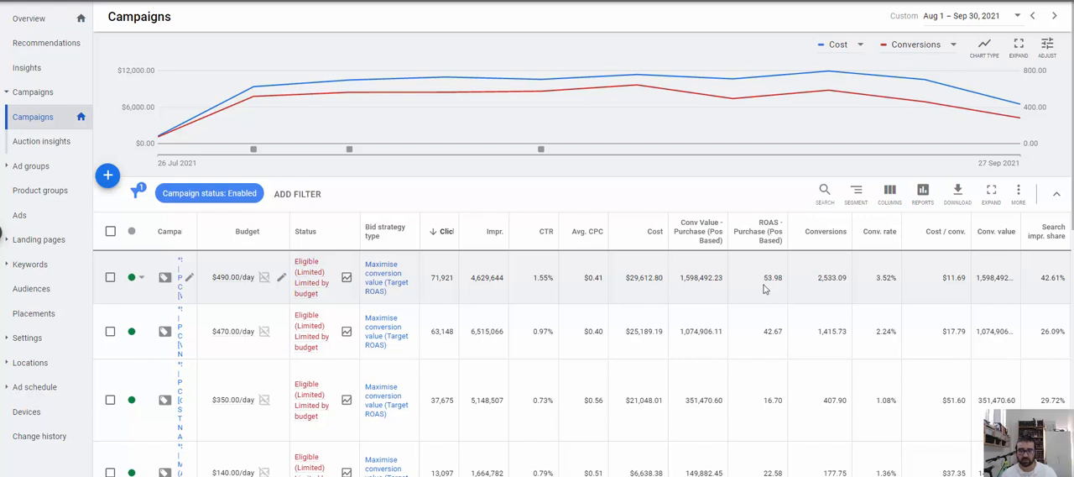
{"action": "mouse_move", "coordinate": [769, 279]}
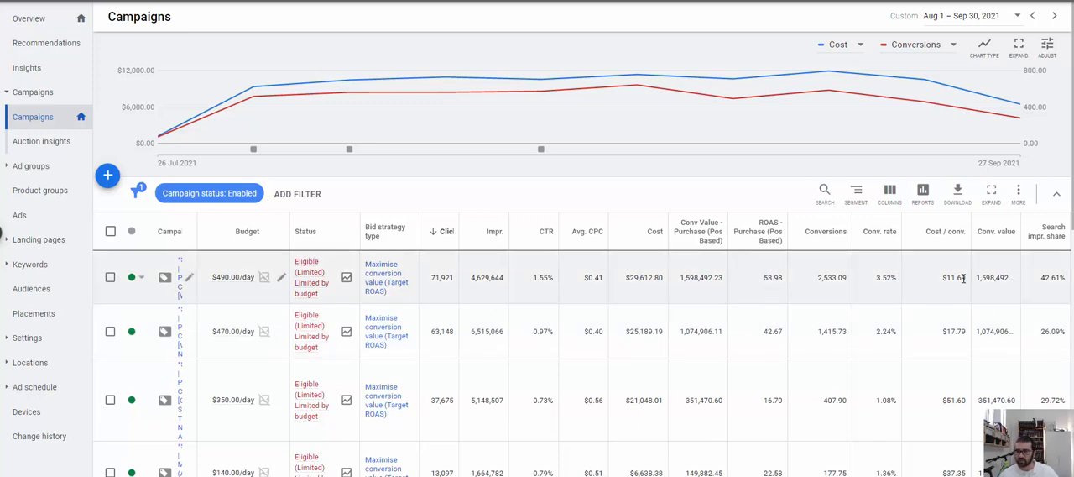
{"action": "mouse_move", "coordinate": [905, 299]}
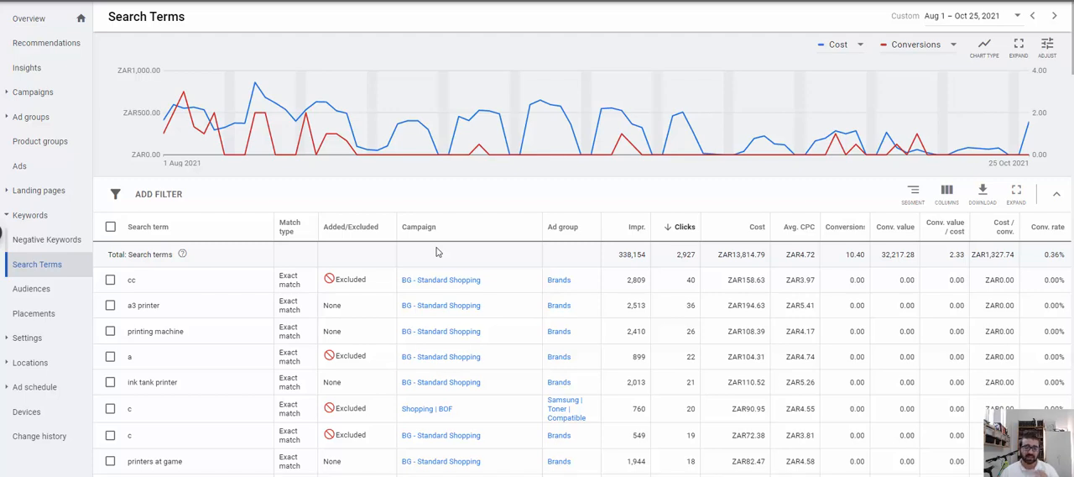
{"action": "mouse_move", "coordinate": [553, 355]}
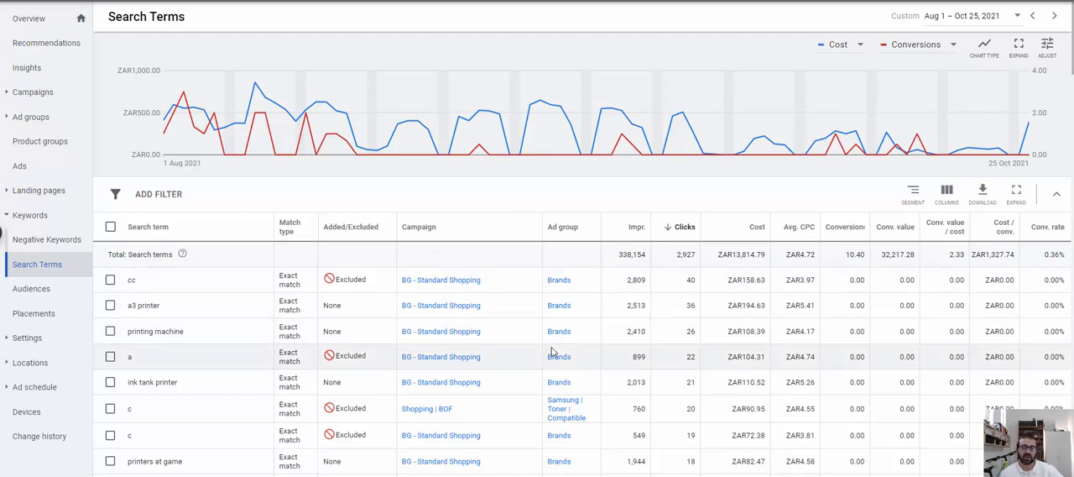
{"action": "mouse_move", "coordinate": [526, 347]}
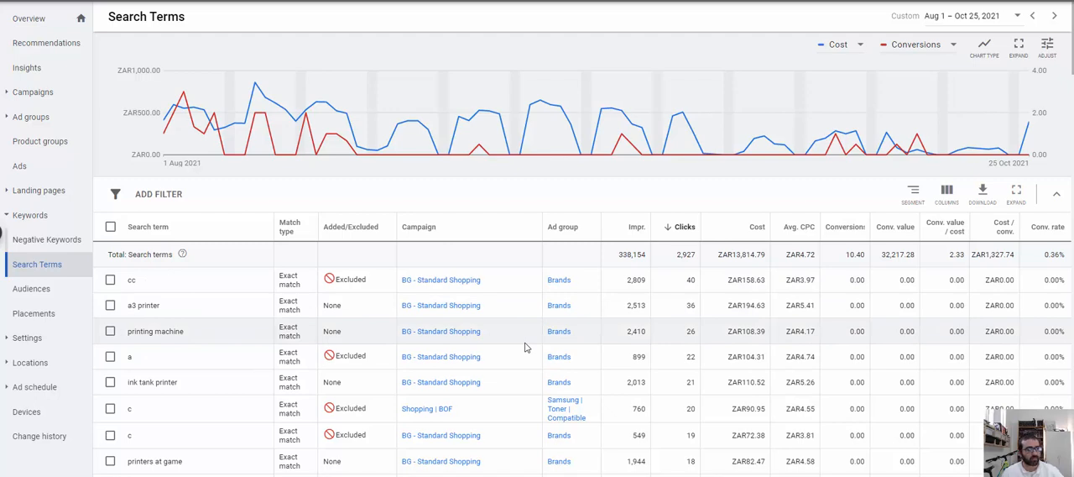
{"action": "mouse_move", "coordinate": [166, 331]}
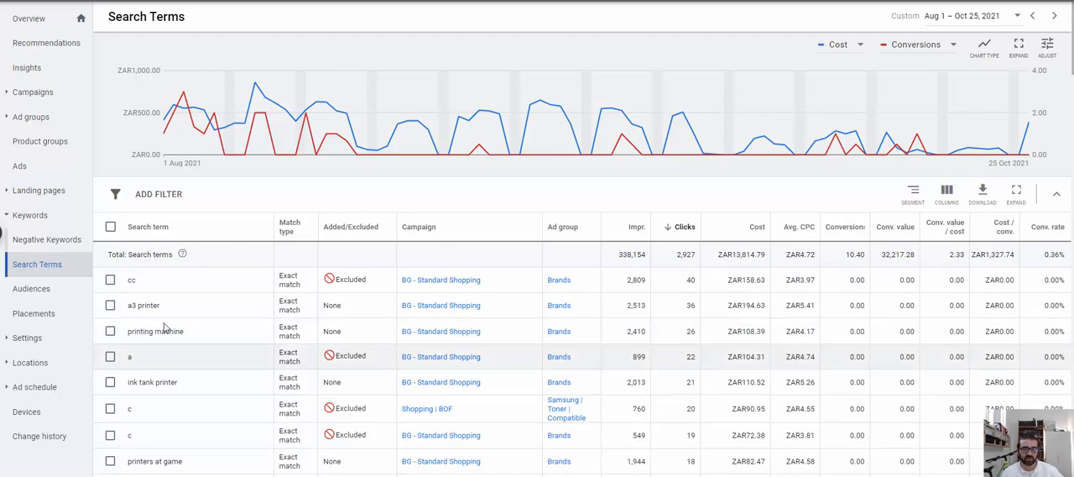
{"action": "mouse_move", "coordinate": [192, 401]}
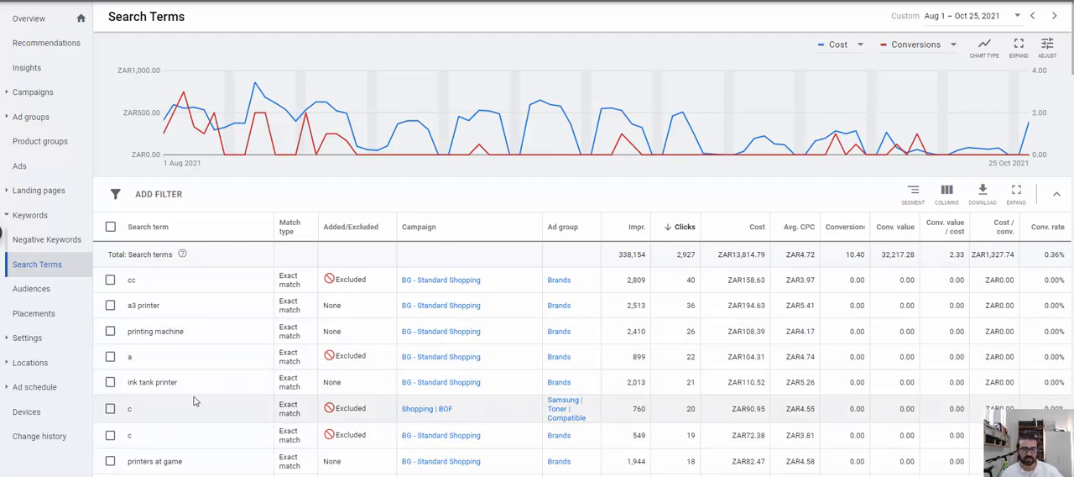
{"action": "mouse_move", "coordinate": [208, 382]}
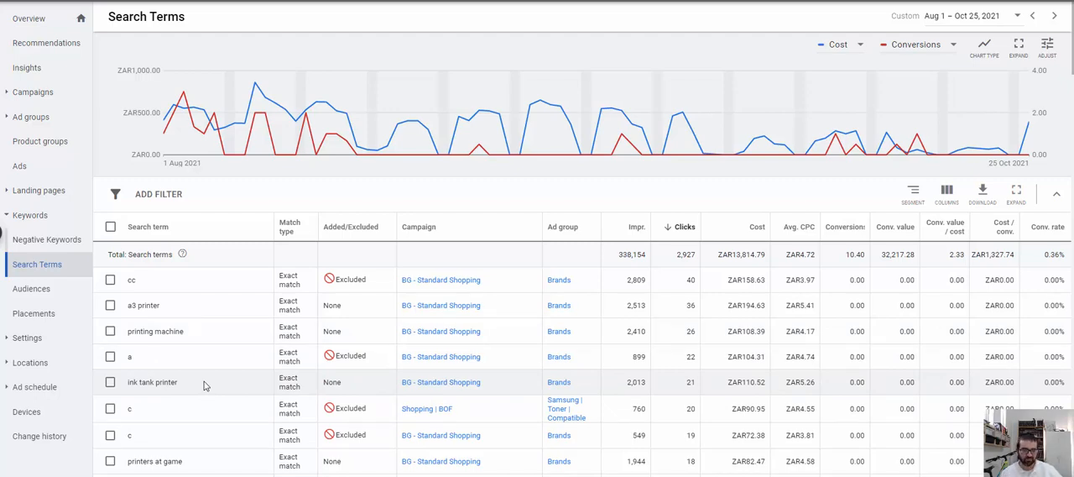
{"action": "mouse_move", "coordinate": [411, 436]}
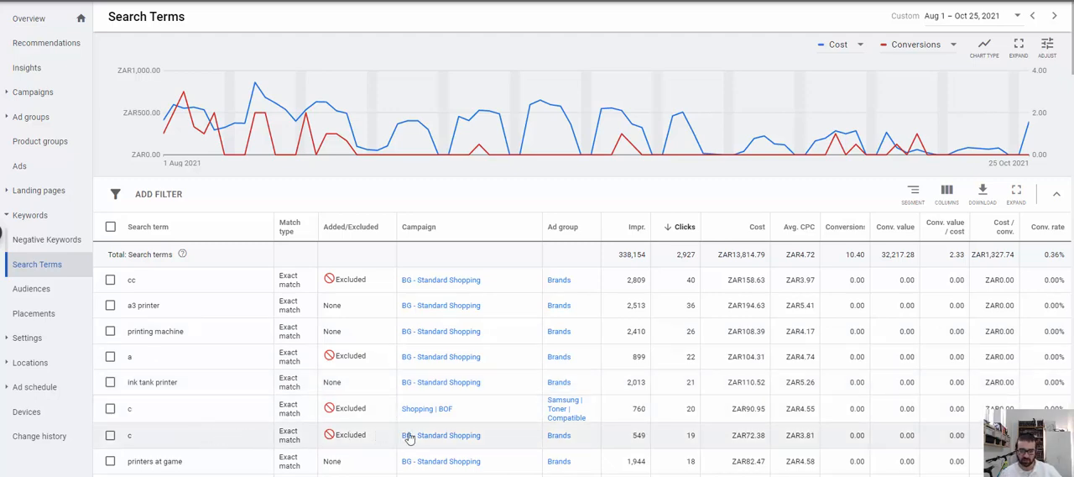
{"action": "mouse_move", "coordinate": [142, 440]}
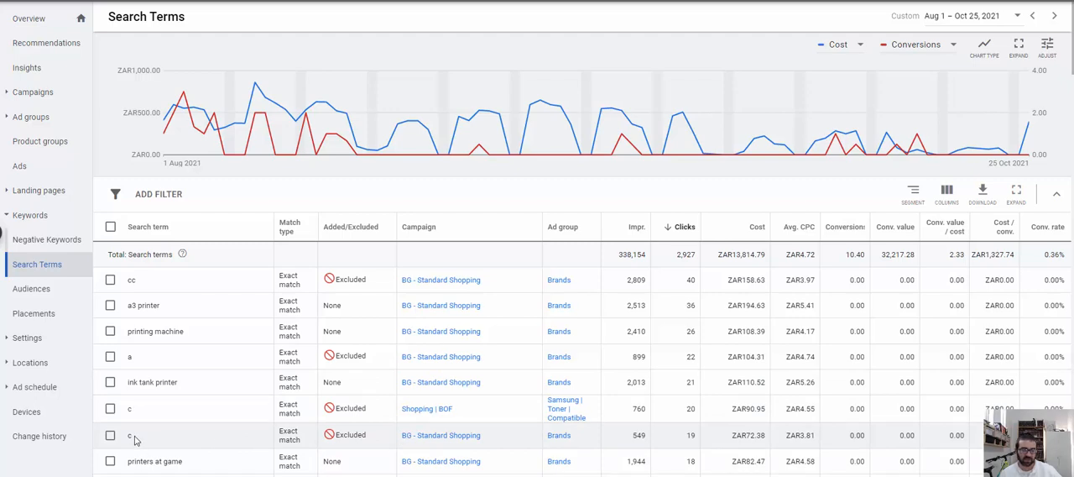
{"action": "mouse_move", "coordinate": [143, 439]}
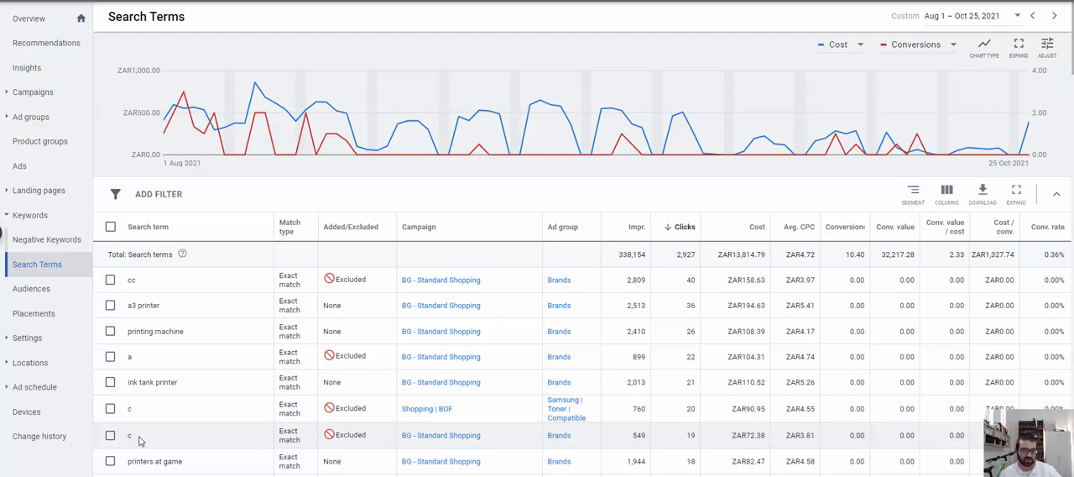
{"action": "mouse_move", "coordinate": [143, 436]}
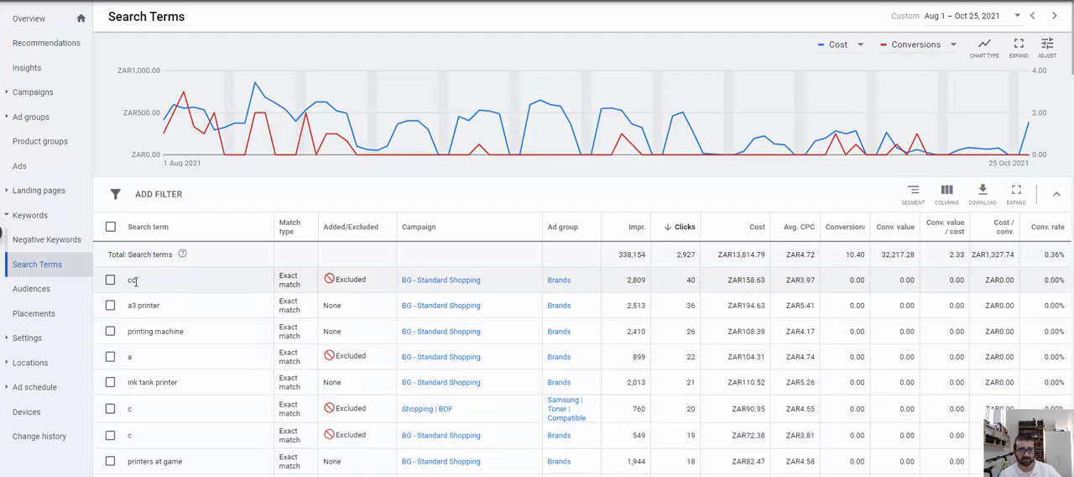
Scroll down through the search terms report ranked by clicks
{"action": "scroll", "scroll_direction": "down", "scroll_amount": 3}
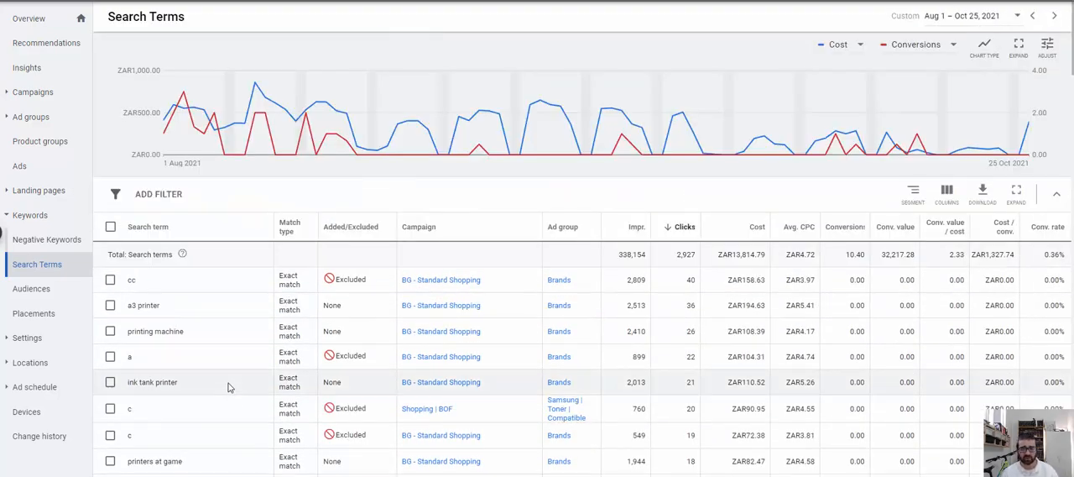
{"action": "mouse_move", "coordinate": [804, 292]}
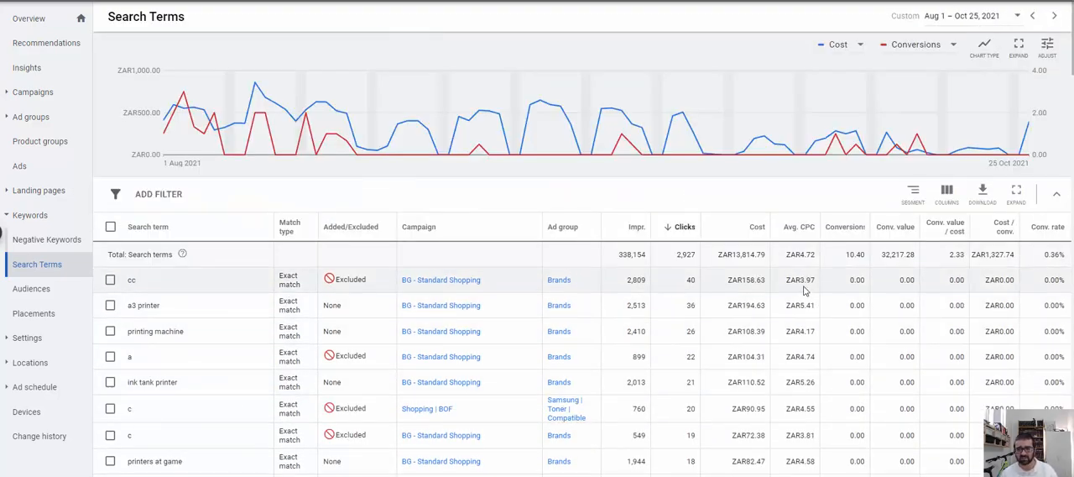
{"action": "mouse_move", "coordinate": [794, 291]}
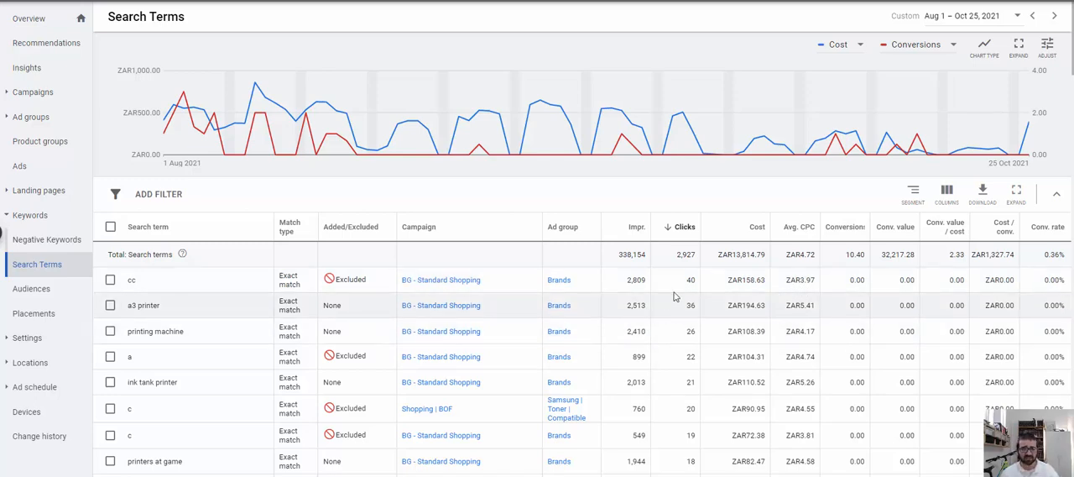
{"action": "mouse_move", "coordinate": [663, 302]}
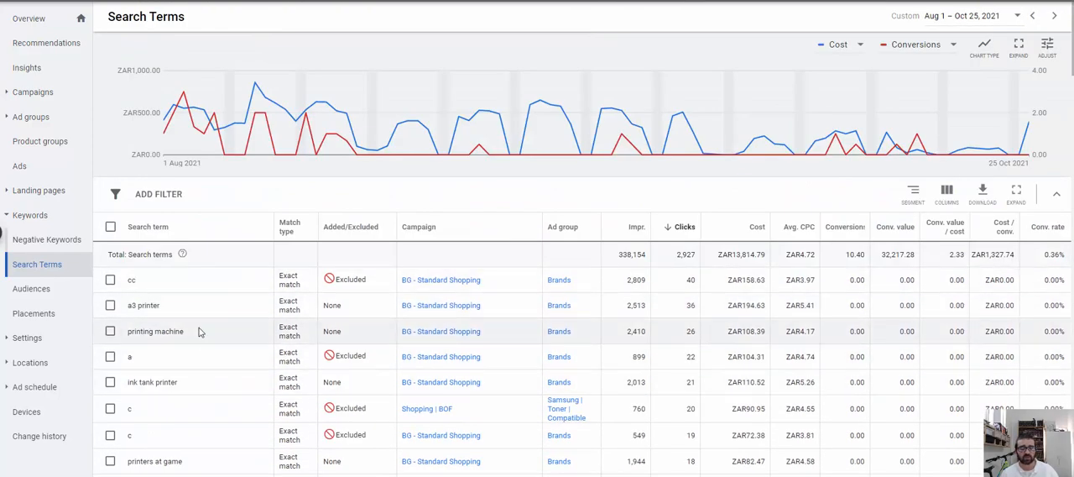
{"action": "mouse_move", "coordinate": [206, 343]}
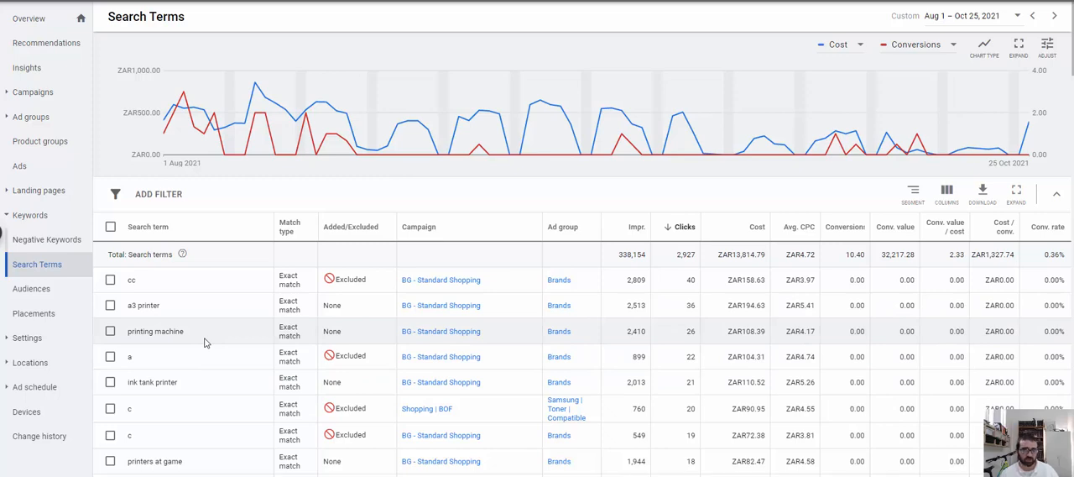
{"action": "mouse_move", "coordinate": [206, 341]}
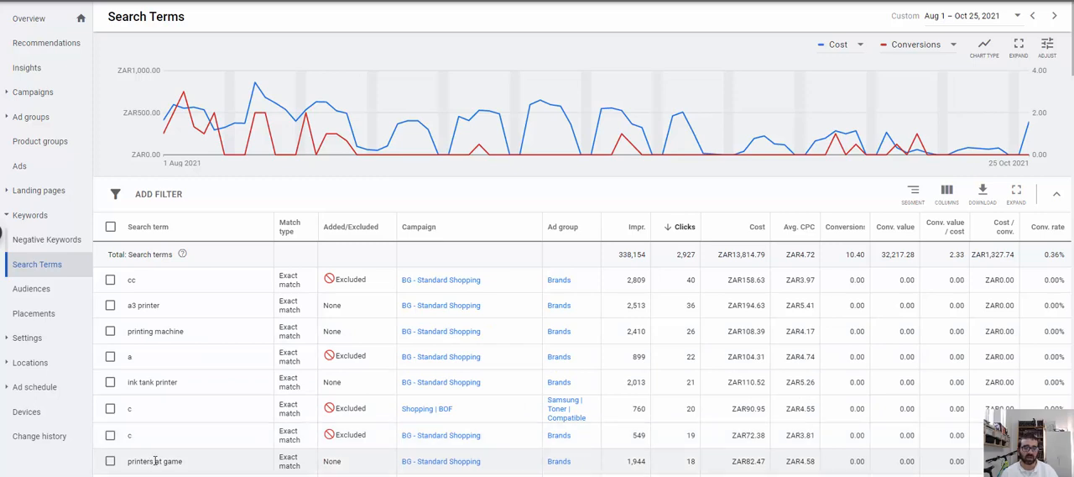
{"action": "scroll", "scroll_direction": "down", "scroll_amount": 3}
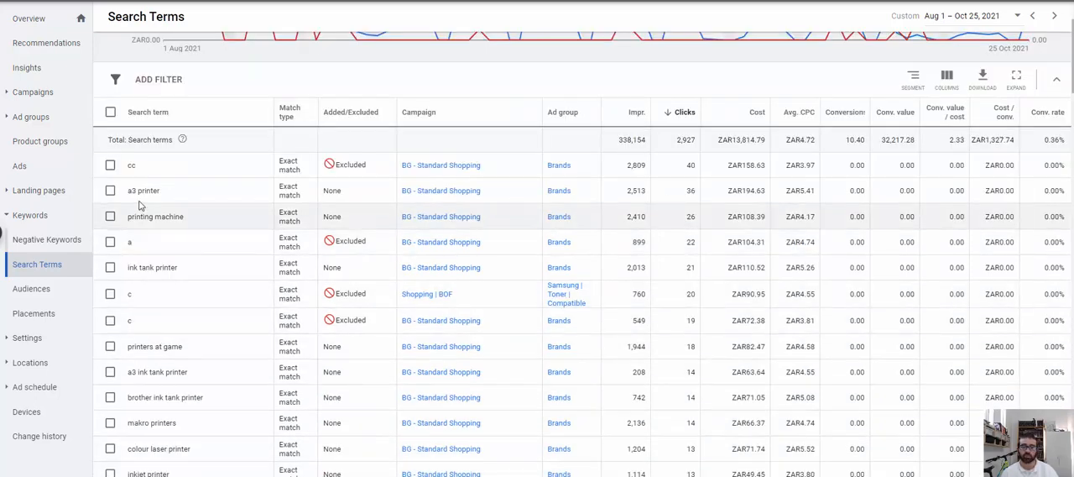
{"action": "mouse_move", "coordinate": [215, 278]}
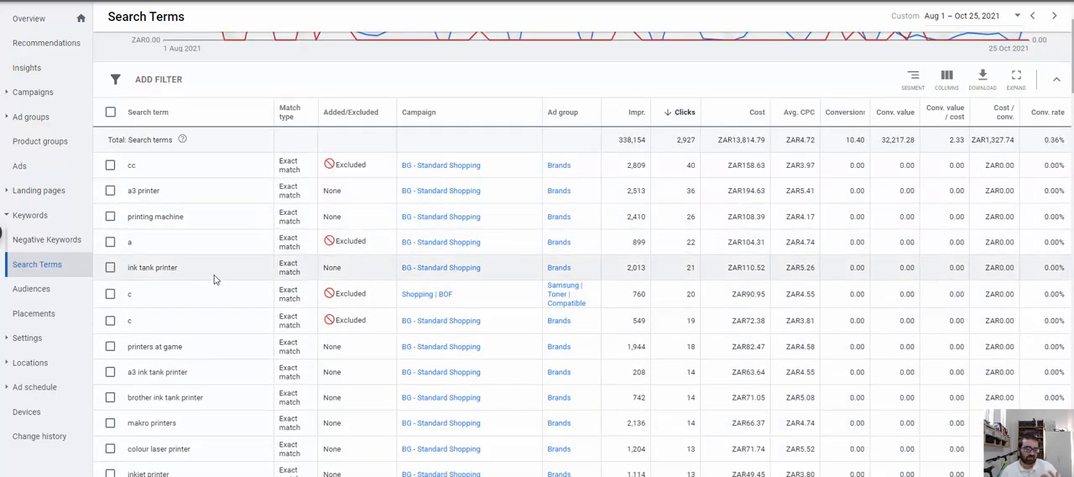
{"action": "mouse_move", "coordinate": [244, 346]}
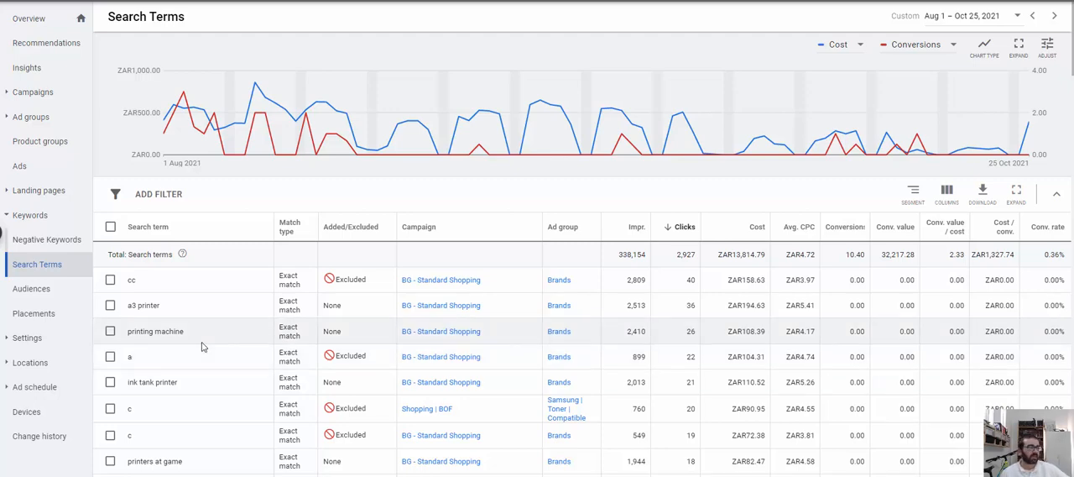
{"action": "mouse_move", "coordinate": [318, 257]}
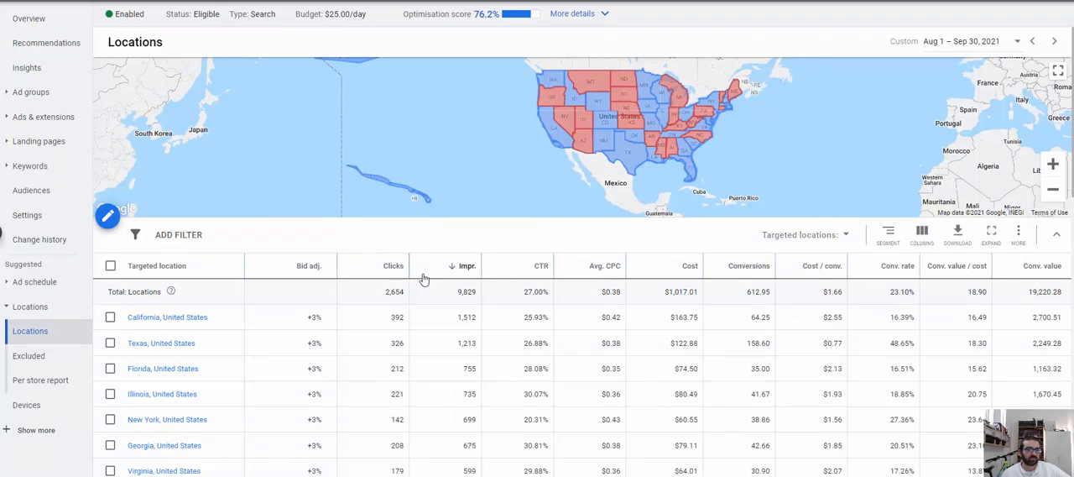
{"action": "mouse_move", "coordinate": [480, 278]}
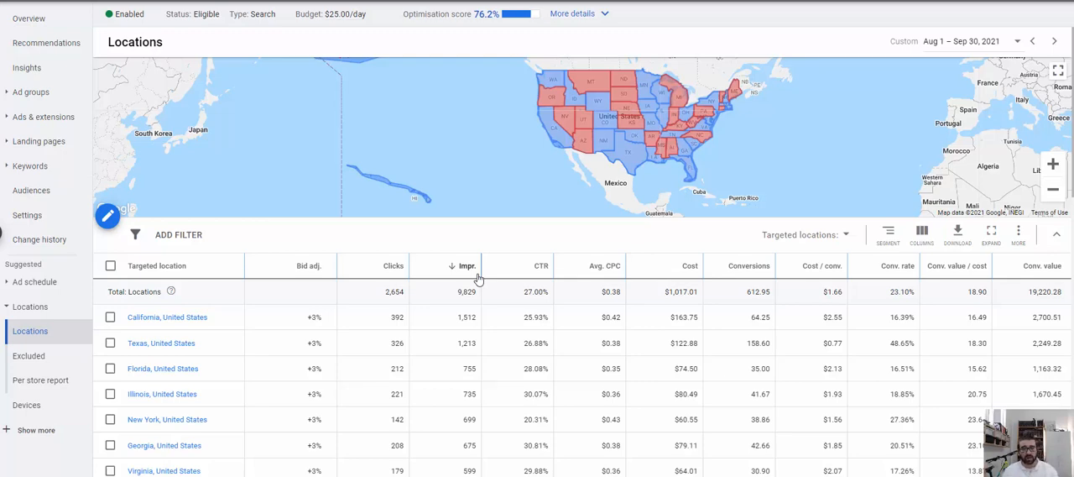
{"action": "mouse_move", "coordinate": [516, 254]}
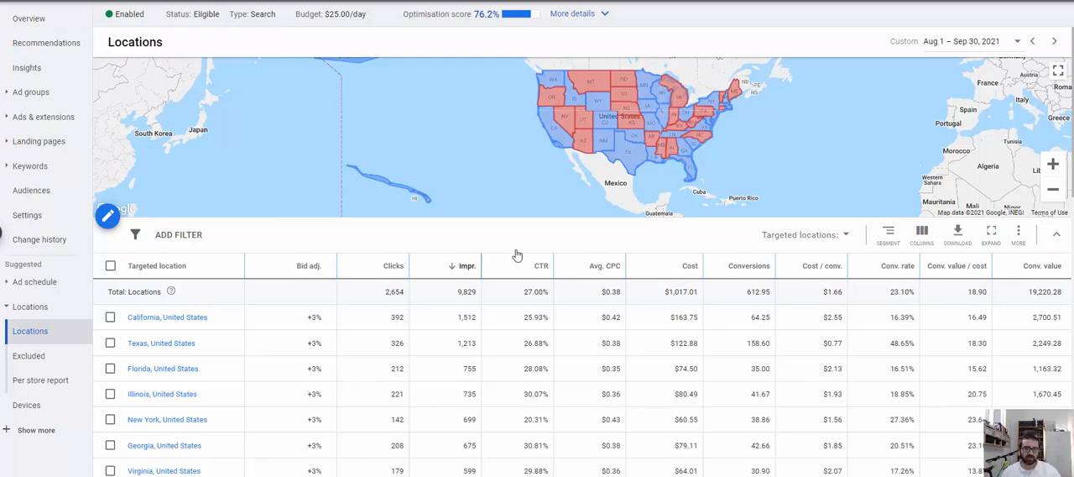
{"action": "mouse_move", "coordinate": [654, 323]}
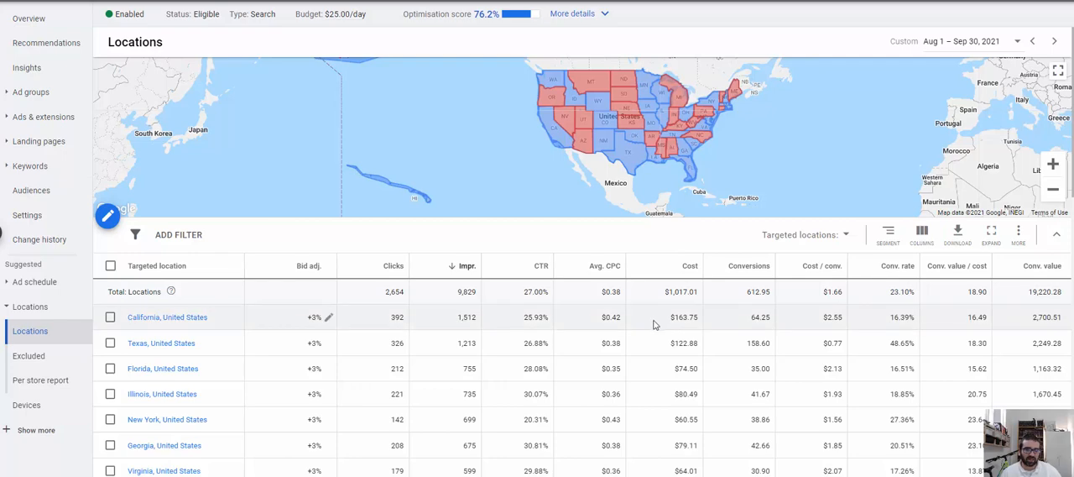
{"action": "mouse_move", "coordinate": [662, 329]}
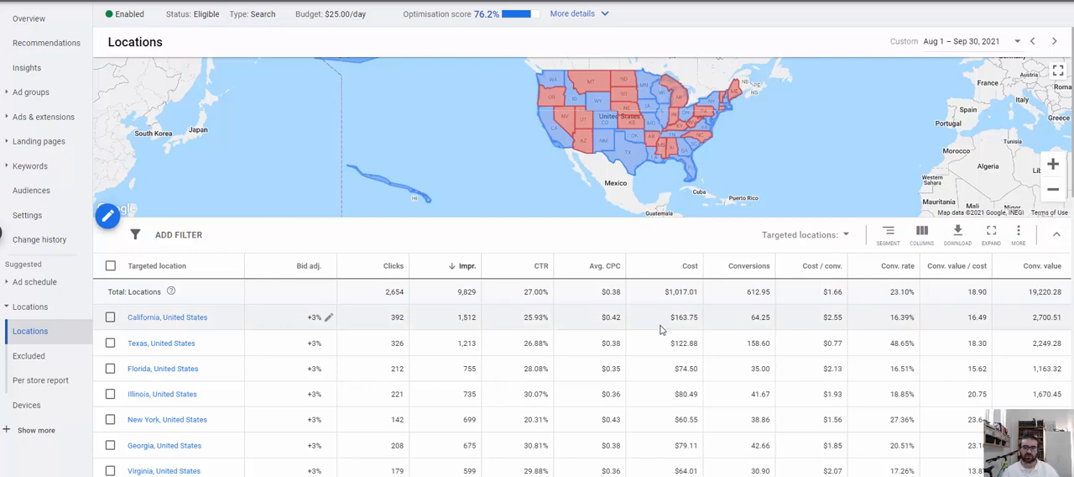
{"action": "mouse_move", "coordinate": [762, 251]}
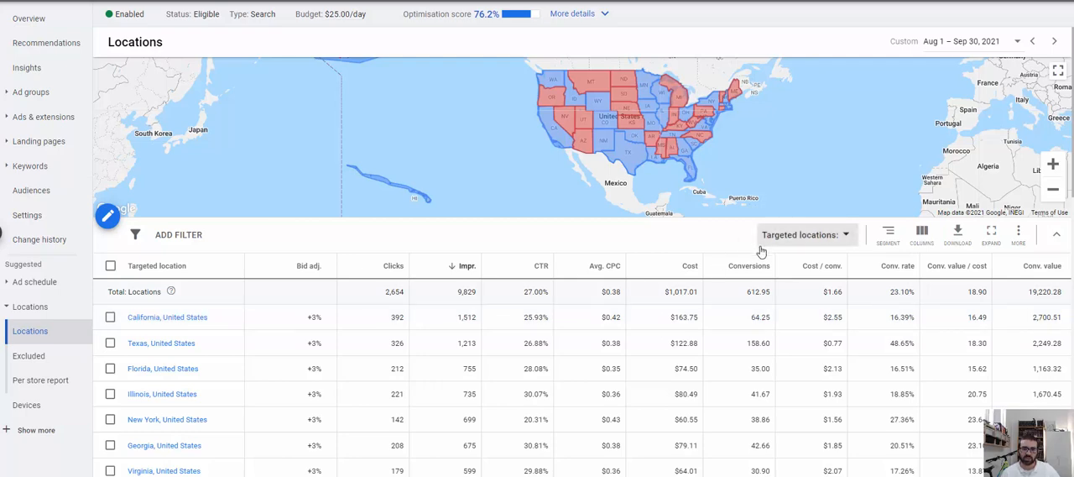
{"action": "mouse_move", "coordinate": [712, 233]}
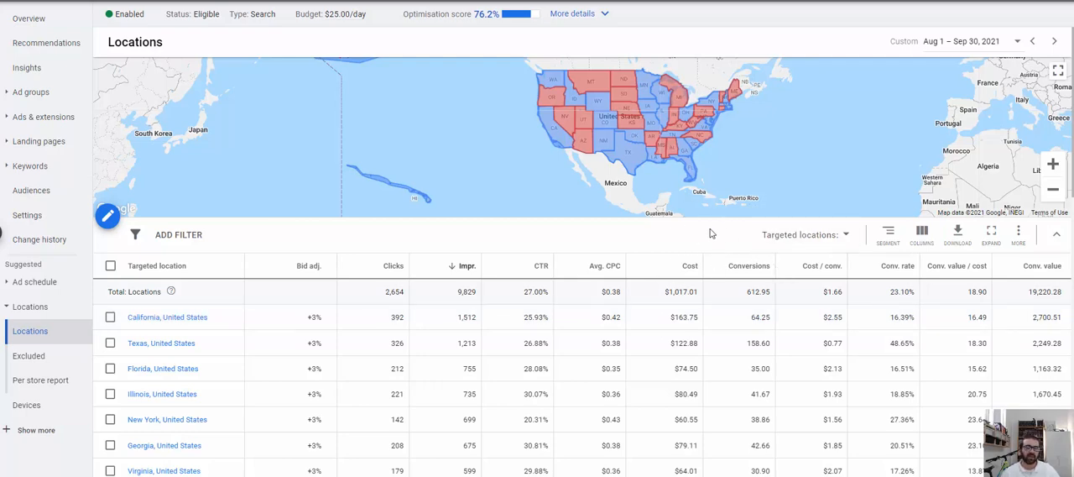
{"action": "mouse_move", "coordinate": [717, 234]}
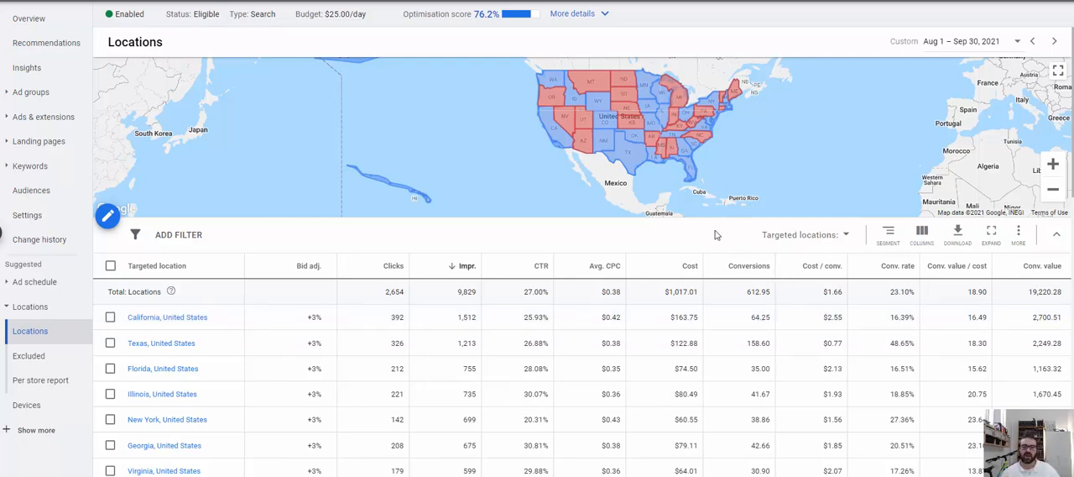
{"action": "mouse_move", "coordinate": [825, 161]}
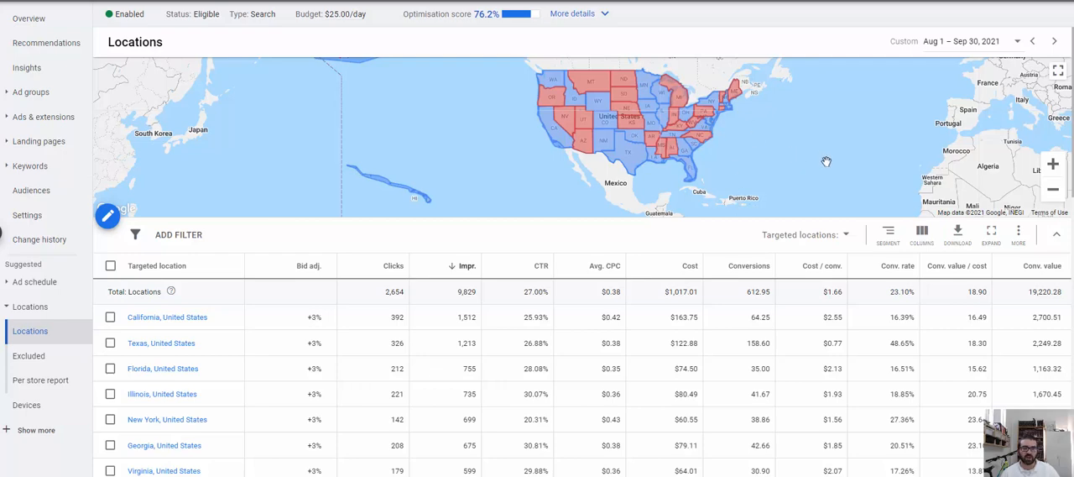
{"action": "mouse_move", "coordinate": [848, 138]}
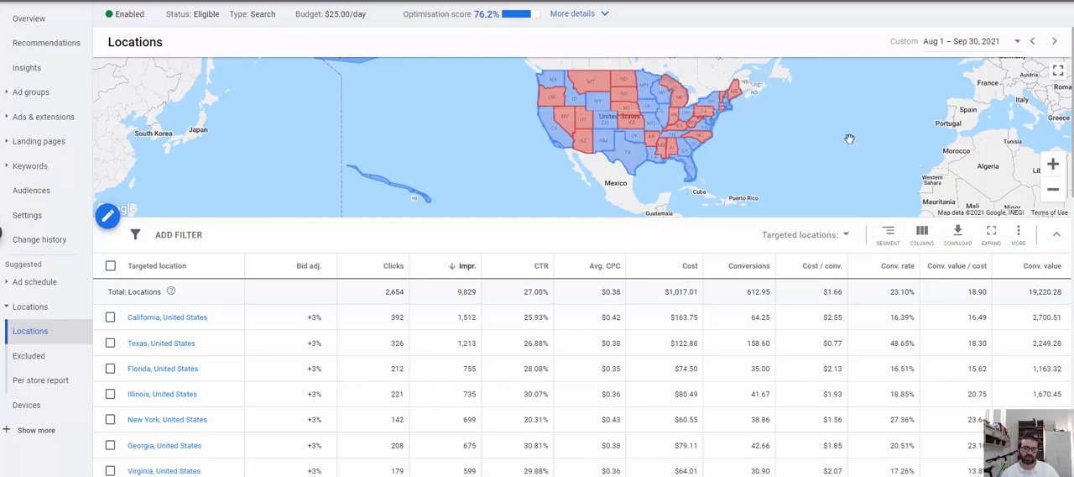
{"action": "mouse_move", "coordinate": [860, 150]}
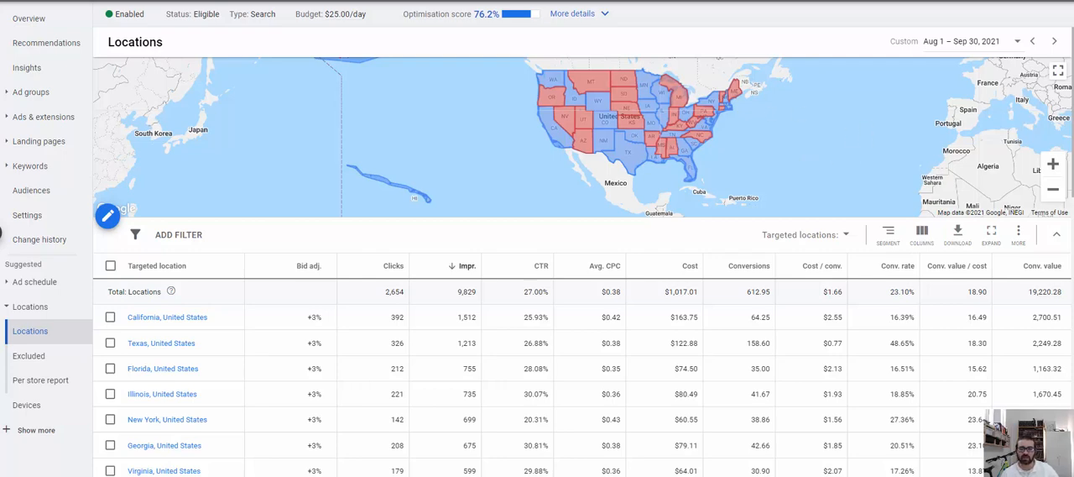
{"action": "mouse_move", "coordinate": [734, 115]}
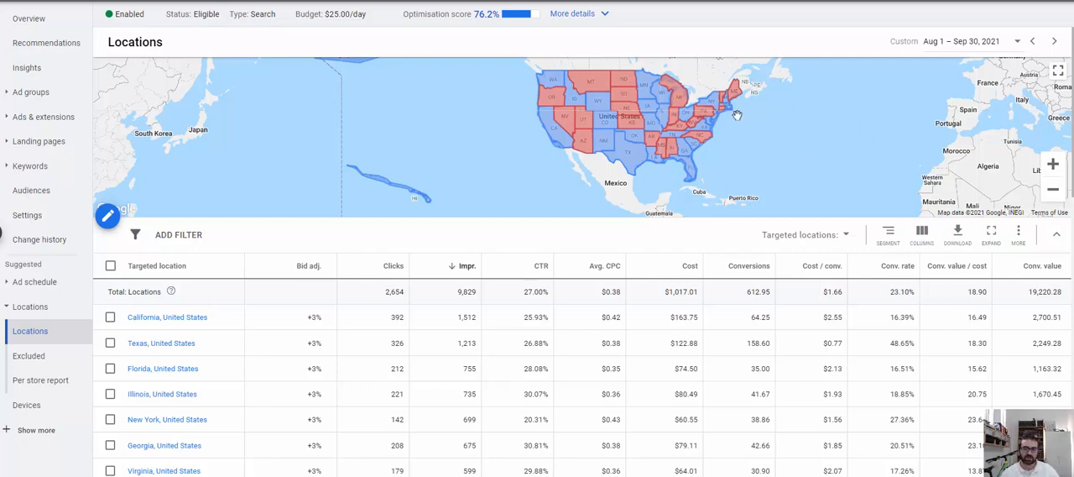
{"action": "mouse_move", "coordinate": [618, 100]}
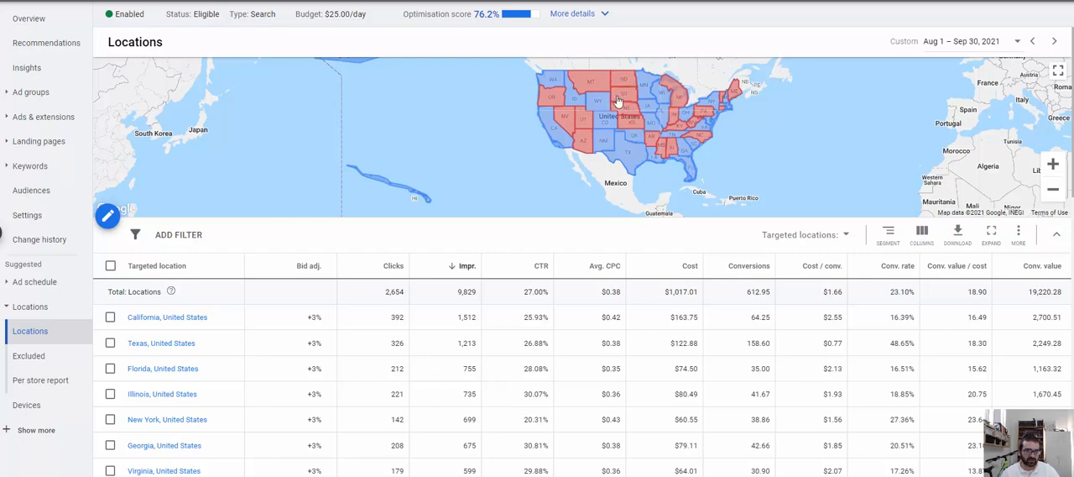
{"action": "mouse_move", "coordinate": [678, 152]}
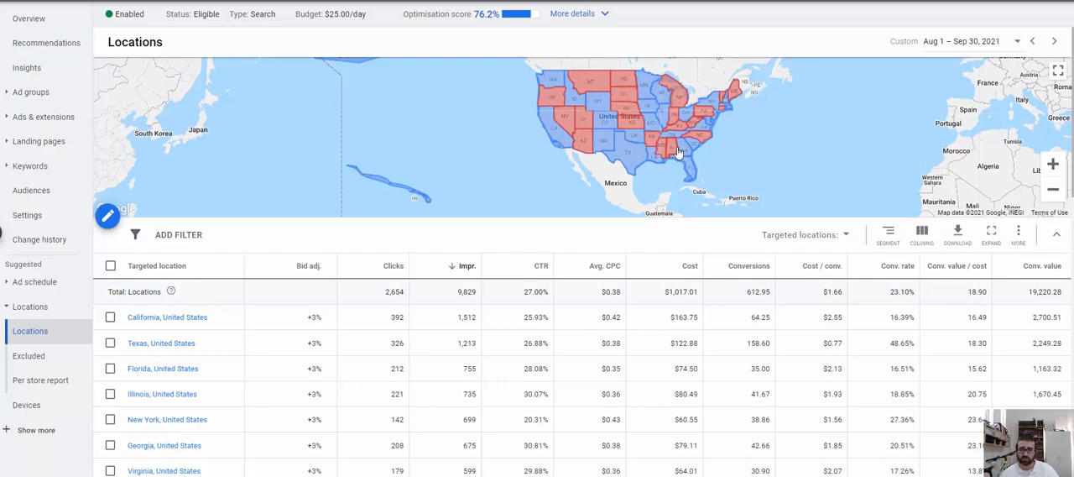
{"action": "mouse_move", "coordinate": [720, 193]}
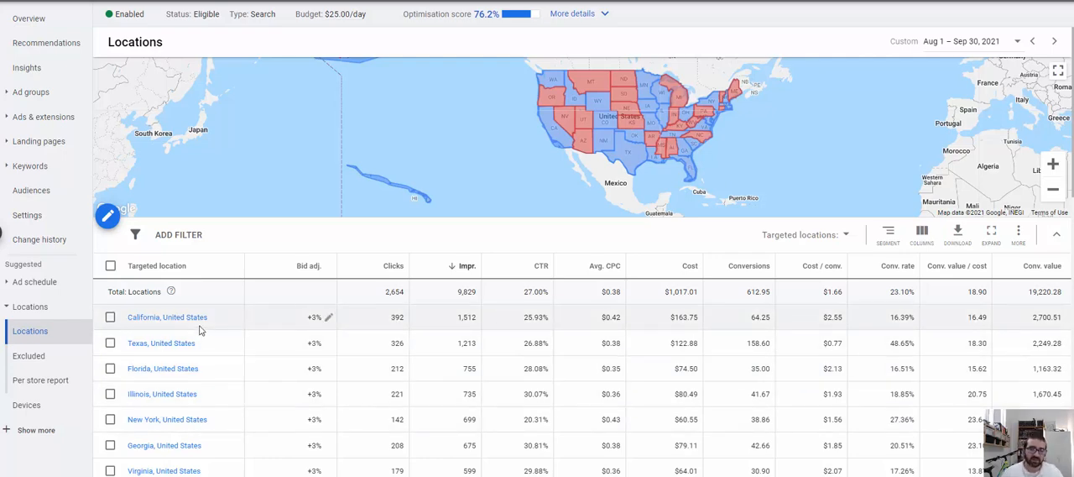
{"action": "mouse_move", "coordinate": [192, 321]}
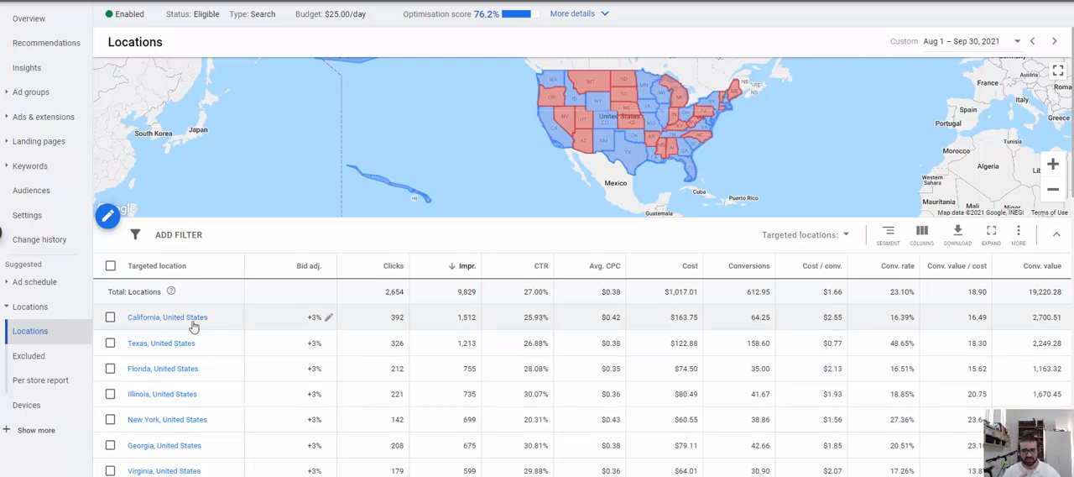
{"action": "scroll", "scroll_direction": "down", "scroll_amount": 3}
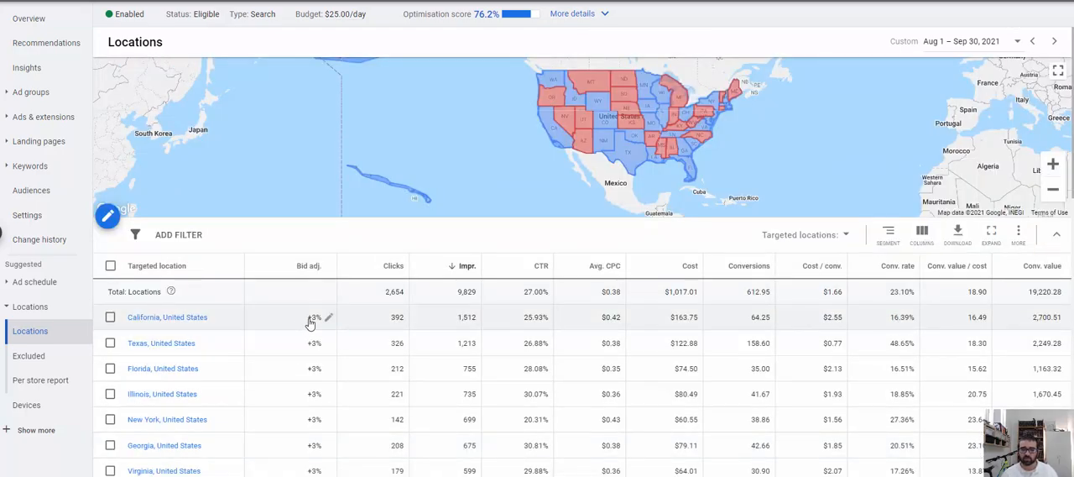
{"action": "mouse_move", "coordinate": [307, 299]}
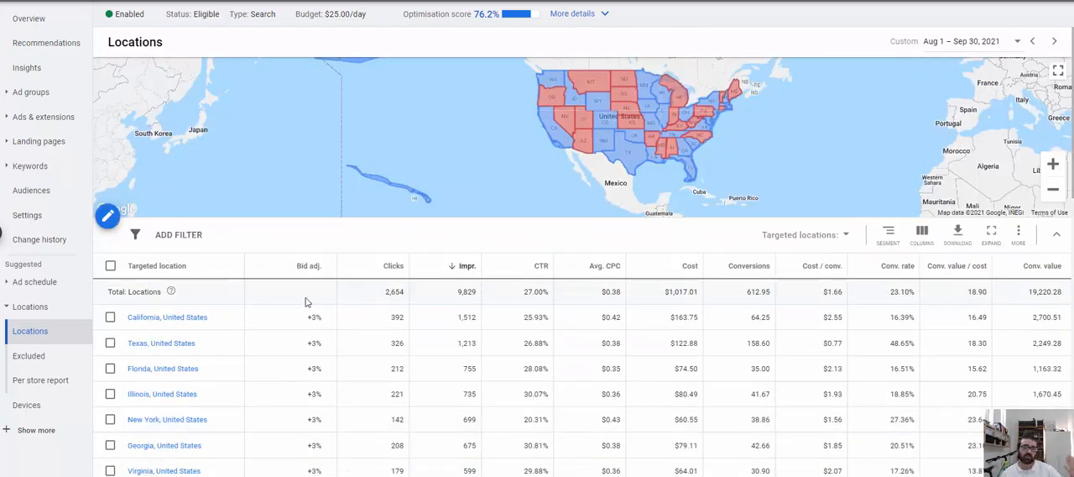
{"action": "scroll", "scroll_direction": "down", "scroll_amount": 3}
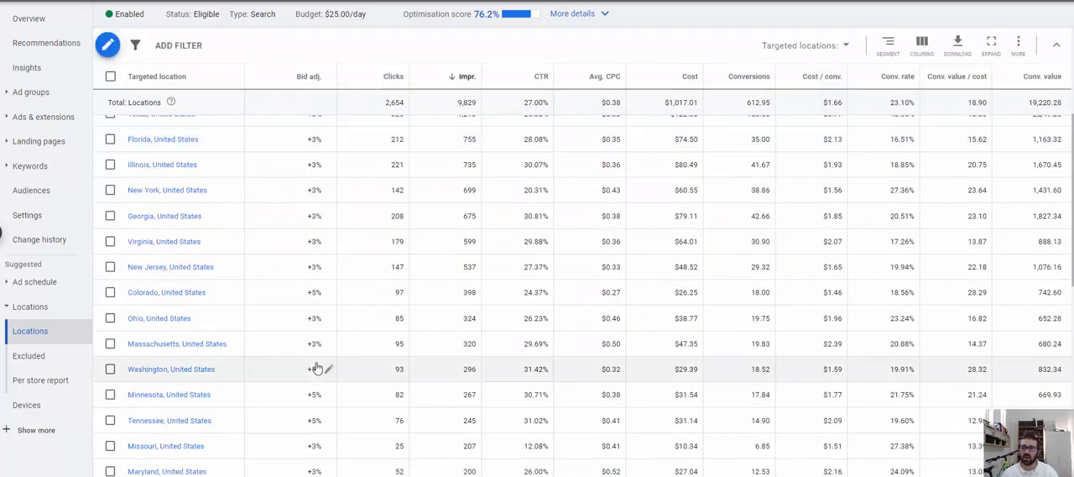
{"action": "scroll", "scroll_direction": "down", "scroll_amount": 3}
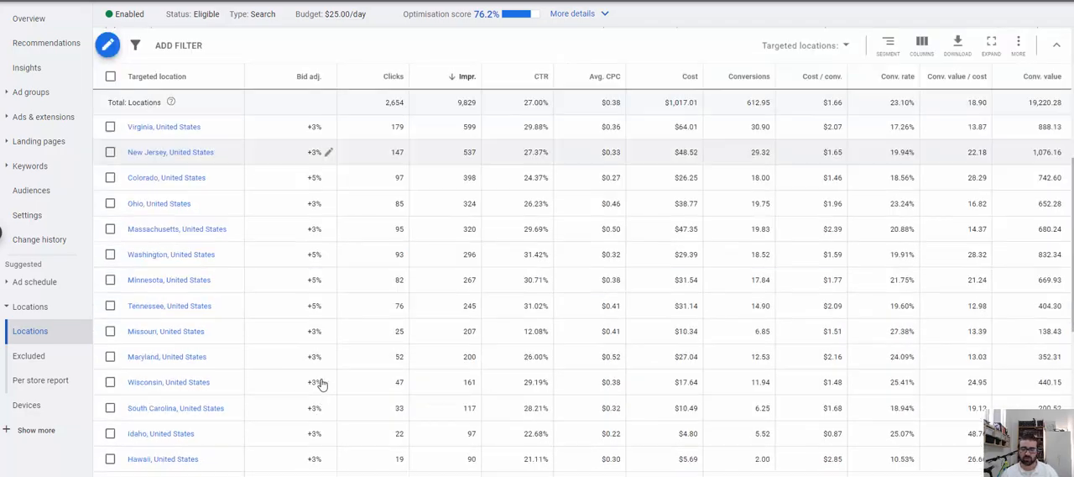
{"action": "scroll", "scroll_direction": "down", "scroll_amount": 3}
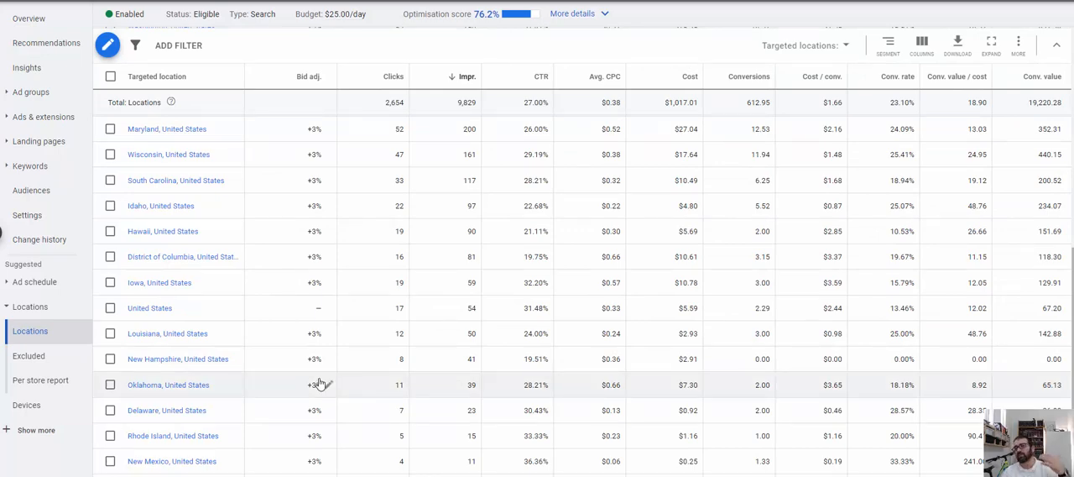
{"action": "scroll", "scroll_direction": "down", "scroll_amount": 3}
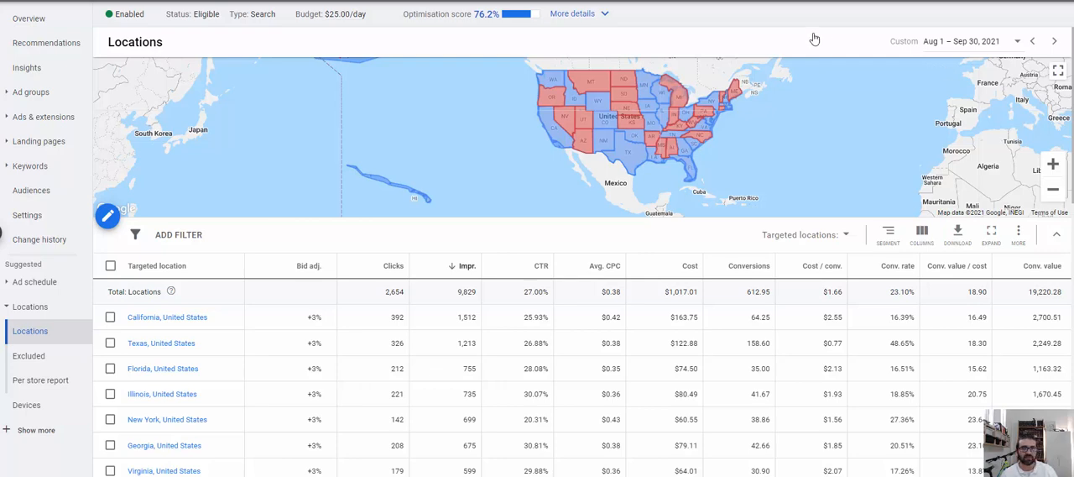
{"action": "mouse_move", "coordinate": [461, 38]}
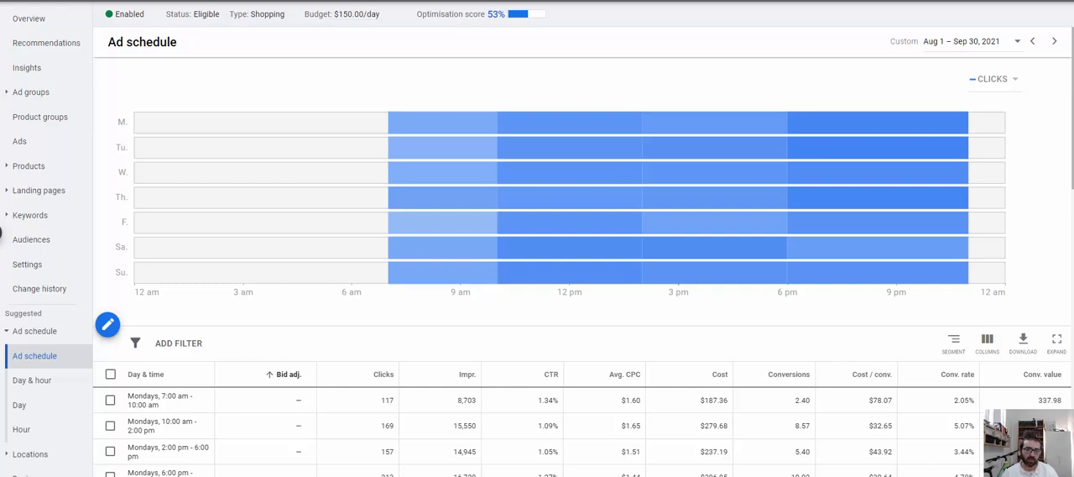
{"action": "mouse_move", "coordinate": [406, 279]}
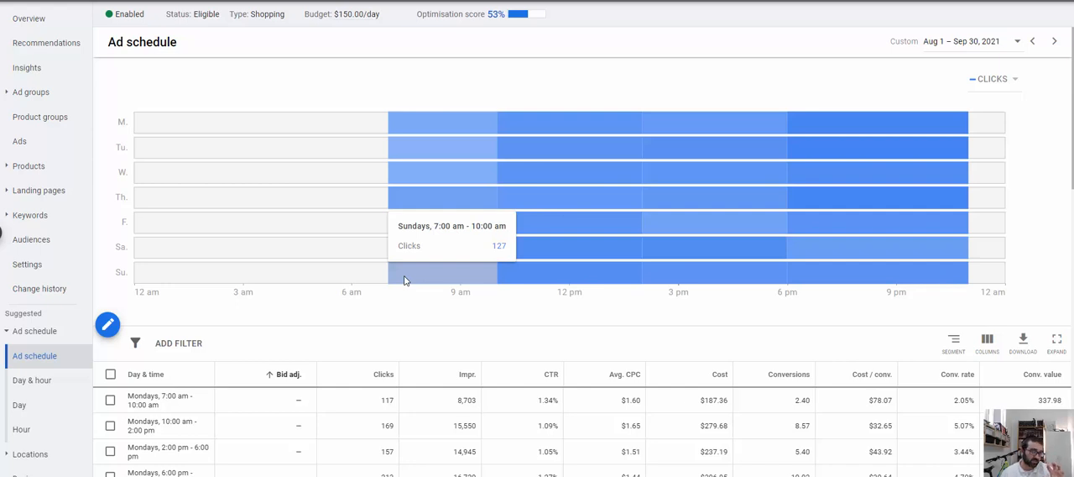
{"action": "mouse_move", "coordinate": [943, 273]}
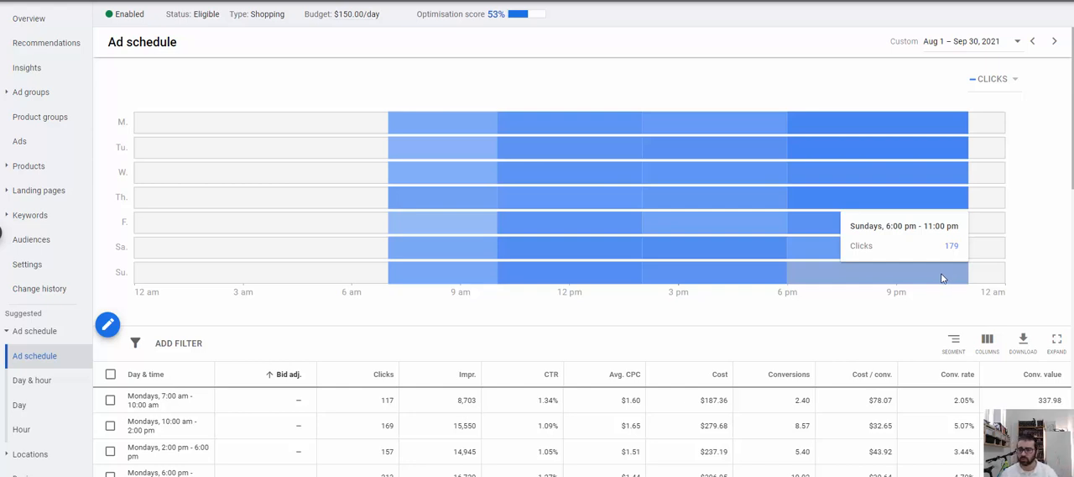
{"action": "mouse_move", "coordinate": [995, 318]}
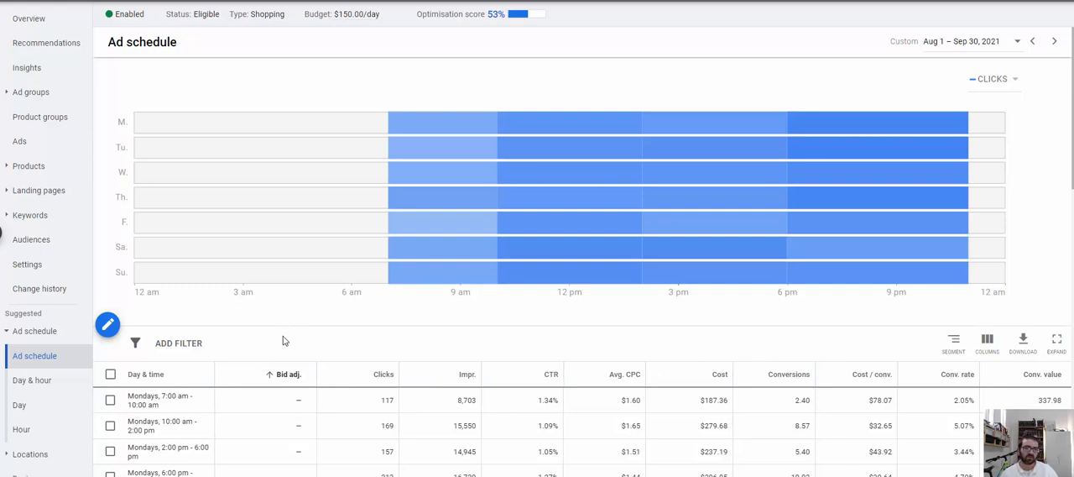
{"action": "mouse_move", "coordinate": [284, 342]}
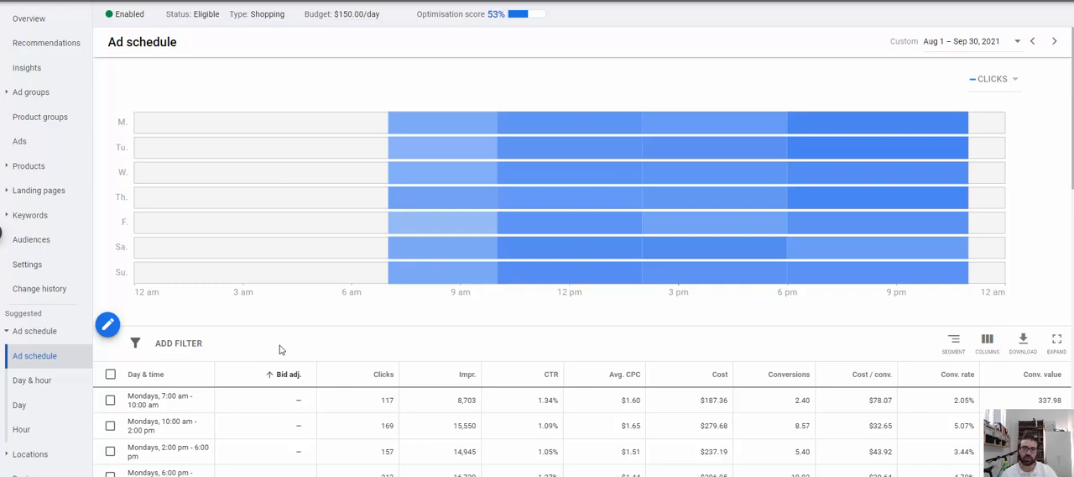
{"action": "mouse_move", "coordinate": [377, 341]}
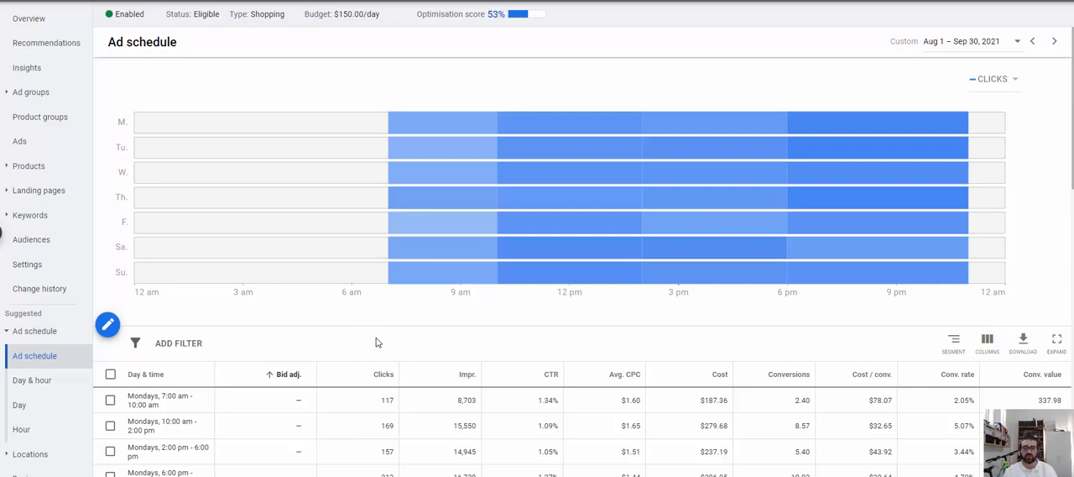
{"action": "scroll", "scroll_direction": "down", "scroll_amount": 3}
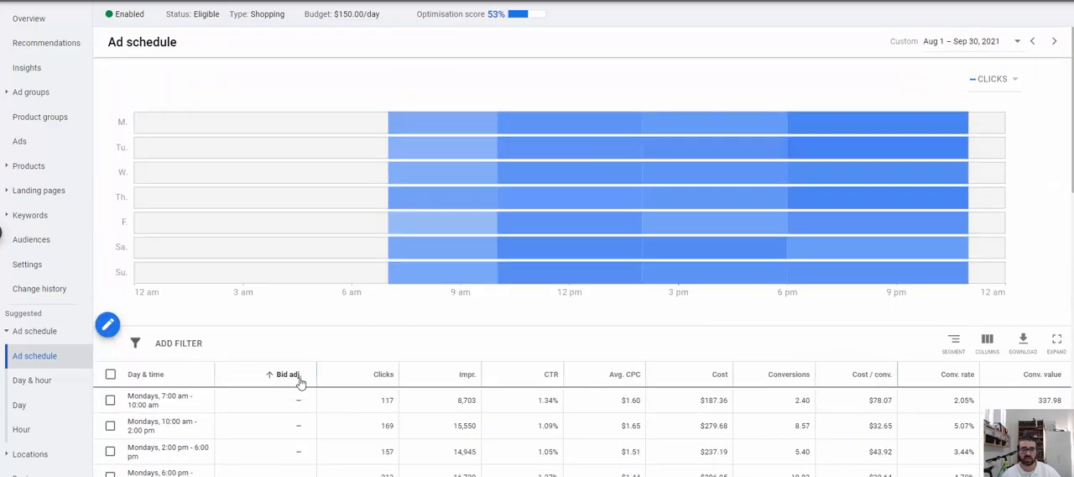
{"action": "mouse_move", "coordinate": [452, 389]}
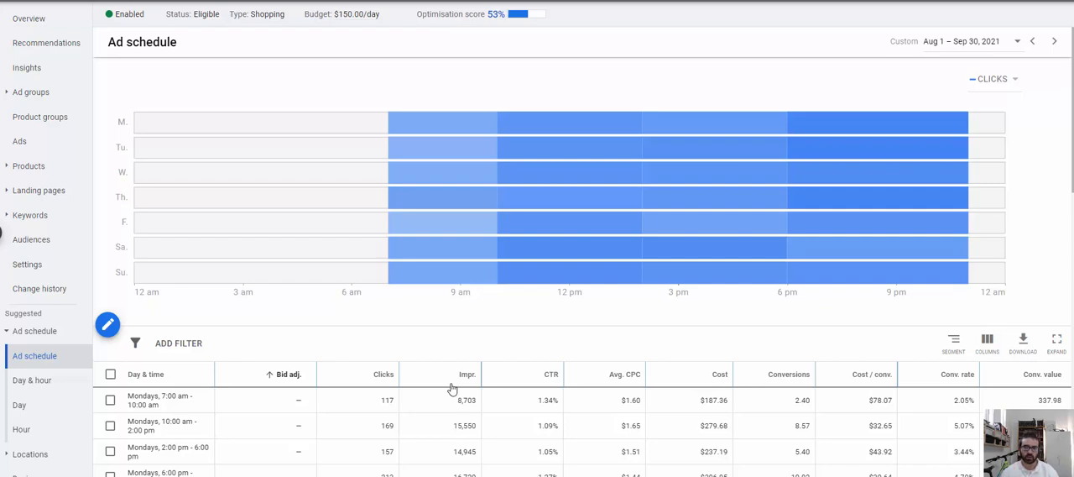
{"action": "mouse_move", "coordinate": [326, 71]}
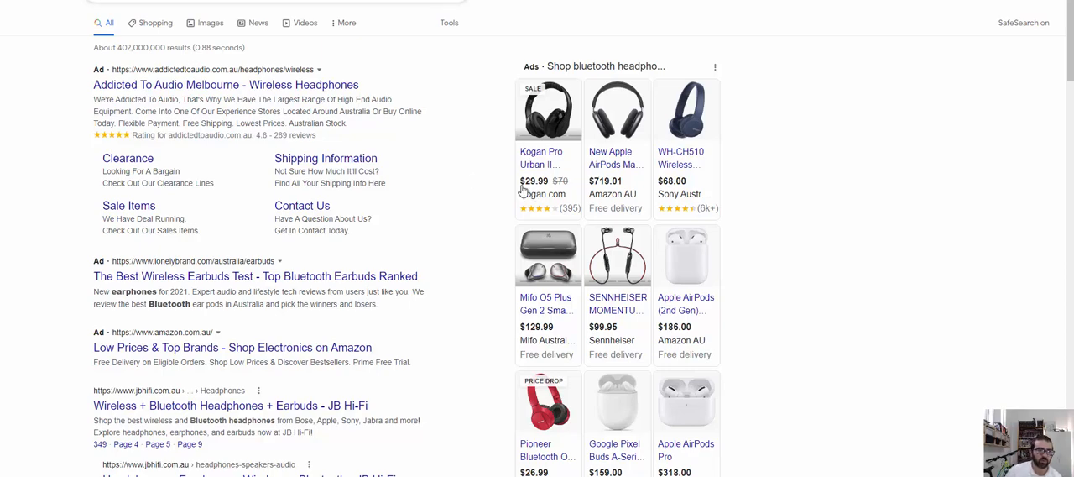
{"action": "mouse_move", "coordinate": [427, 154]}
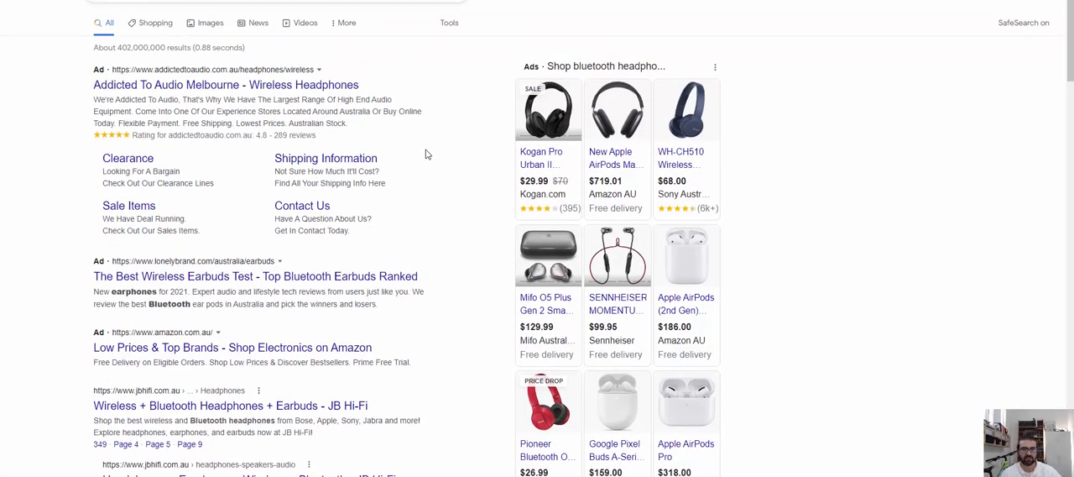
{"action": "mouse_move", "coordinate": [560, 304]}
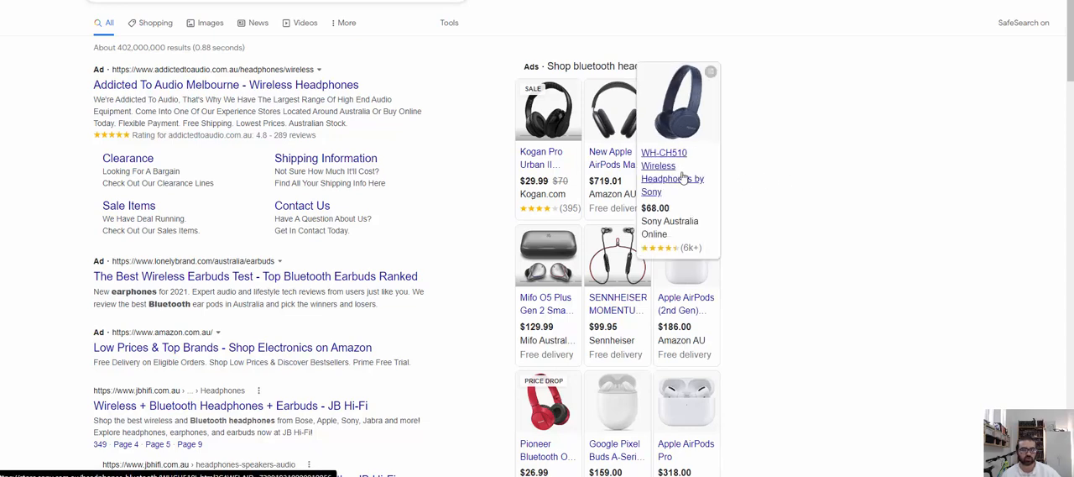
{"action": "mouse_move", "coordinate": [272, 139]}
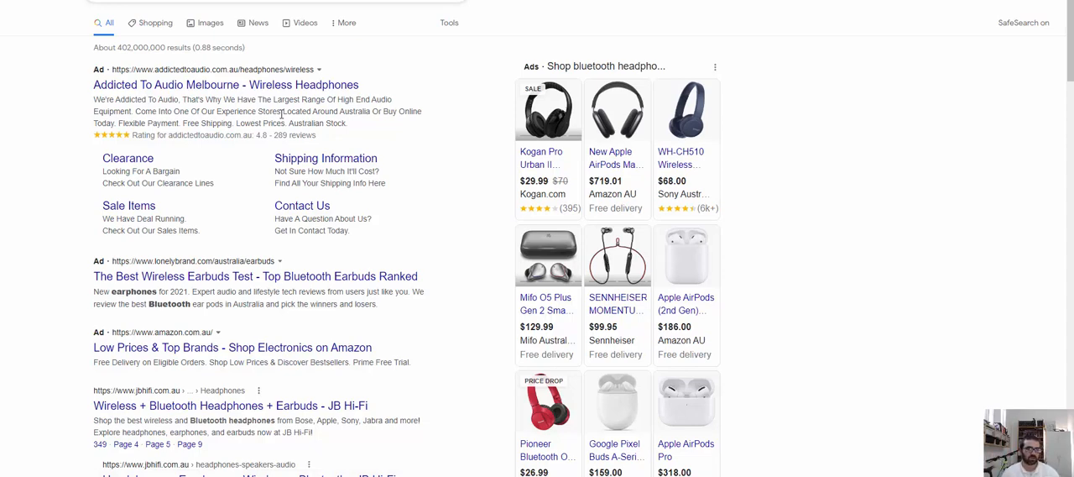
{"action": "mouse_move", "coordinate": [254, 148]}
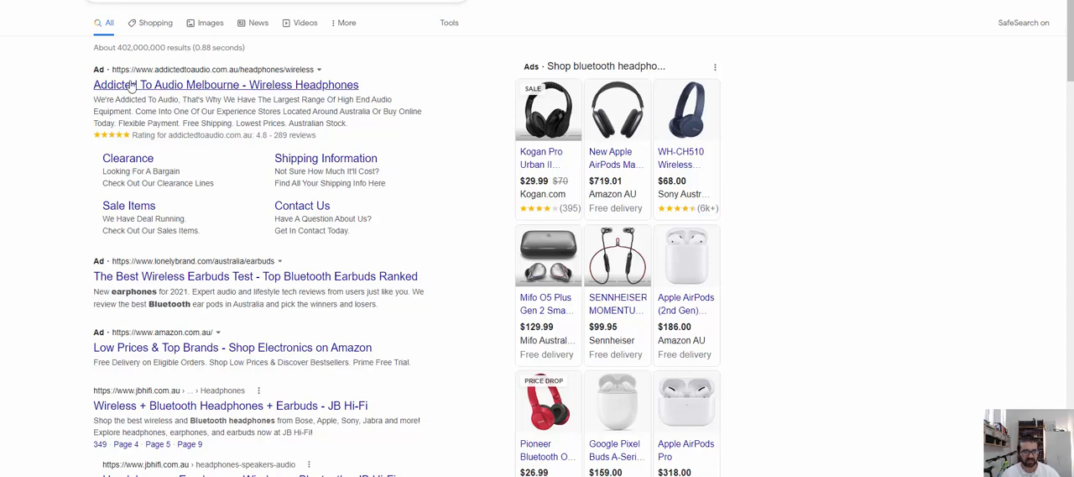
{"action": "mouse_move", "coordinate": [160, 104]}
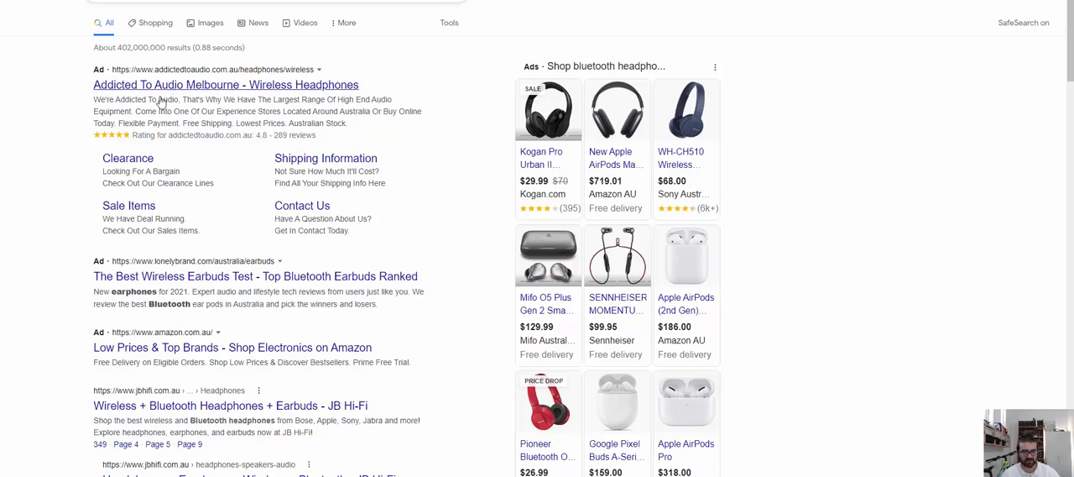
{"action": "mouse_move", "coordinate": [362, 196]}
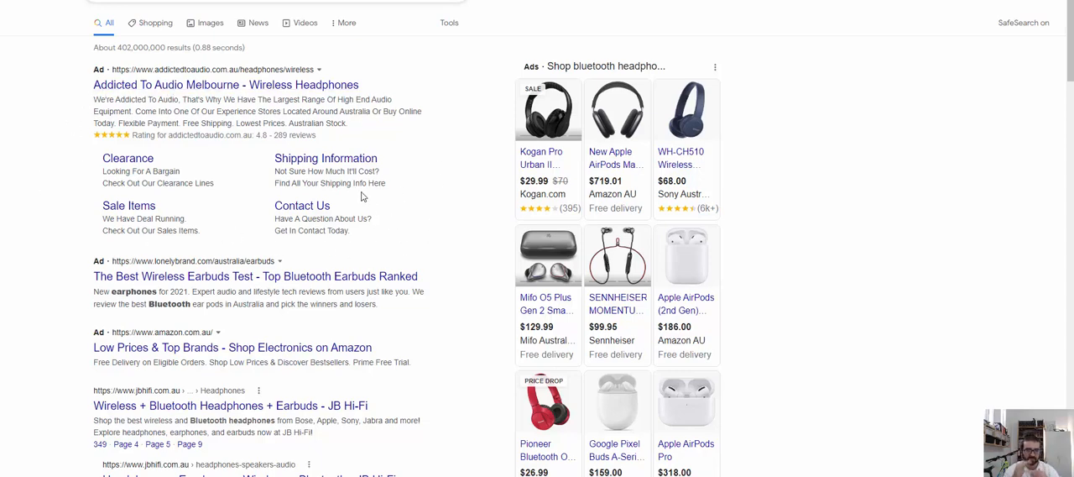
{"action": "mouse_move", "coordinate": [362, 209]}
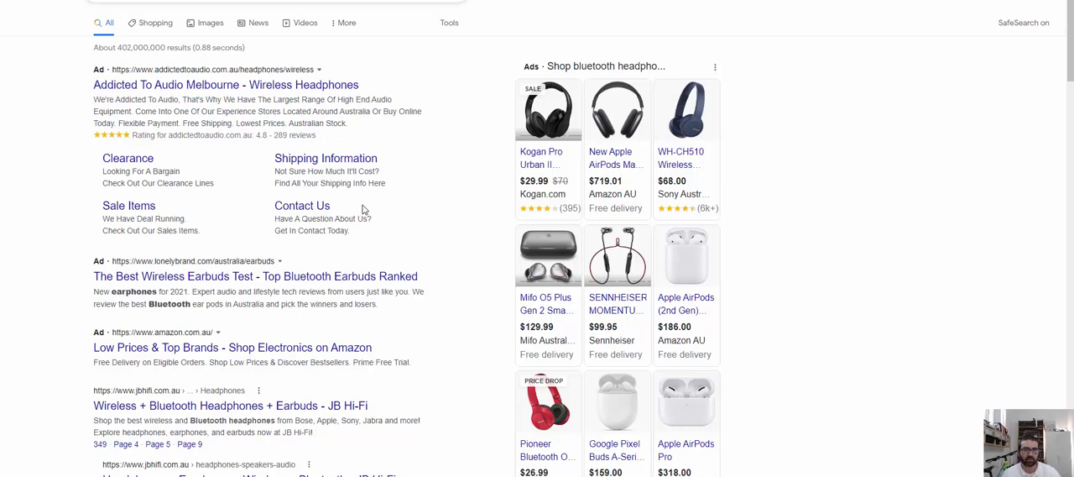
{"action": "mouse_move", "coordinate": [386, 193]}
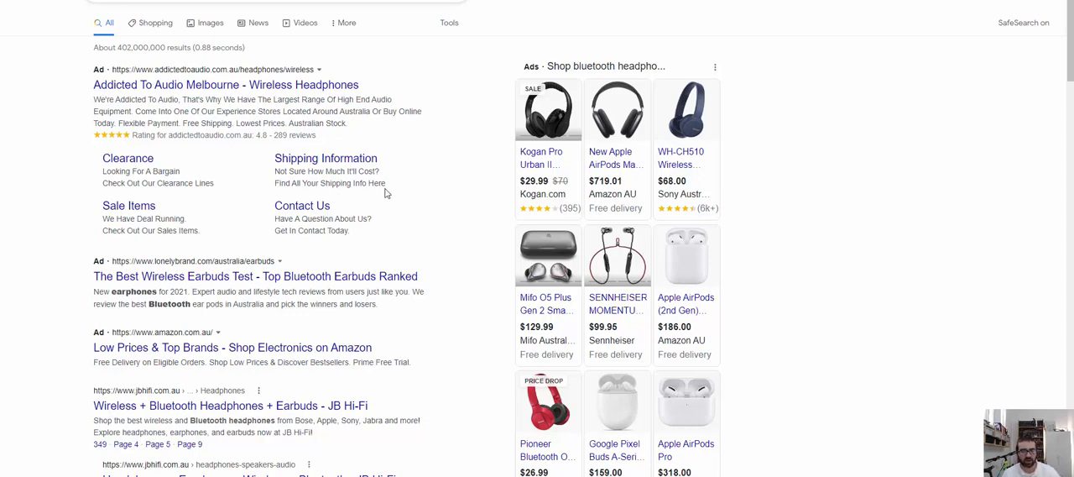
{"action": "mouse_move", "coordinate": [368, 154]}
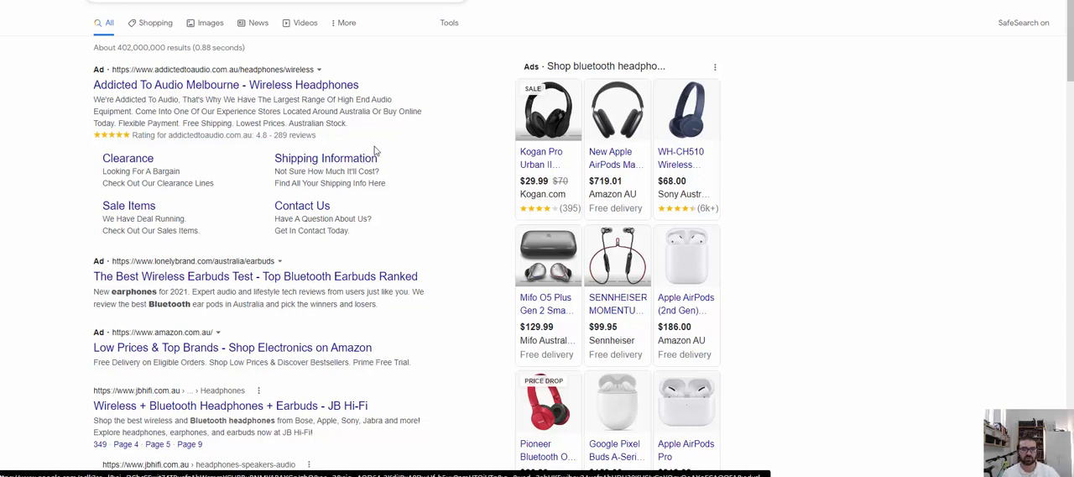
{"action": "mouse_move", "coordinate": [423, 212]}
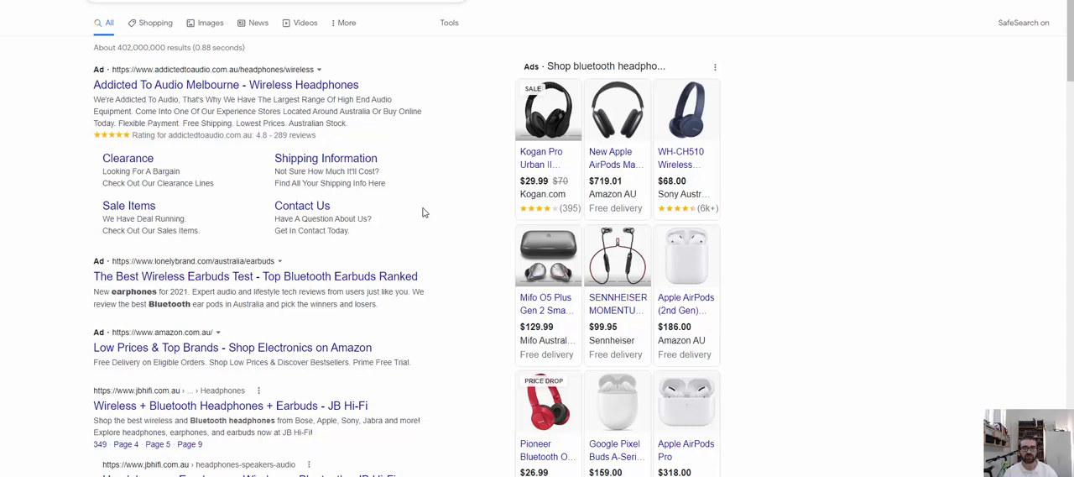
{"action": "mouse_move", "coordinate": [348, 171]}
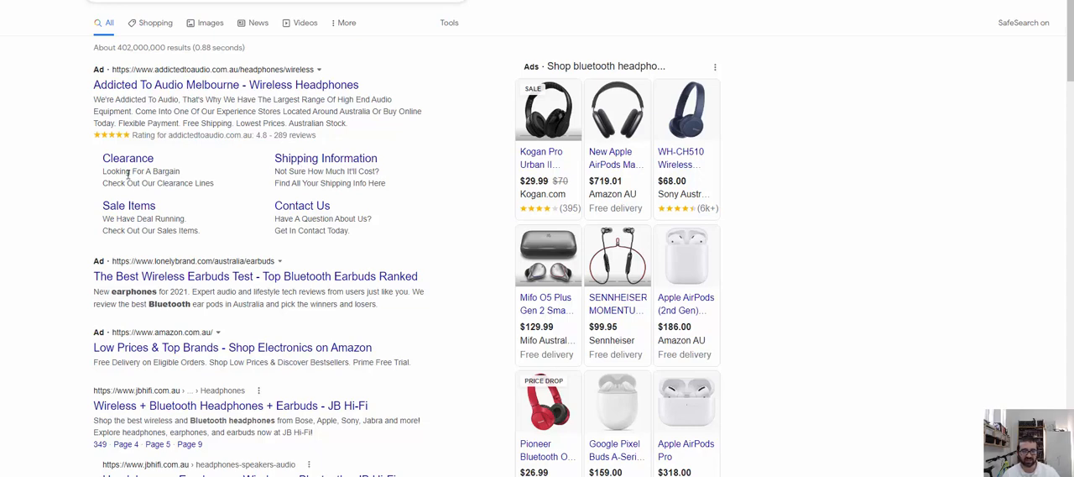
{"action": "mouse_move", "coordinate": [328, 183]}
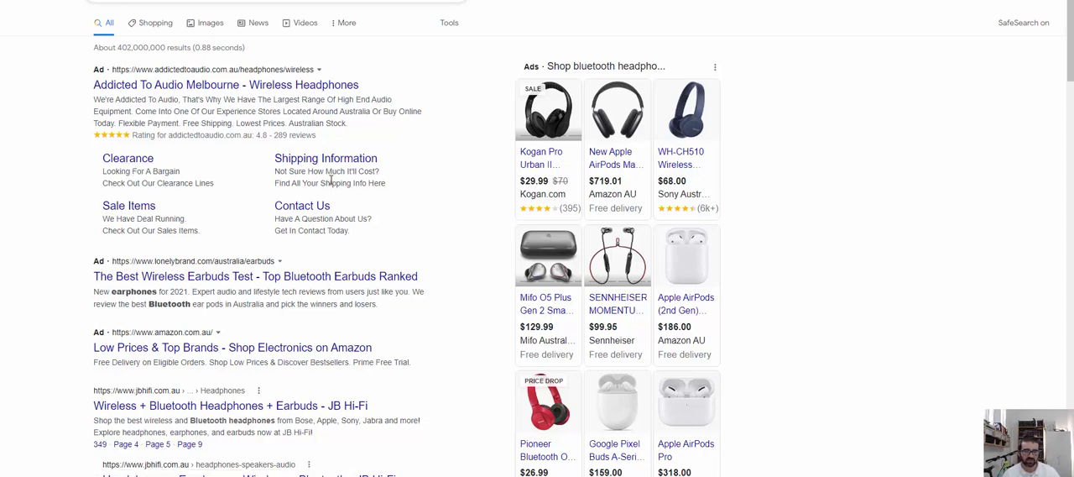
{"action": "mouse_move", "coordinate": [158, 168]}
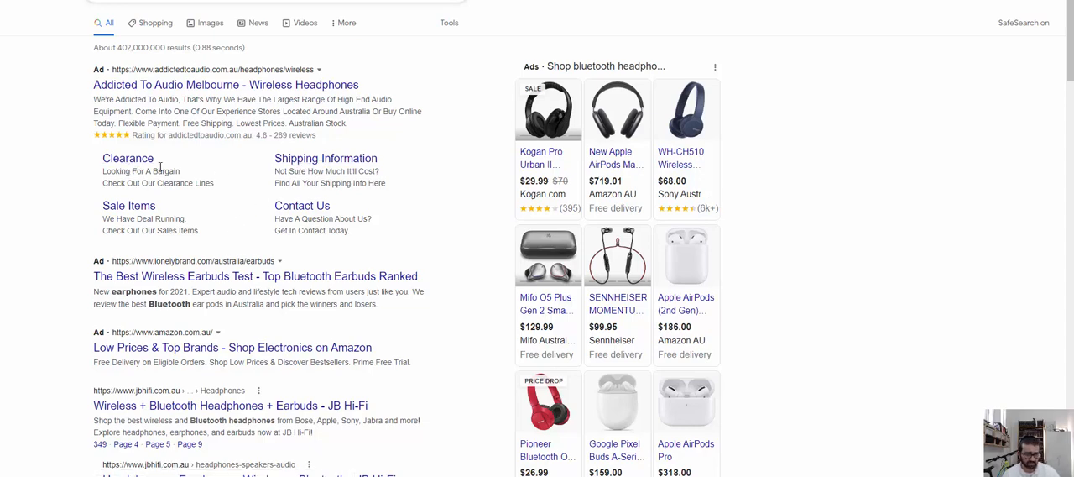
{"action": "mouse_move", "coordinate": [105, 158]}
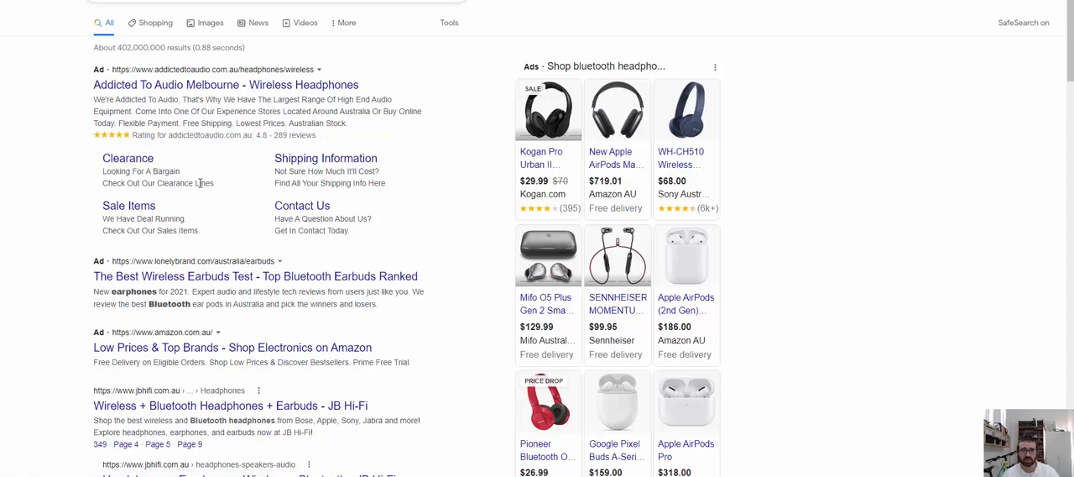
{"action": "mouse_move", "coordinate": [154, 174]}
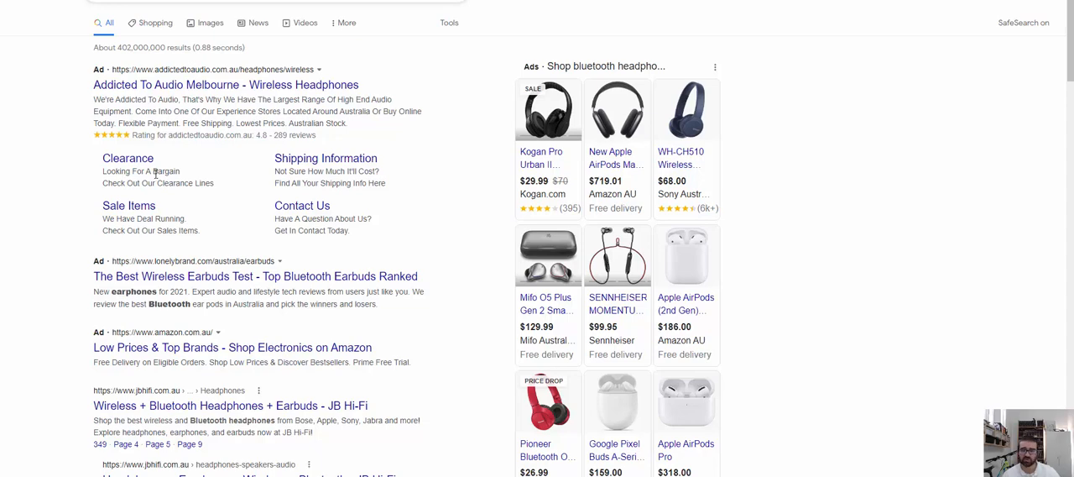
{"action": "mouse_move", "coordinate": [296, 177]}
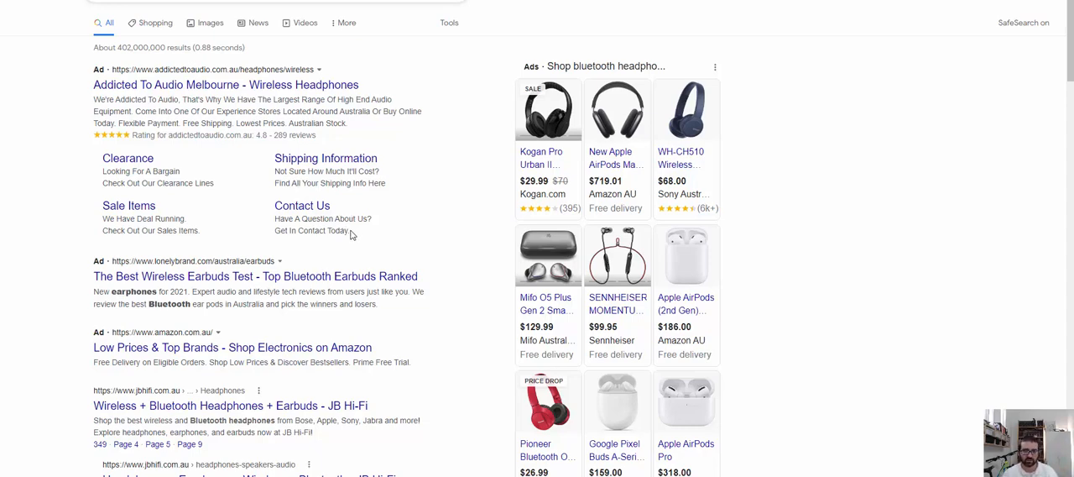
{"action": "mouse_move", "coordinate": [346, 230]}
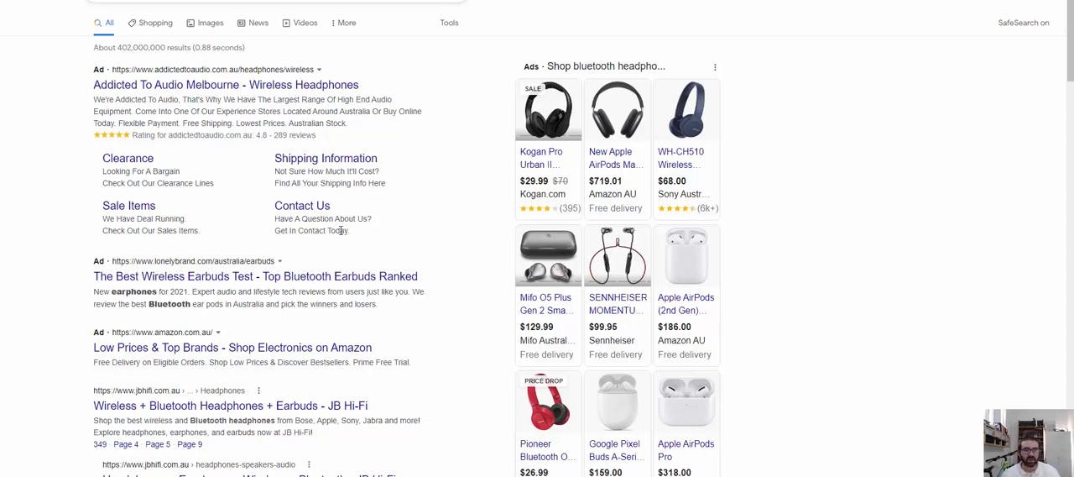
{"action": "mouse_move", "coordinate": [292, 240]}
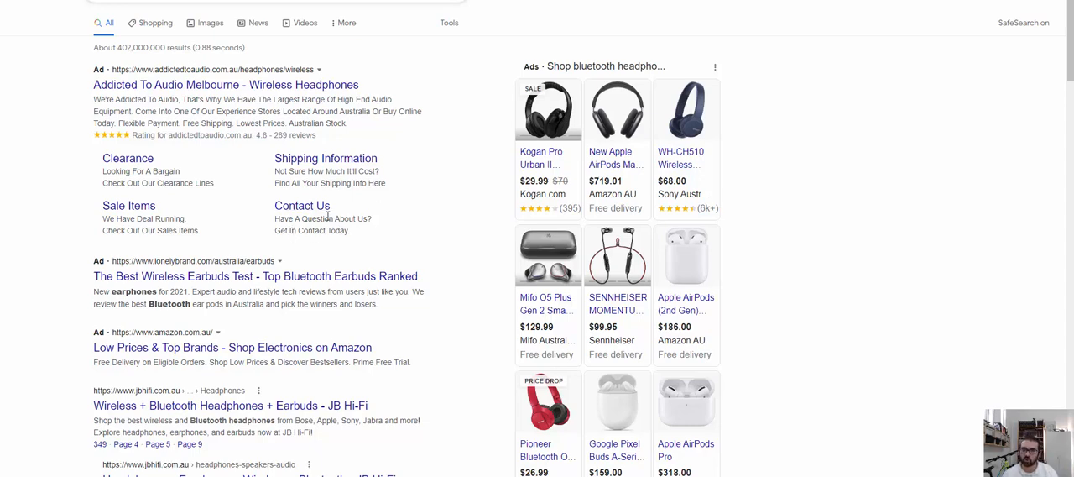
{"action": "mouse_move", "coordinate": [364, 222]}
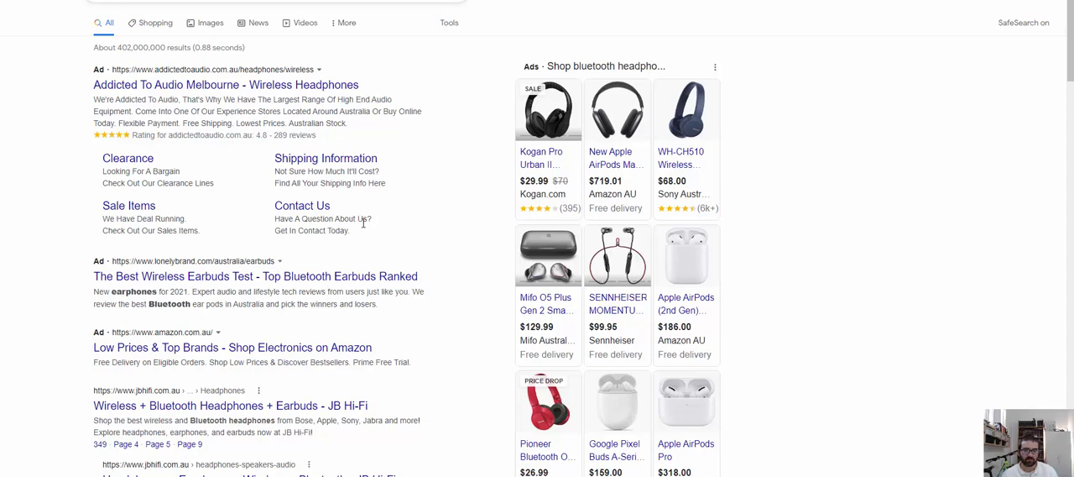
{"action": "mouse_move", "coordinate": [414, 212]}
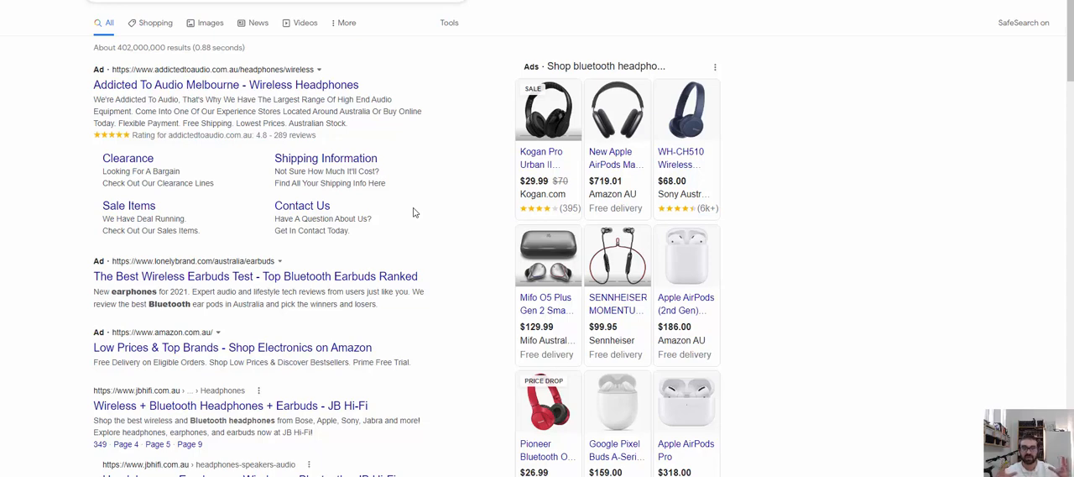
{"action": "mouse_move", "coordinate": [349, 198]}
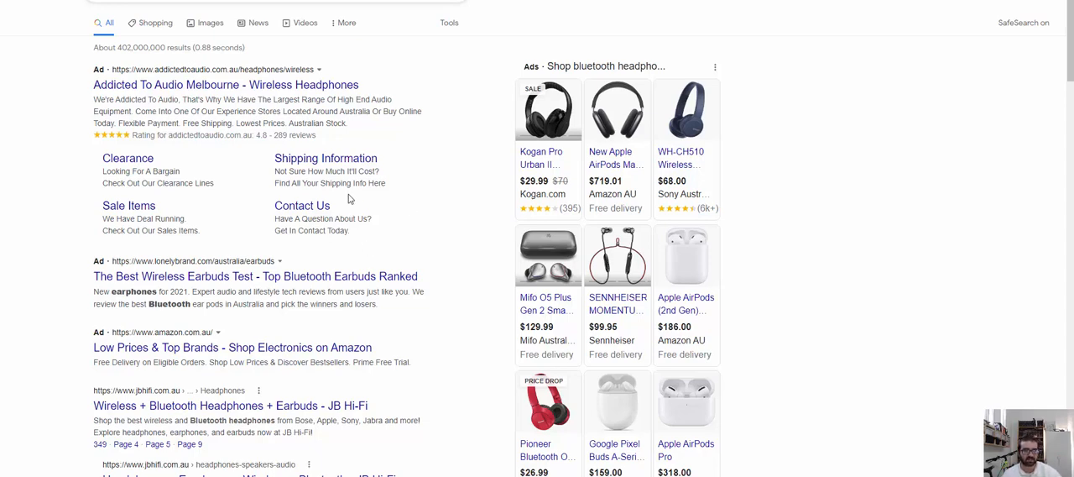
{"action": "mouse_move", "coordinate": [381, 130]}
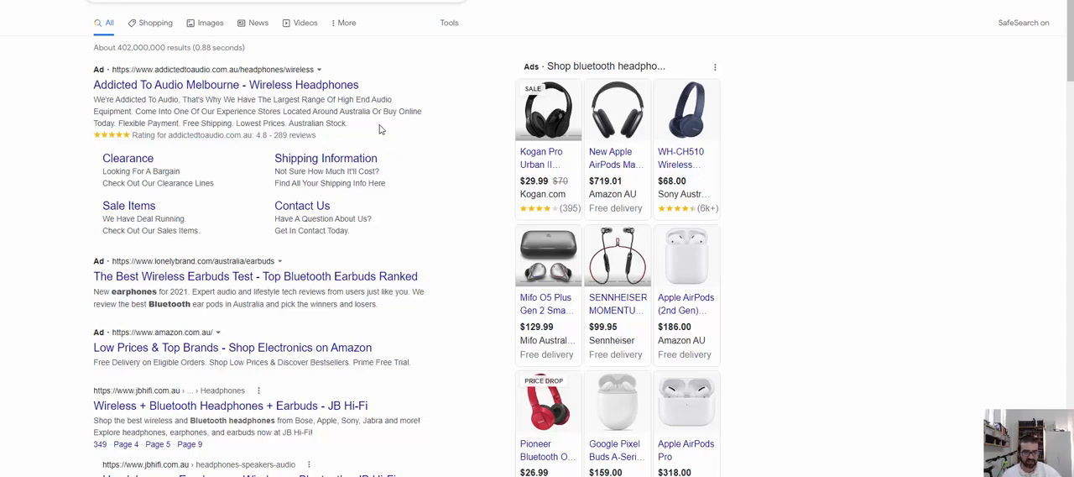
{"action": "mouse_move", "coordinate": [113, 124]}
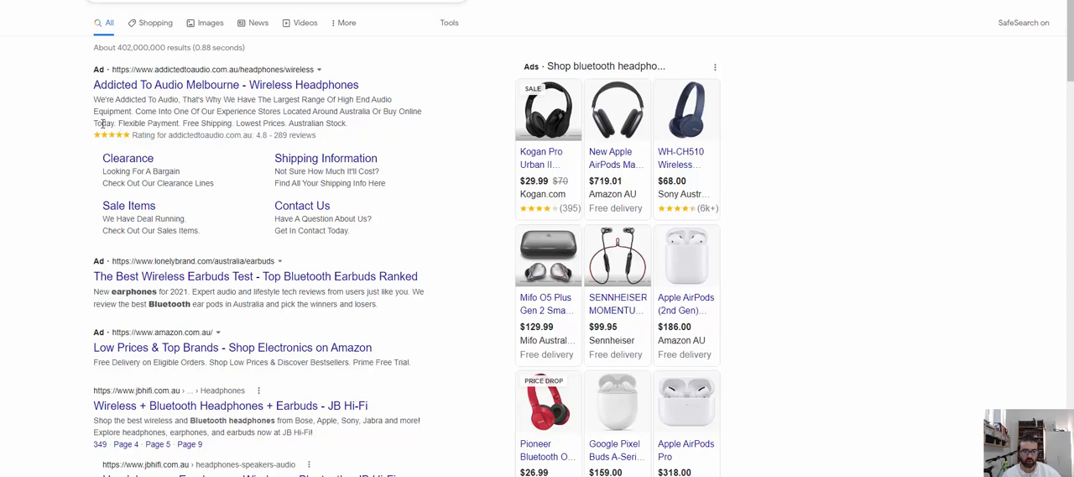
{"action": "left_click_drag", "start_coordinate": [93, 123], "coordinate": [347, 123]}
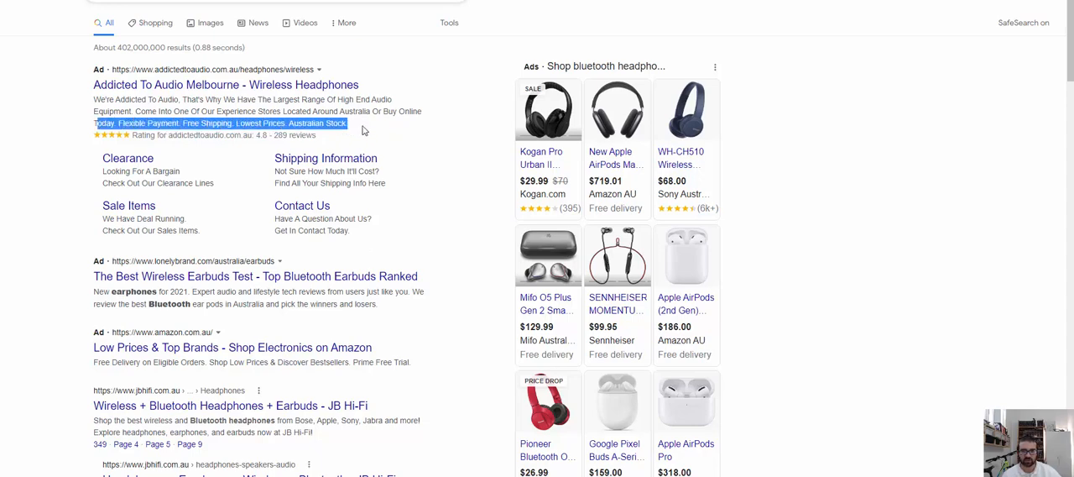
{"action": "mouse_move", "coordinate": [307, 145]}
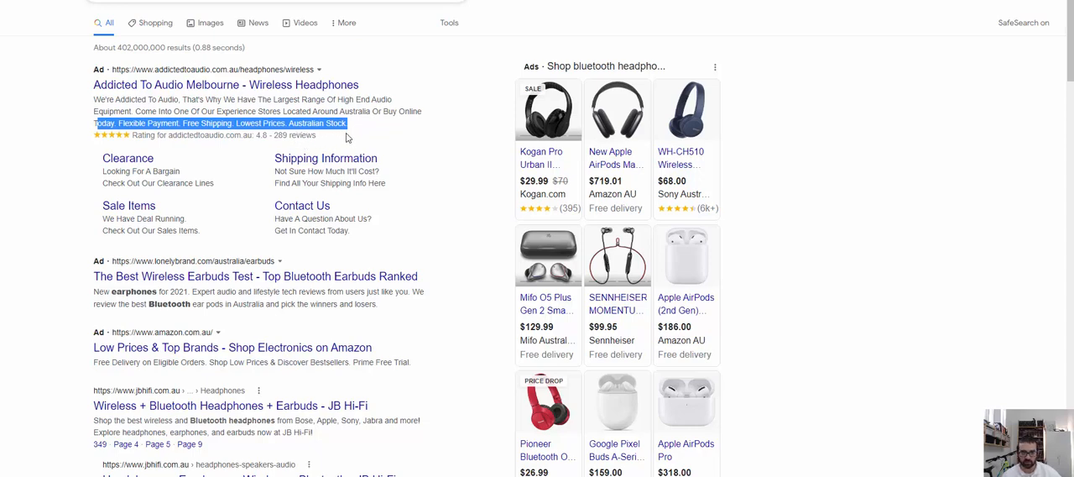
{"action": "mouse_move", "coordinate": [239, 258]}
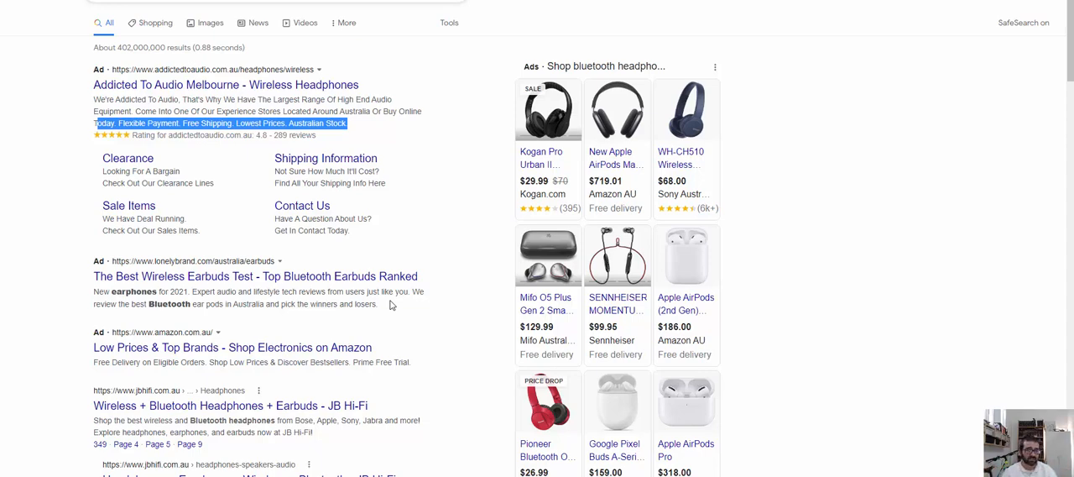
{"action": "mouse_move", "coordinate": [314, 311]}
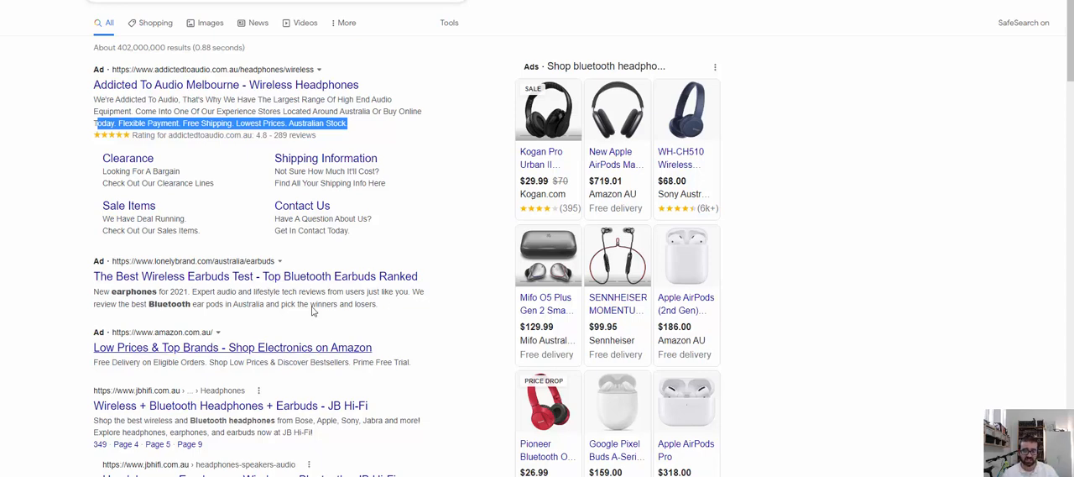
{"action": "mouse_move", "coordinate": [304, 203]}
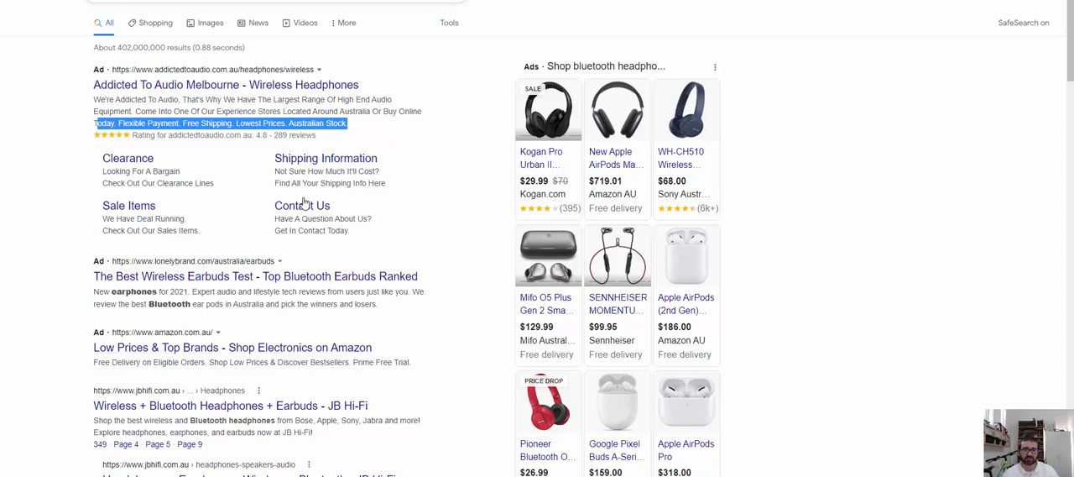
{"action": "mouse_move", "coordinate": [275, 219]}
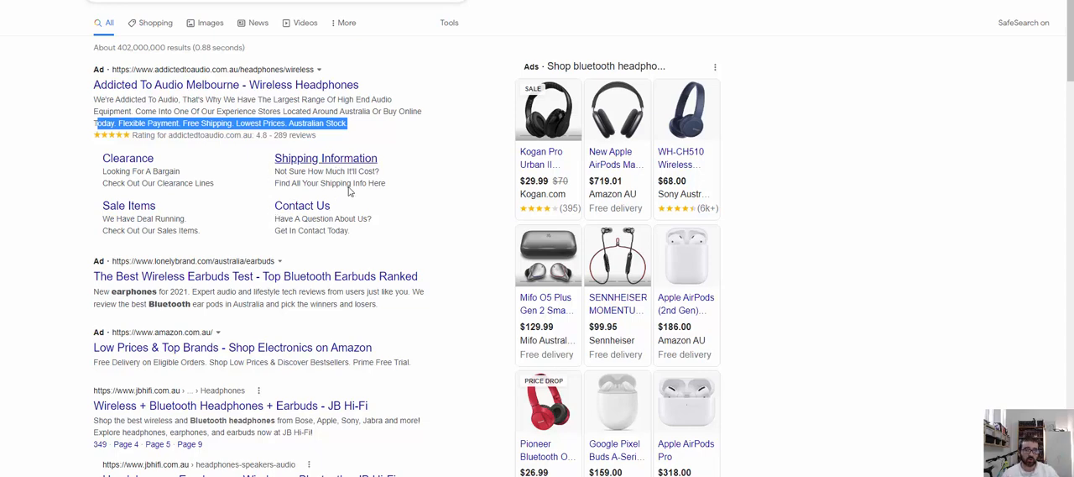
{"action": "mouse_move", "coordinate": [428, 144]}
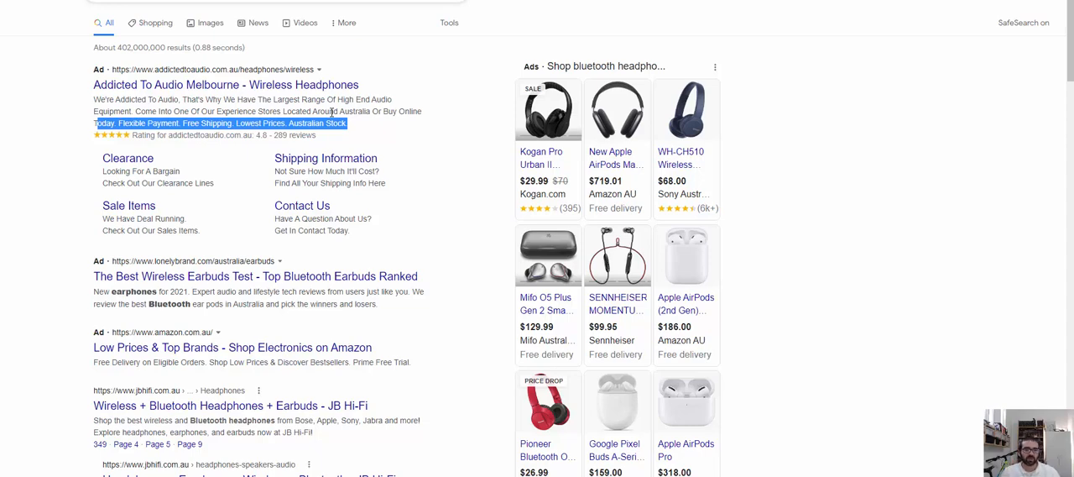
{"action": "mouse_move", "coordinate": [388, 111]}
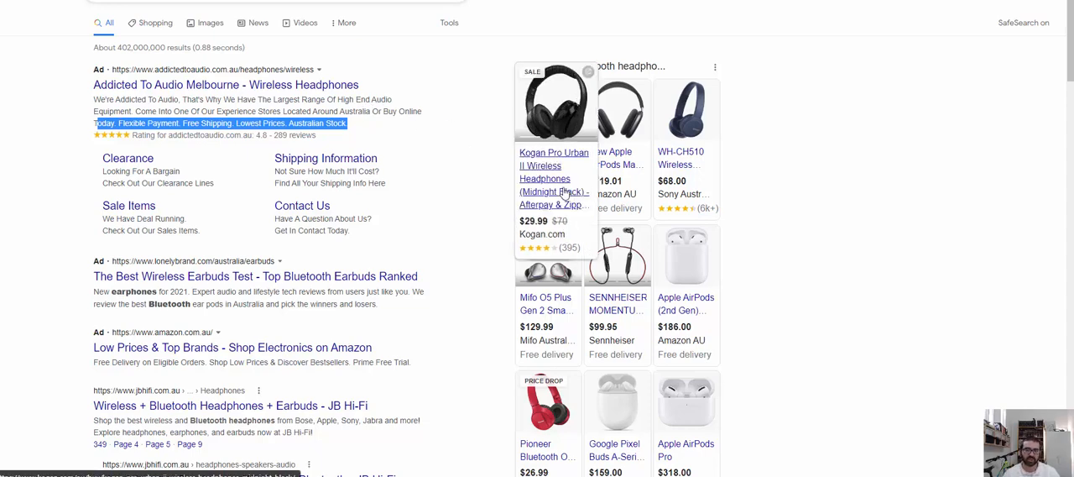
{"action": "mouse_move", "coordinate": [809, 195]}
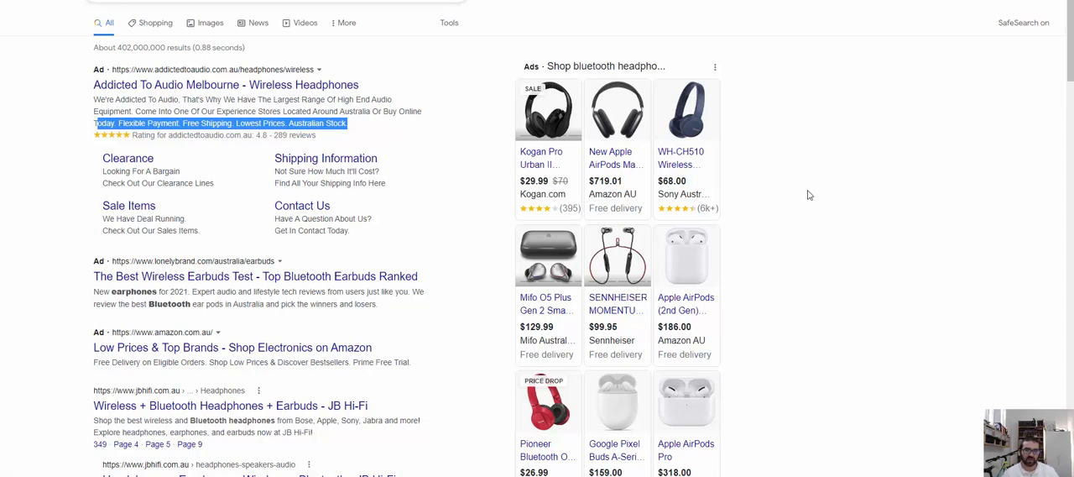
{"action": "mouse_move", "coordinate": [821, 183]}
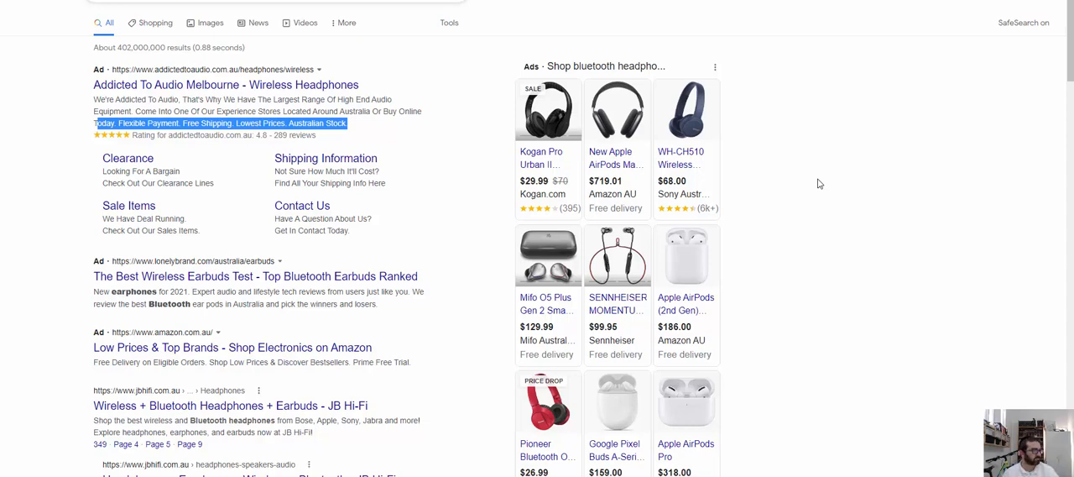
{"action": "mouse_move", "coordinate": [813, 199]}
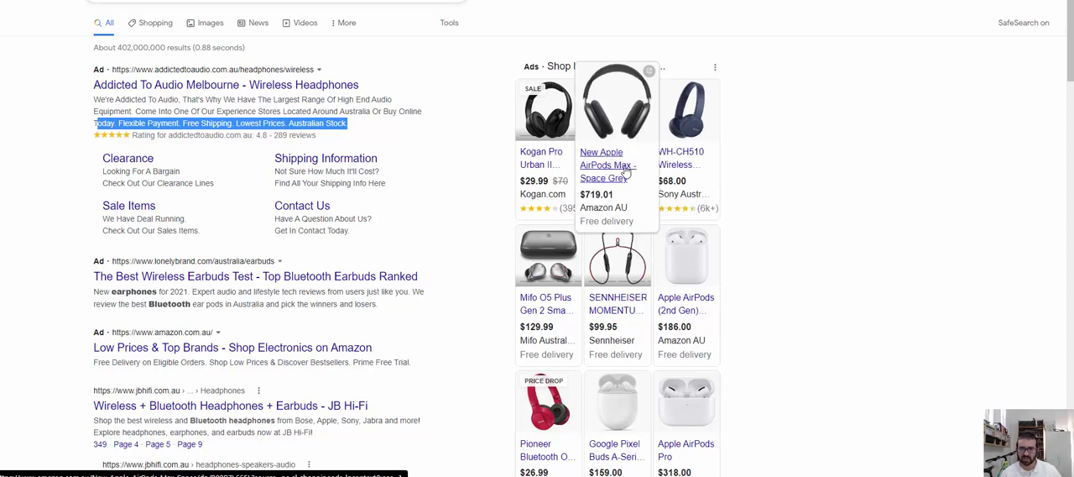
{"action": "mouse_move", "coordinate": [631, 174]}
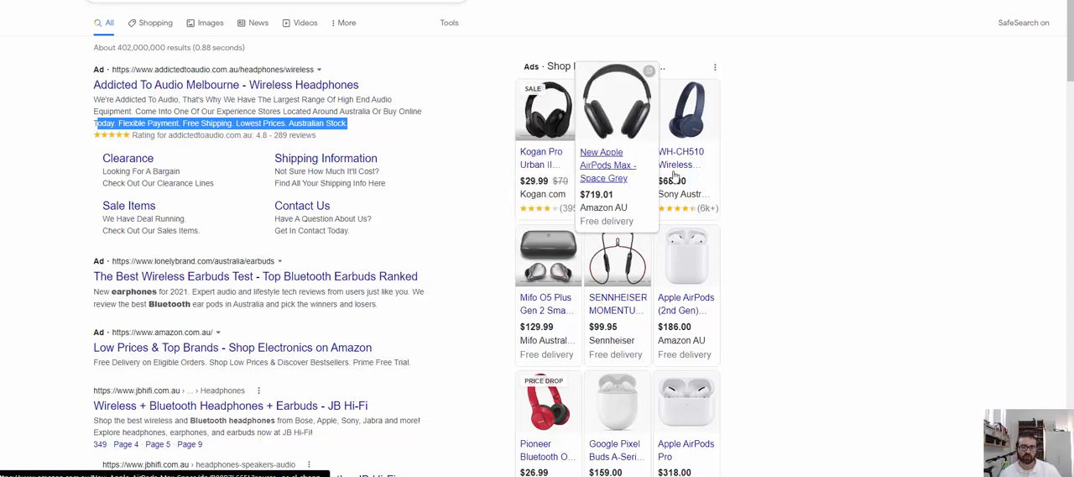
{"action": "mouse_move", "coordinate": [794, 183]}
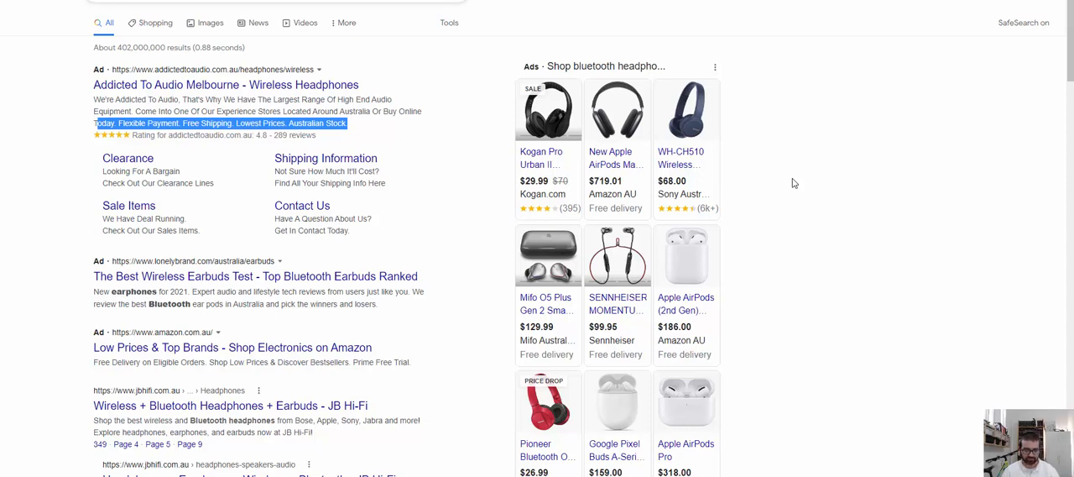
{"action": "mouse_move", "coordinate": [795, 252]}
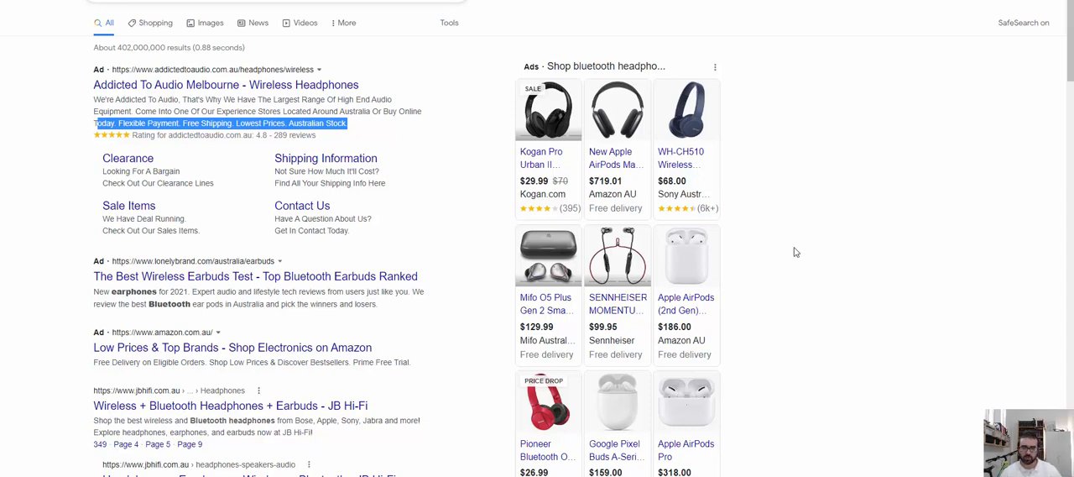
{"action": "mouse_move", "coordinate": [834, 358]}
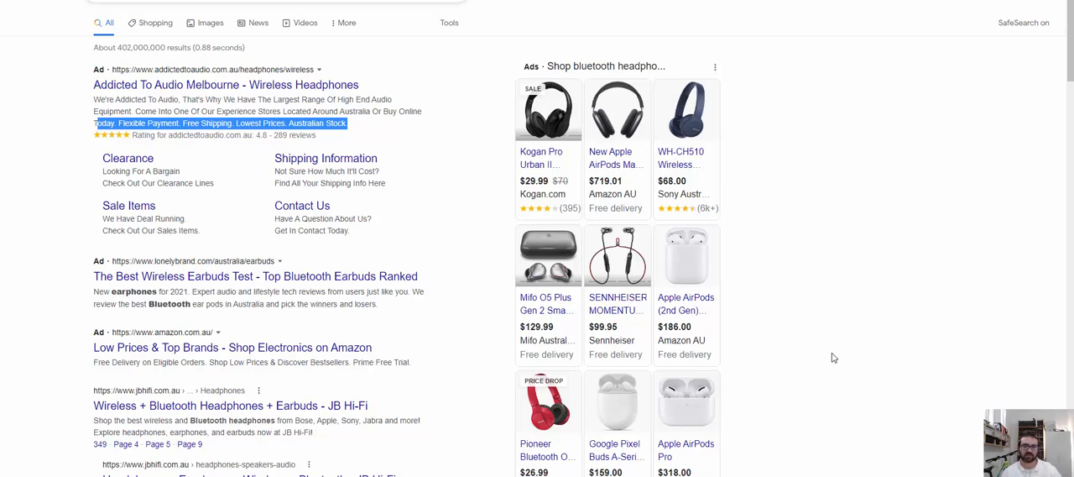
{"action": "mouse_move", "coordinate": [830, 140]}
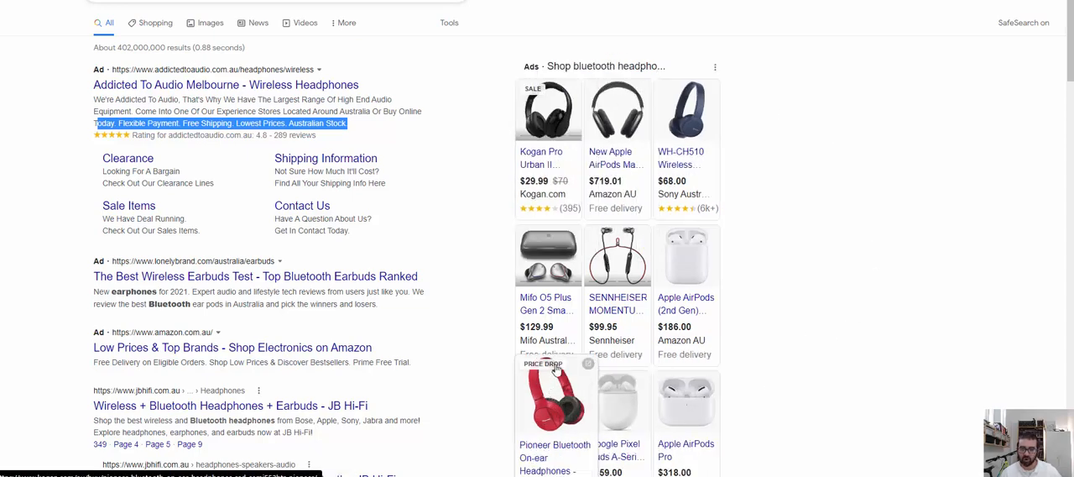
{"action": "scroll", "scroll_direction": "down", "scroll_amount": 3}
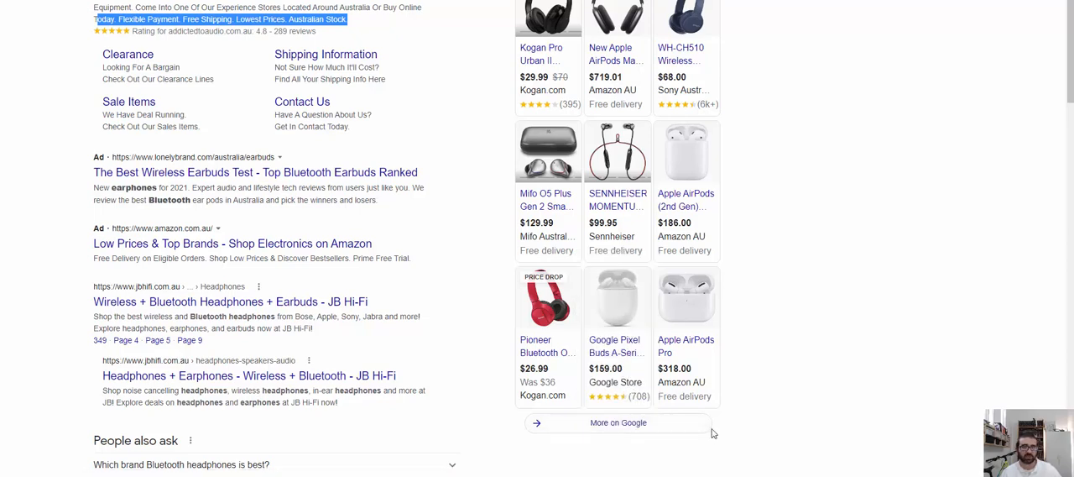
{"action": "mouse_move", "coordinate": [615, 37]}
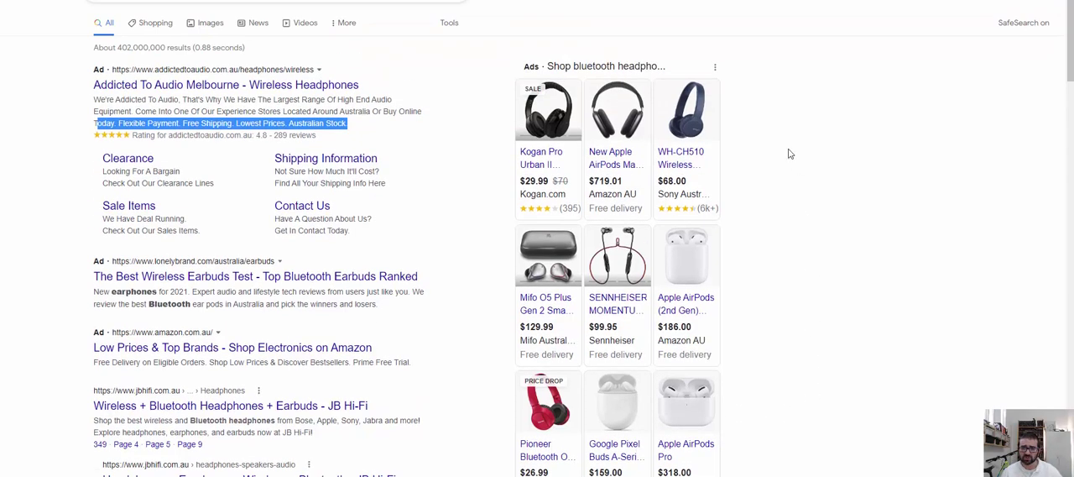
{"action": "mouse_move", "coordinate": [945, 262]}
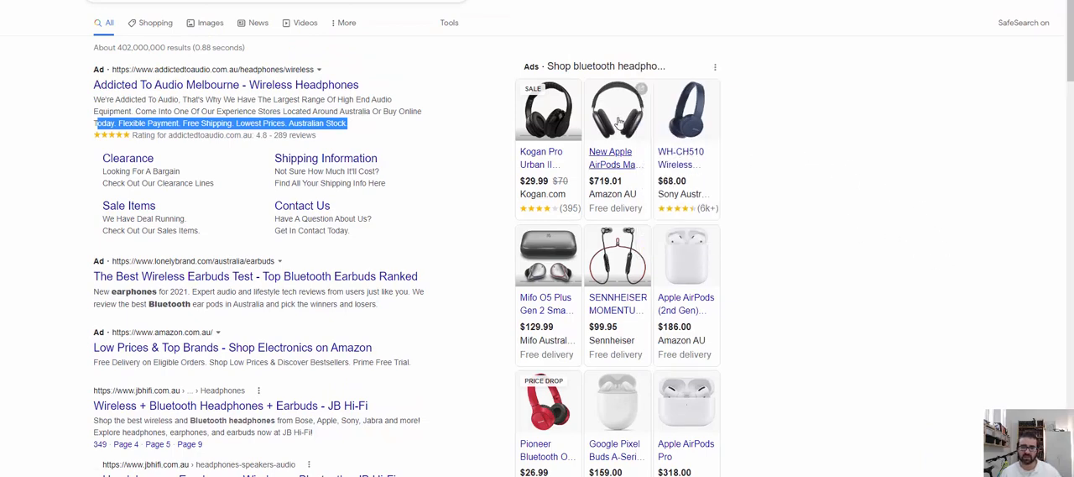
{"action": "mouse_move", "coordinate": [816, 300]}
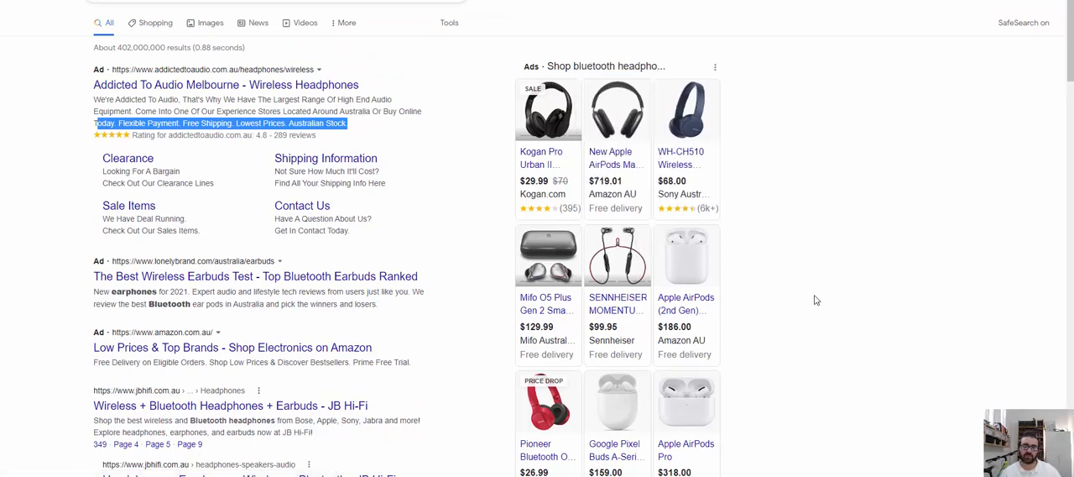
{"action": "mouse_move", "coordinate": [811, 408]}
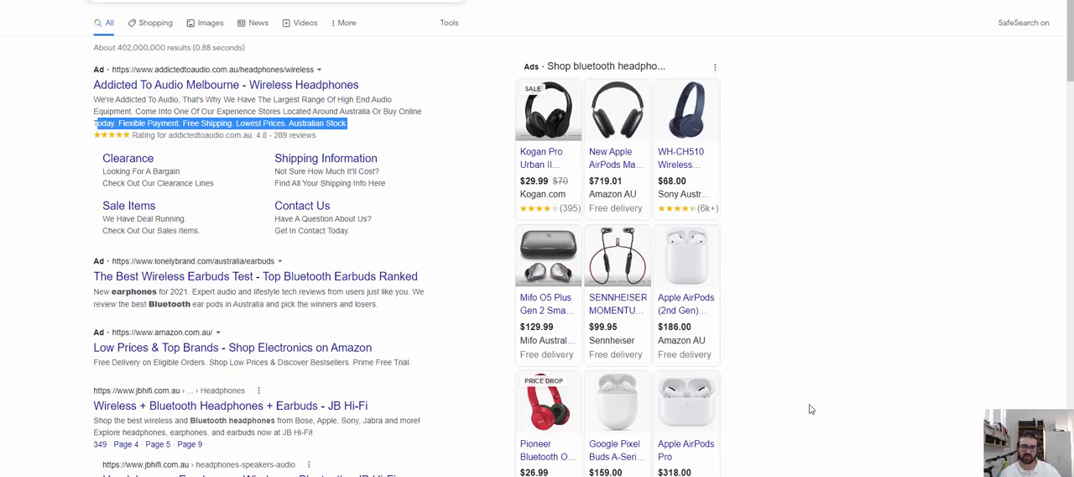
{"action": "mouse_move", "coordinate": [667, 281]}
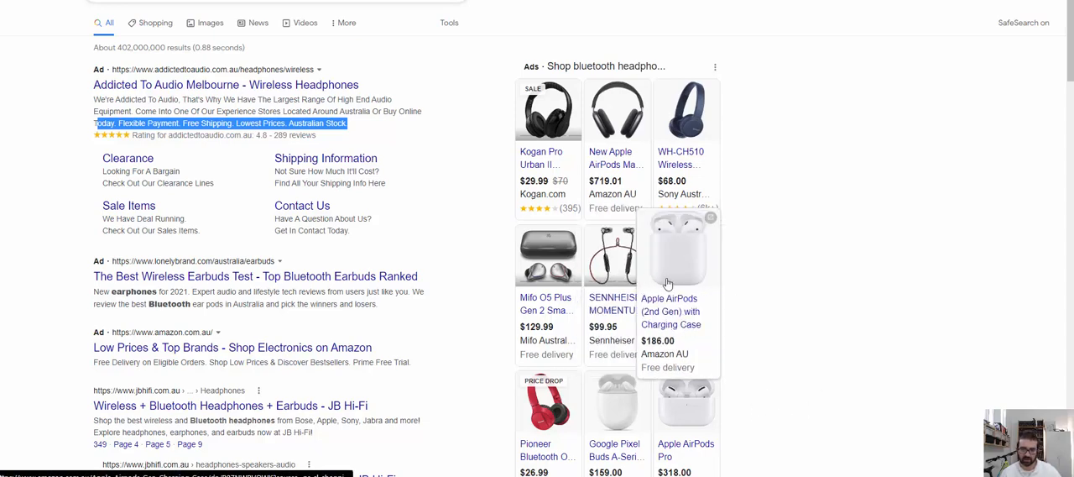
{"action": "mouse_move", "coordinate": [737, 274]}
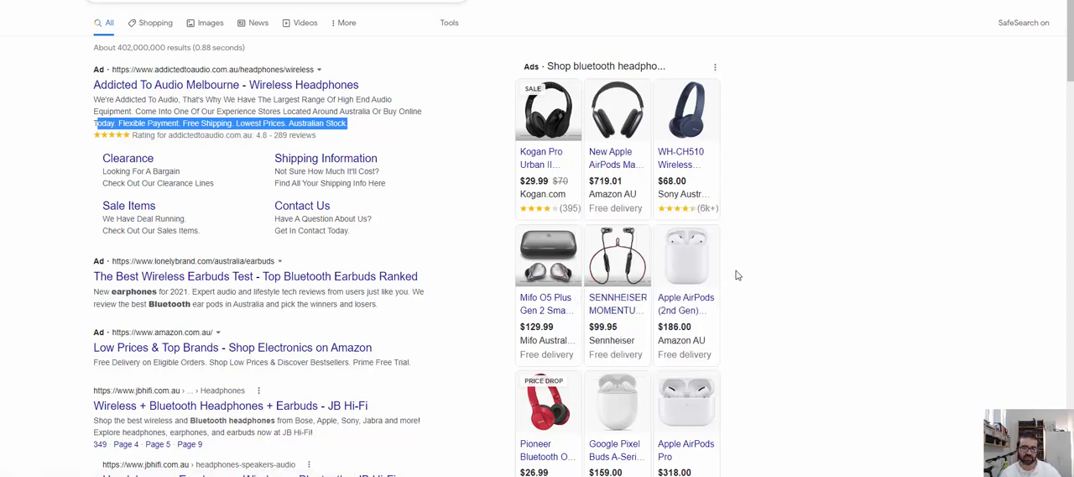
{"action": "mouse_move", "coordinate": [840, 287]}
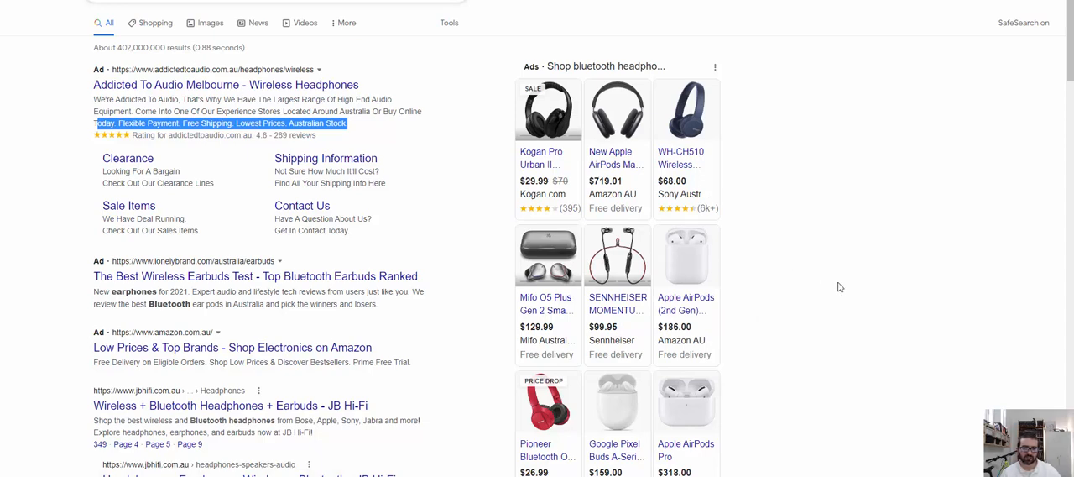
{"action": "mouse_move", "coordinate": [825, 141]}
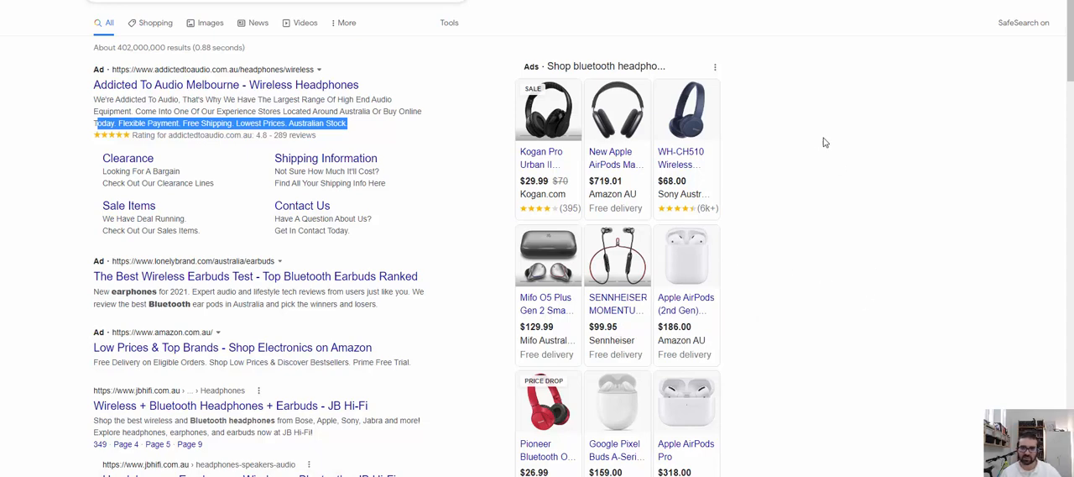
{"action": "mouse_move", "coordinate": [756, 373]}
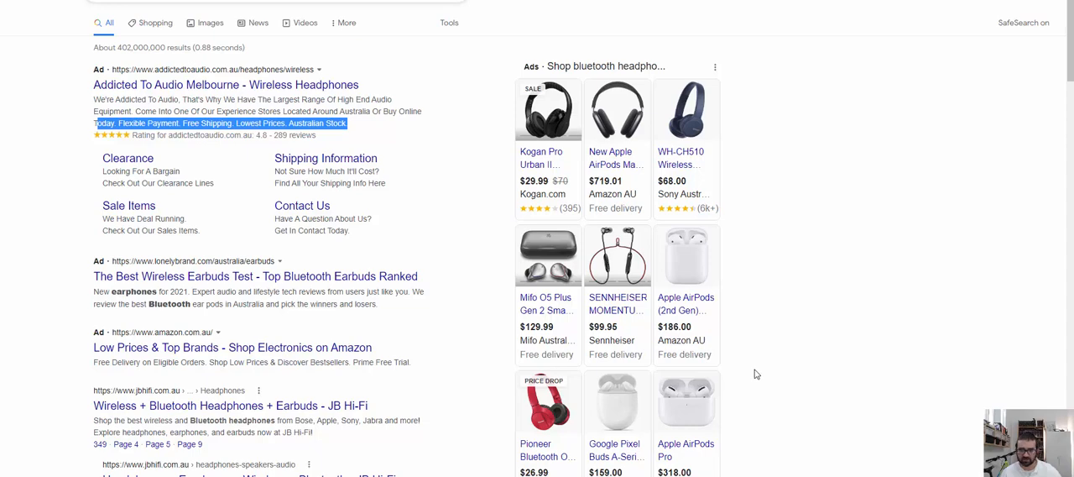
{"action": "mouse_move", "coordinate": [614, 418]}
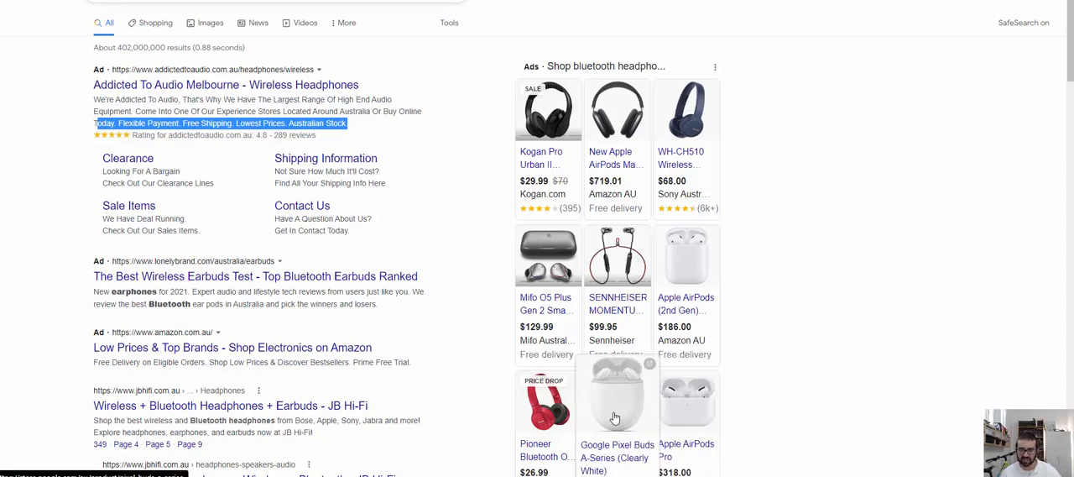
{"action": "mouse_move", "coordinate": [622, 256]}
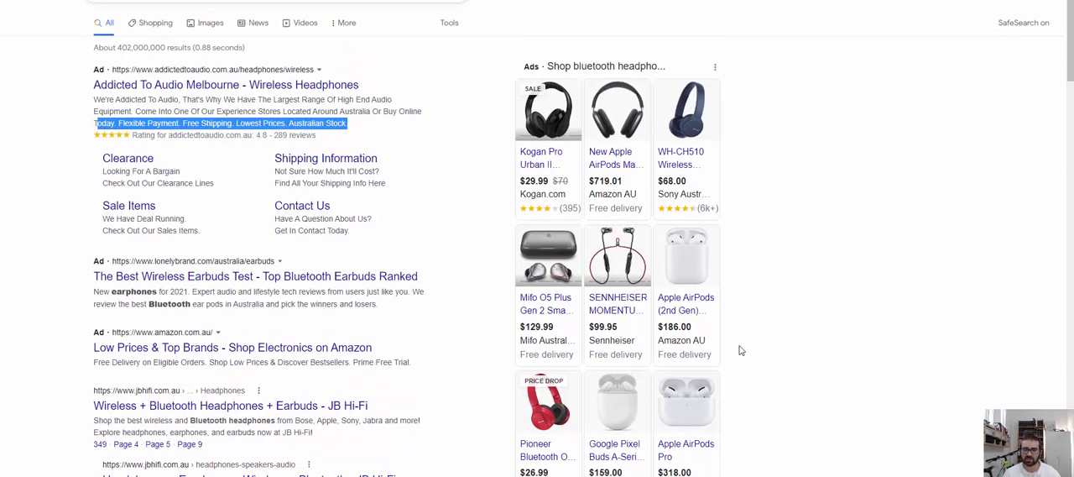
{"action": "mouse_move", "coordinate": [797, 209]}
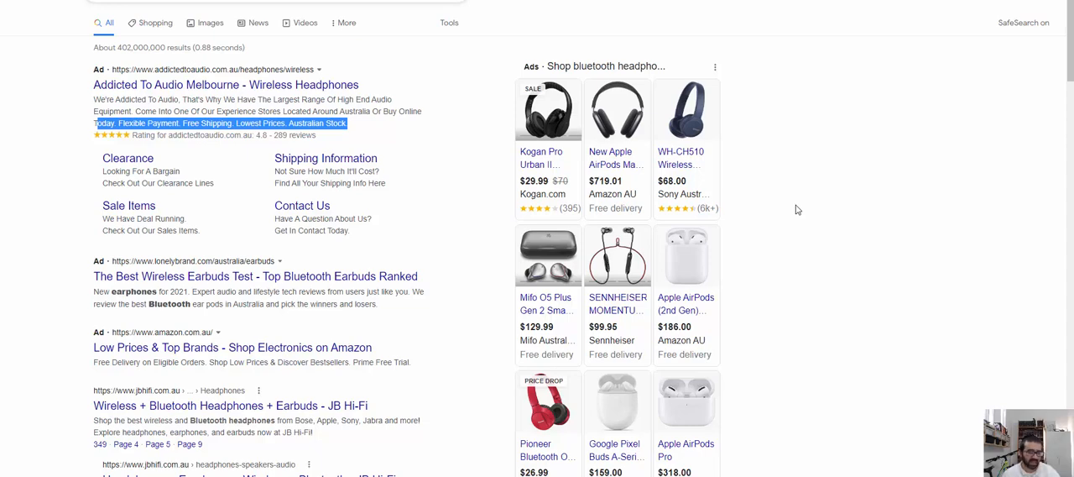
{"action": "mouse_move", "coordinate": [686, 269]}
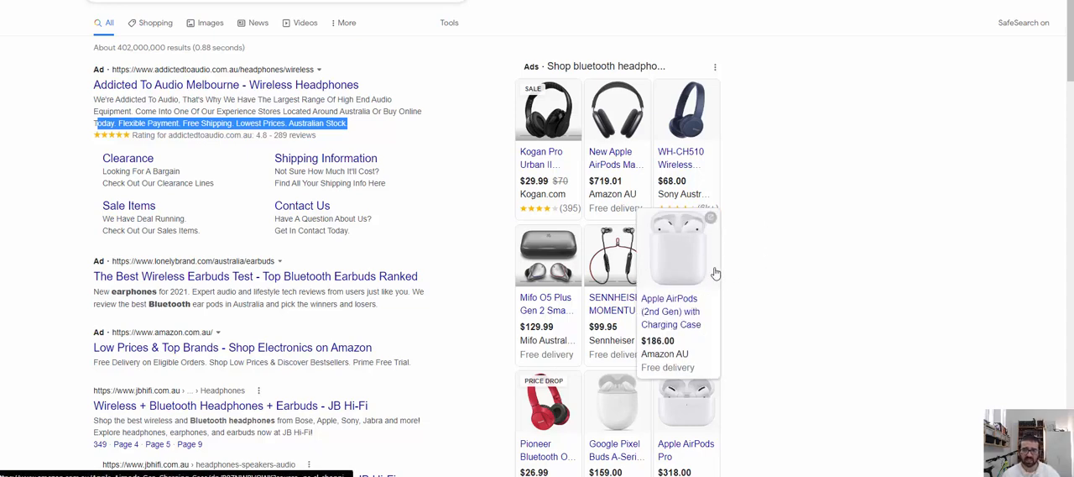
{"action": "mouse_move", "coordinate": [760, 278]}
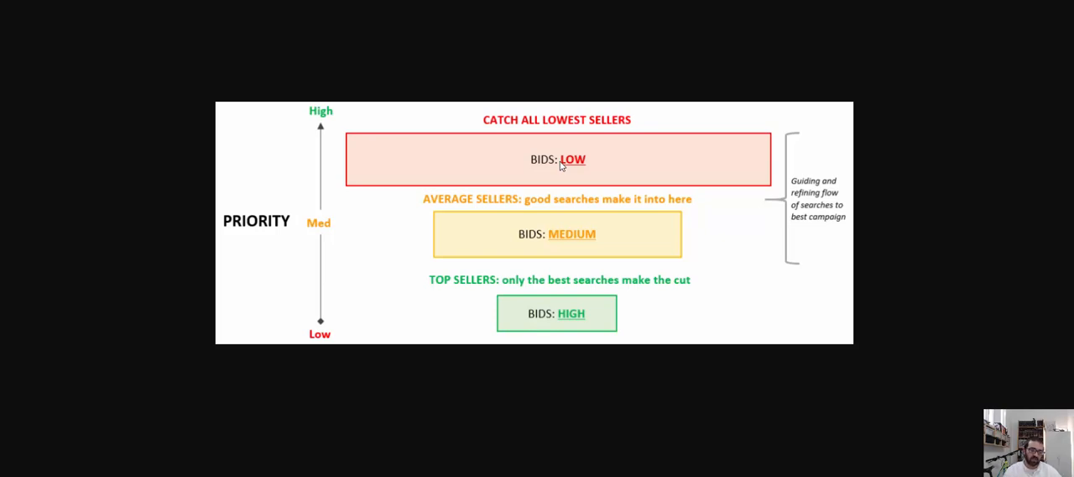
{"action": "mouse_move", "coordinate": [312, 222]}
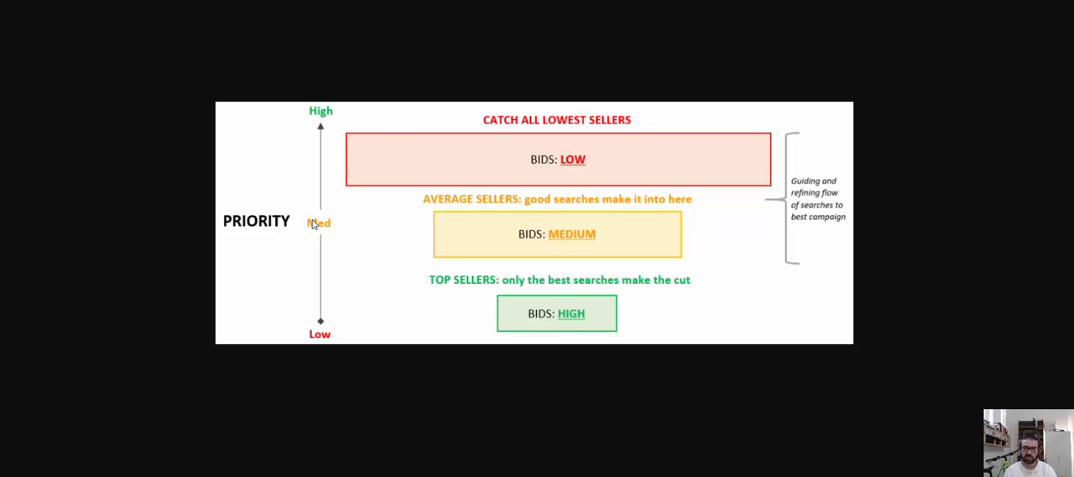
{"action": "mouse_move", "coordinate": [300, 228]}
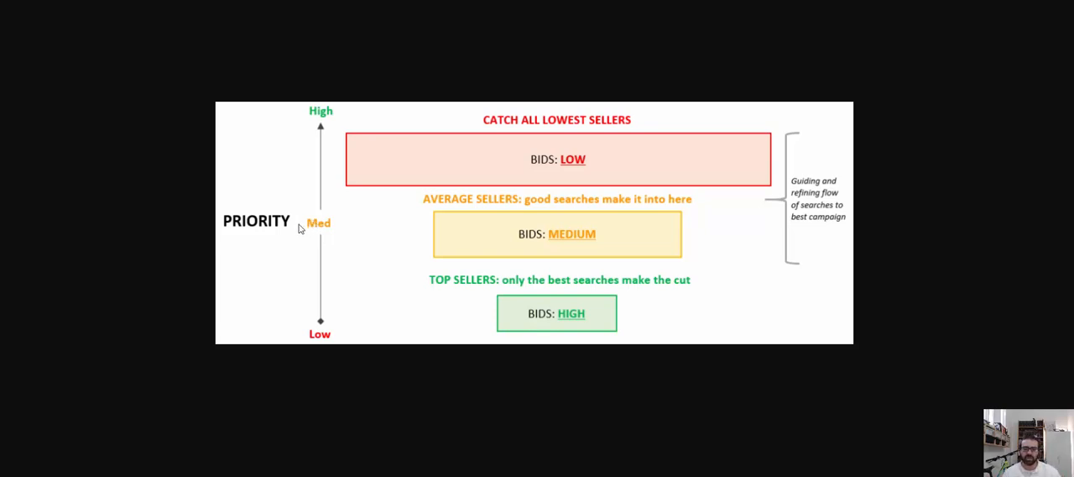
{"action": "mouse_move", "coordinate": [585, 166]}
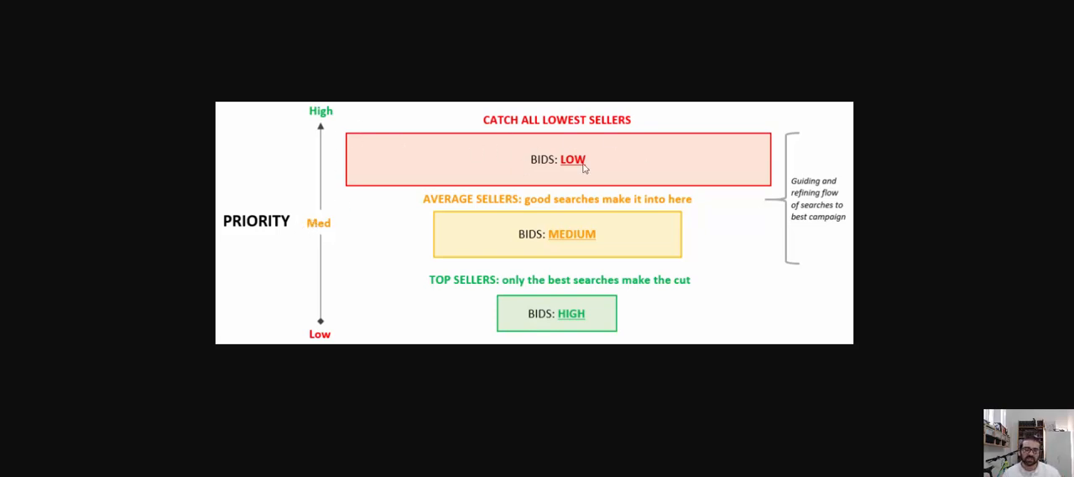
{"action": "mouse_move", "coordinate": [507, 170]}
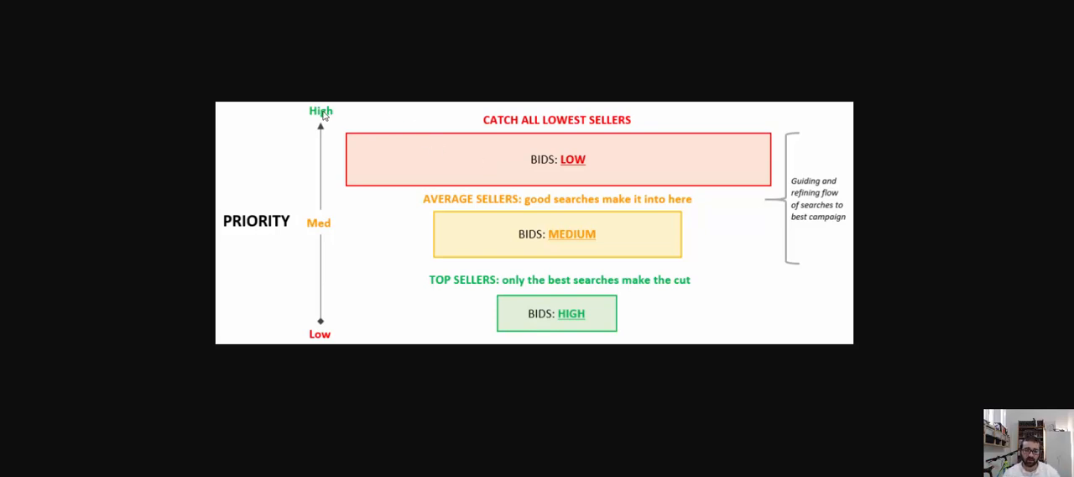
{"action": "mouse_move", "coordinate": [584, 165]}
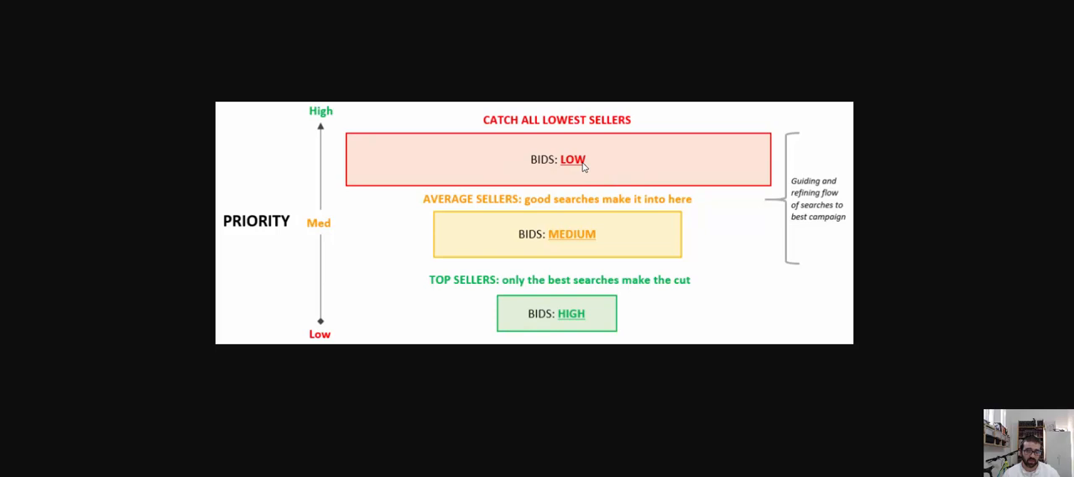
{"action": "mouse_move", "coordinate": [769, 156]}
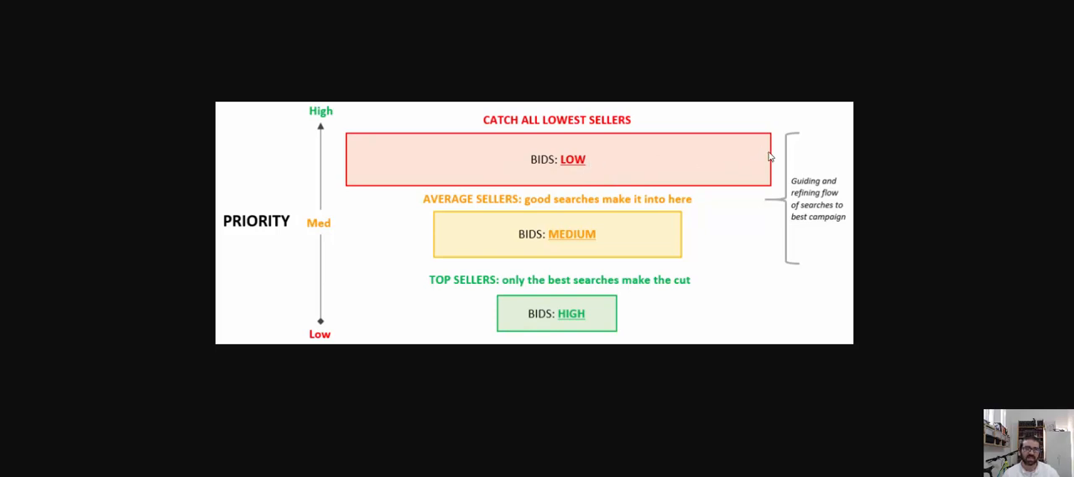
{"action": "mouse_move", "coordinate": [767, 160]}
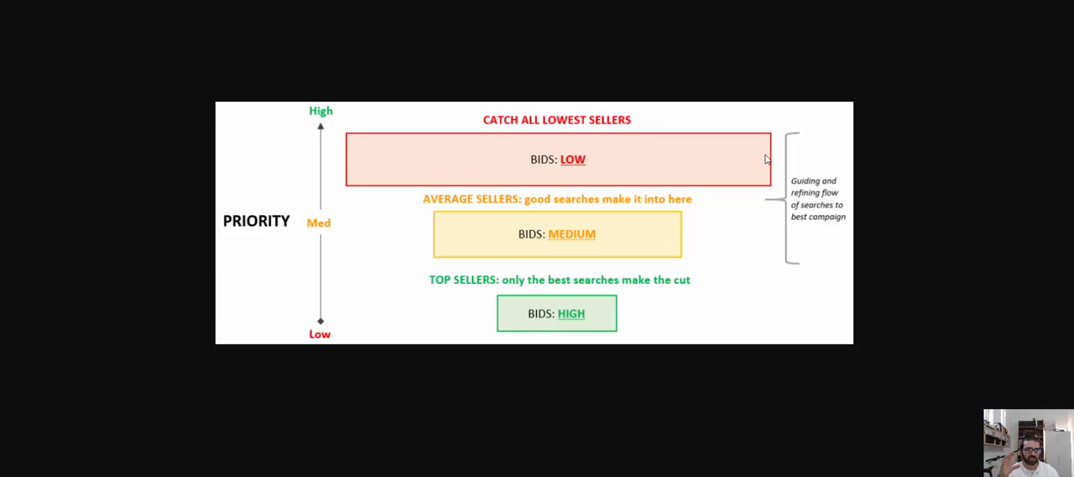
{"action": "mouse_move", "coordinate": [760, 160]}
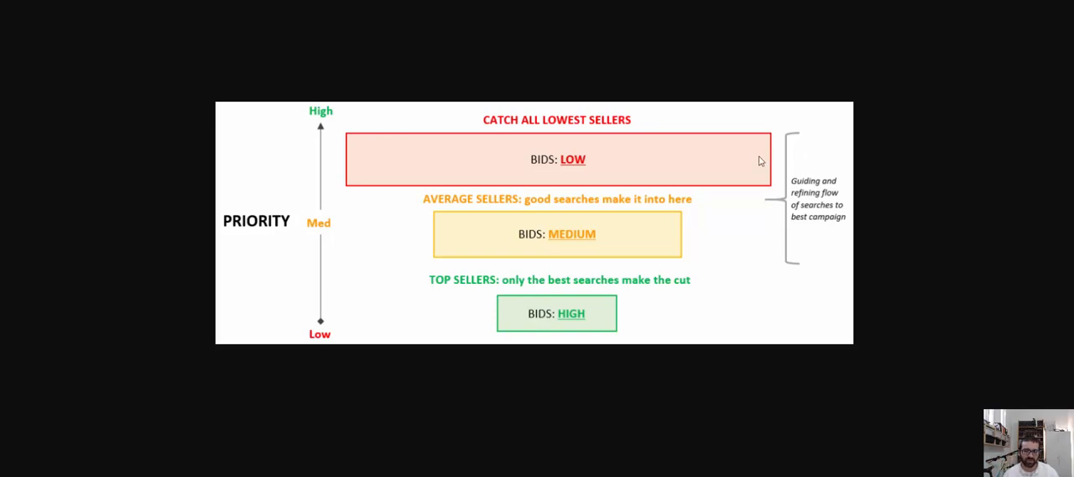
{"action": "mouse_move", "coordinate": [784, 148]}
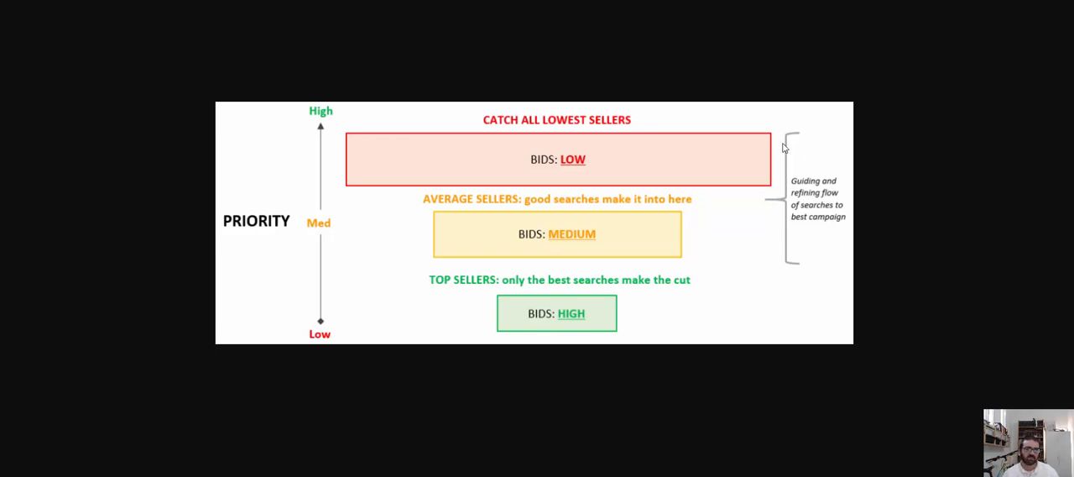
{"action": "mouse_move", "coordinate": [789, 151]}
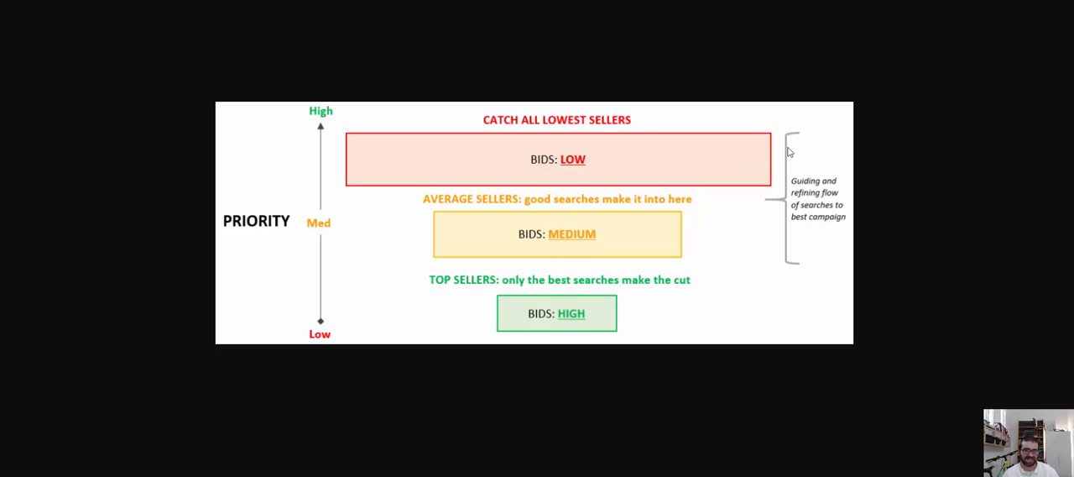
{"action": "mouse_move", "coordinate": [773, 154]}
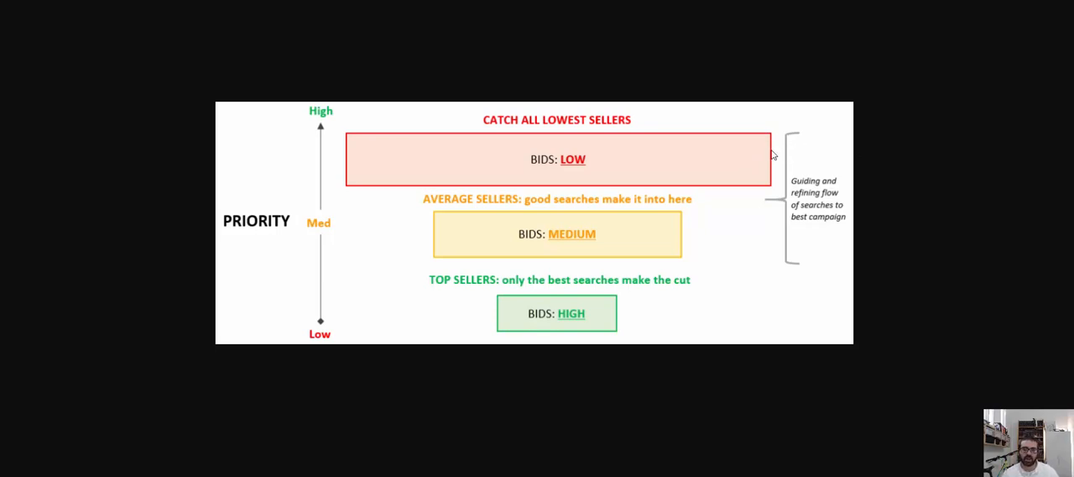
{"action": "mouse_move", "coordinate": [595, 151]}
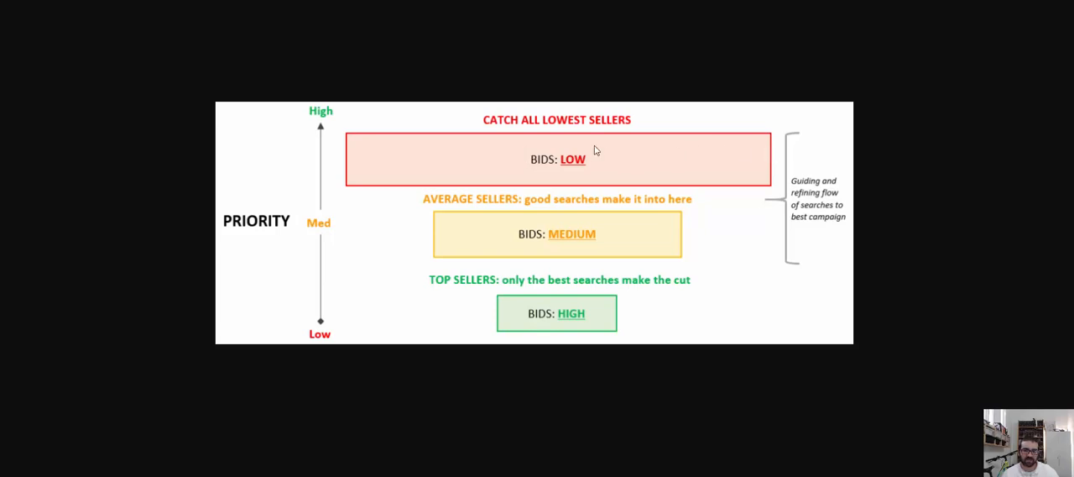
{"action": "mouse_move", "coordinate": [655, 167]}
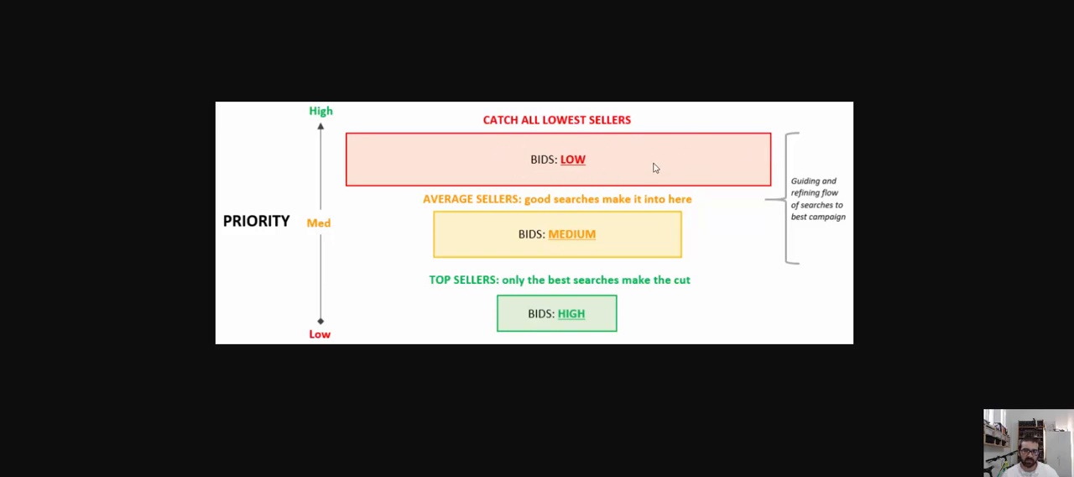
{"action": "mouse_move", "coordinate": [553, 122]}
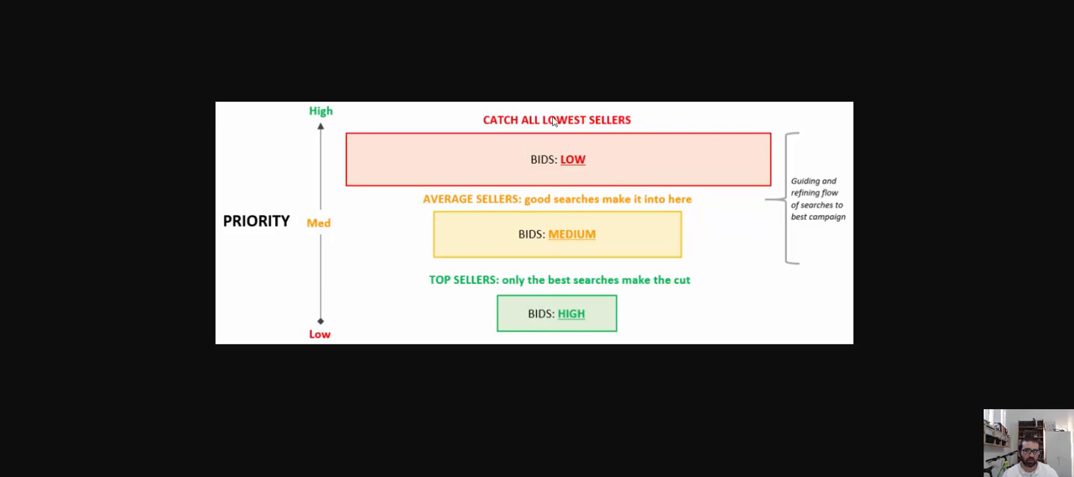
{"action": "mouse_move", "coordinate": [587, 163]}
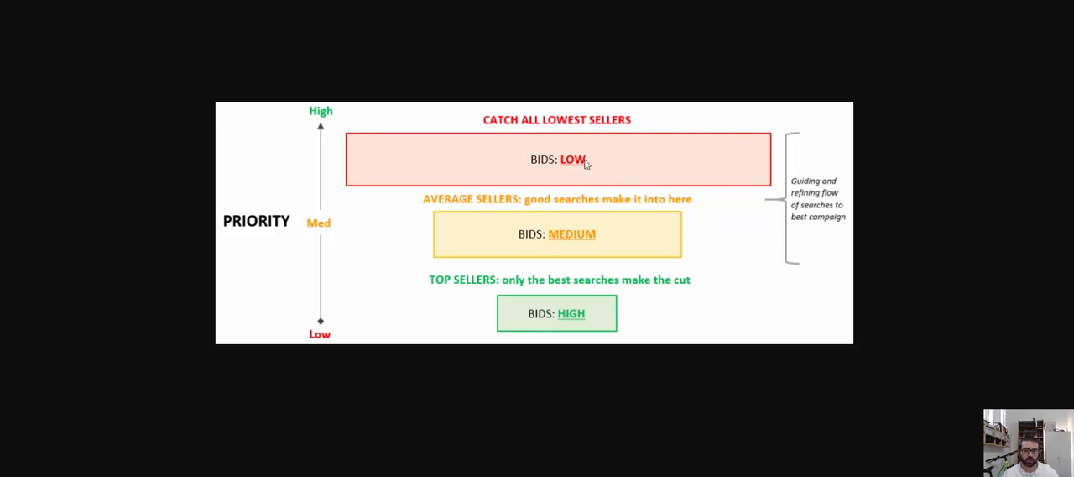
{"action": "mouse_move", "coordinate": [572, 161]}
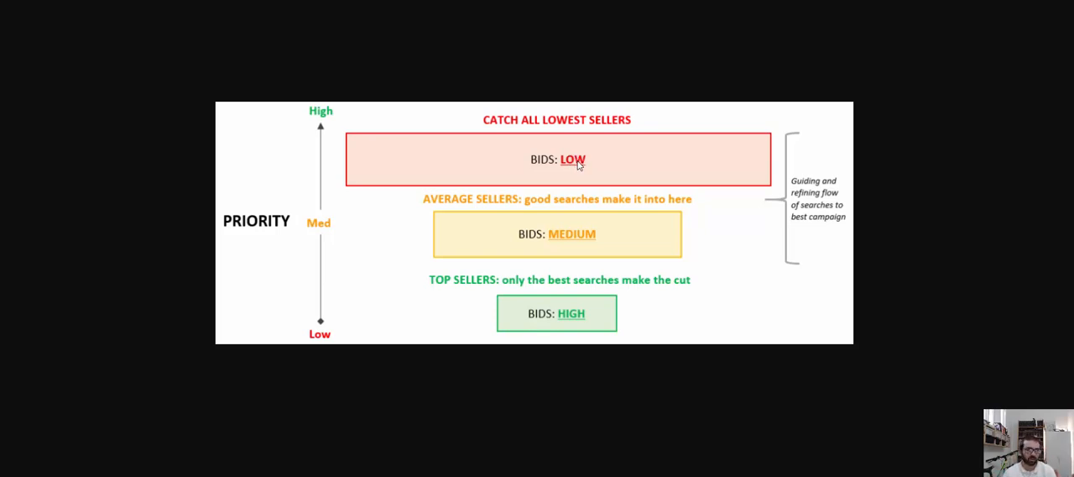
{"action": "mouse_move", "coordinate": [592, 164]}
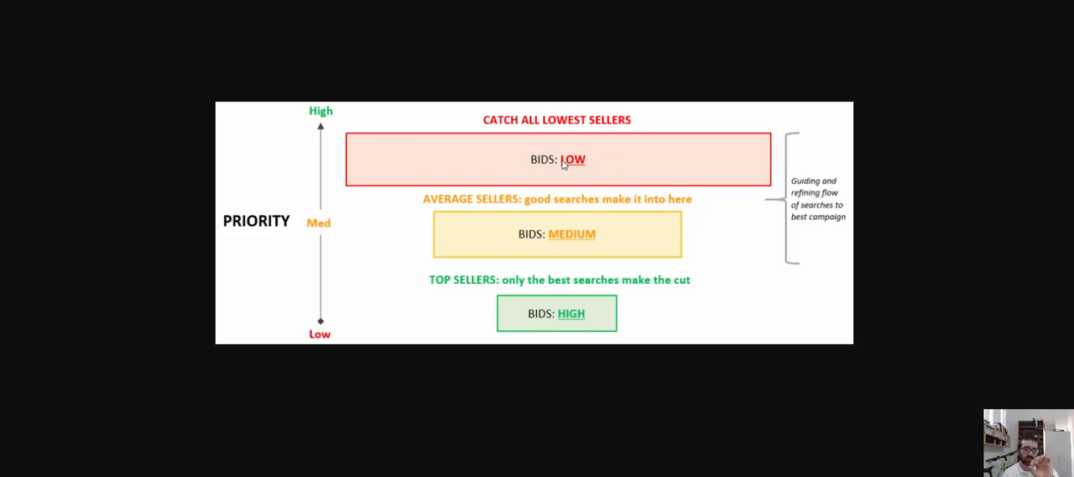
{"action": "mouse_move", "coordinate": [582, 167]}
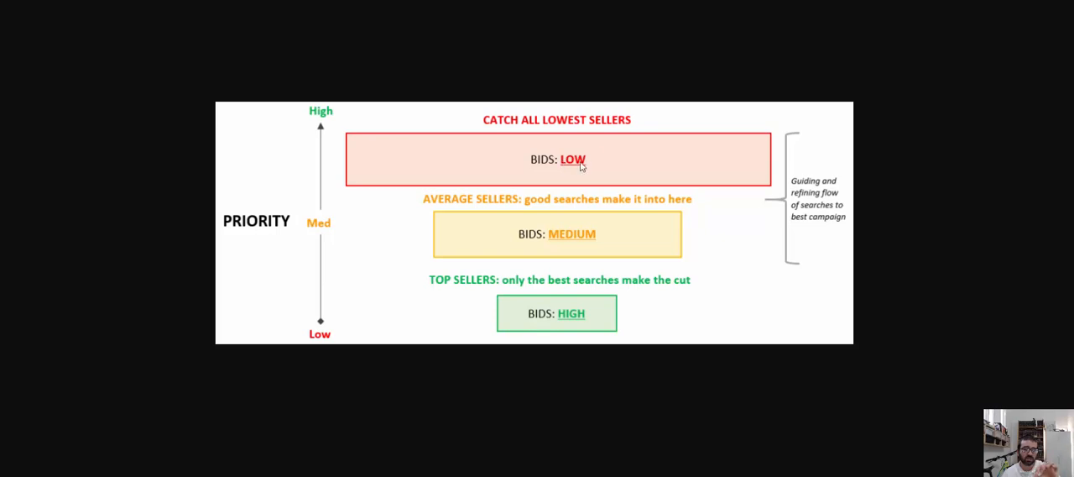
{"action": "mouse_move", "coordinate": [577, 161]}
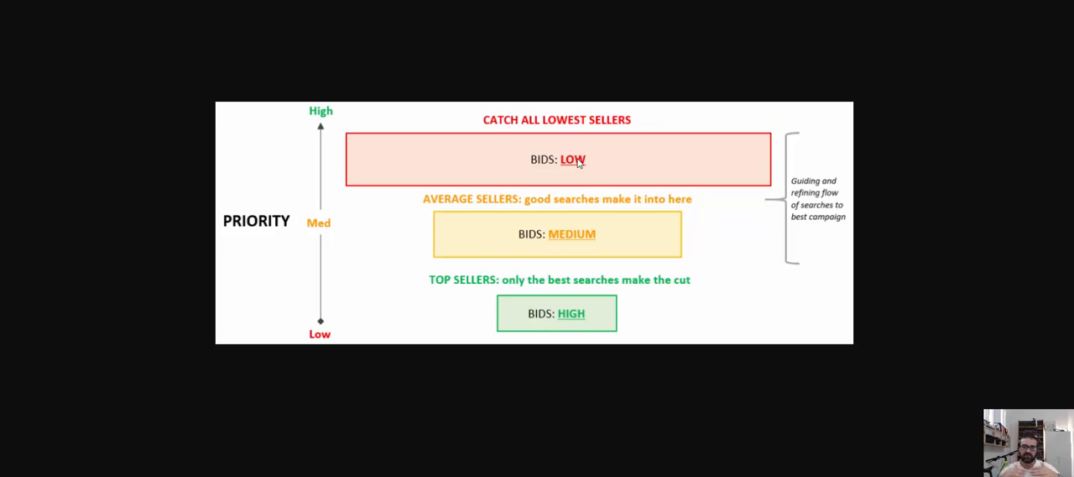
{"action": "mouse_move", "coordinate": [762, 162]}
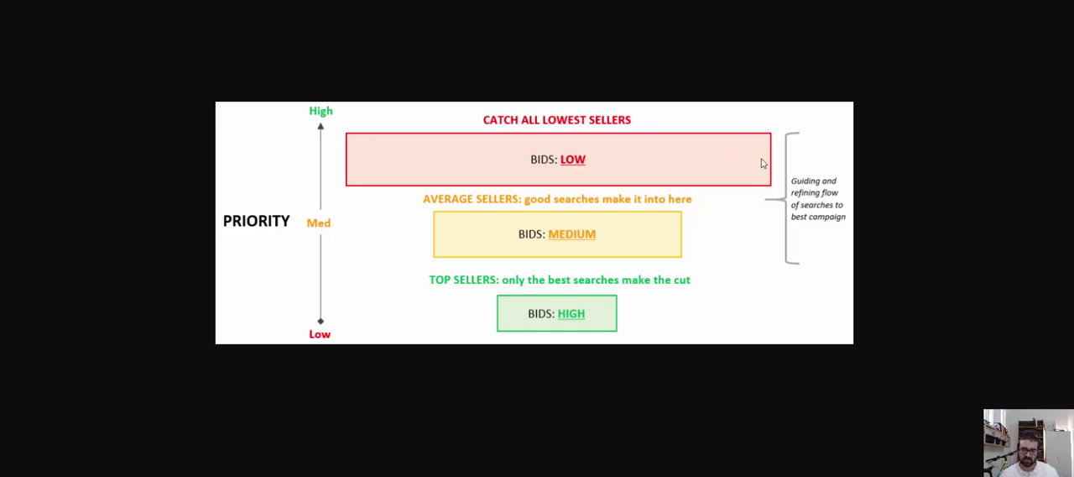
{"action": "mouse_move", "coordinate": [787, 164]}
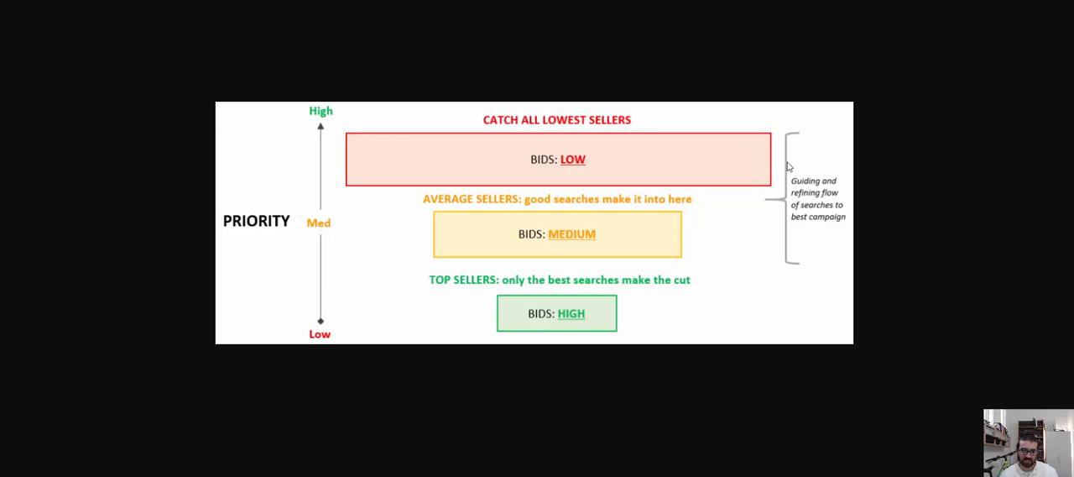
{"action": "mouse_move", "coordinate": [752, 170]}
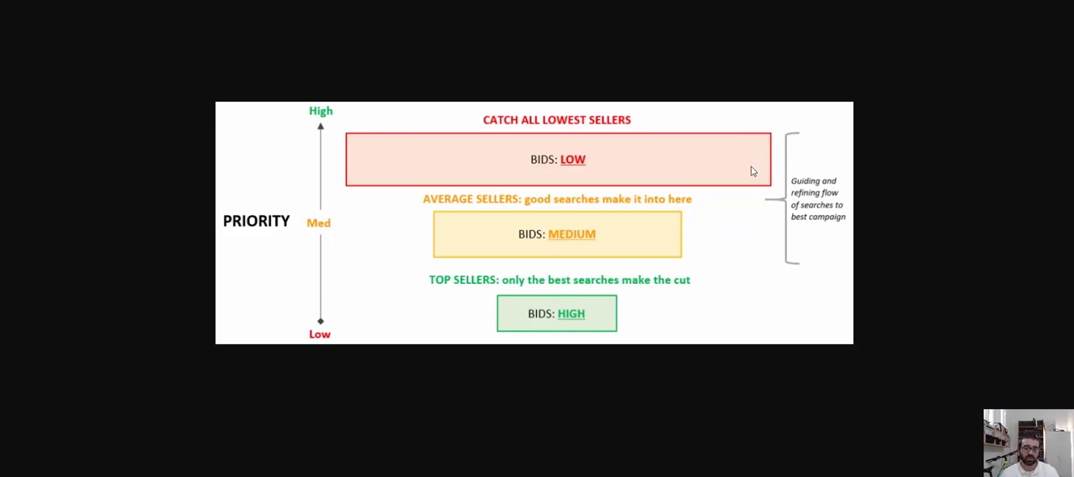
{"action": "mouse_move", "coordinate": [779, 172]}
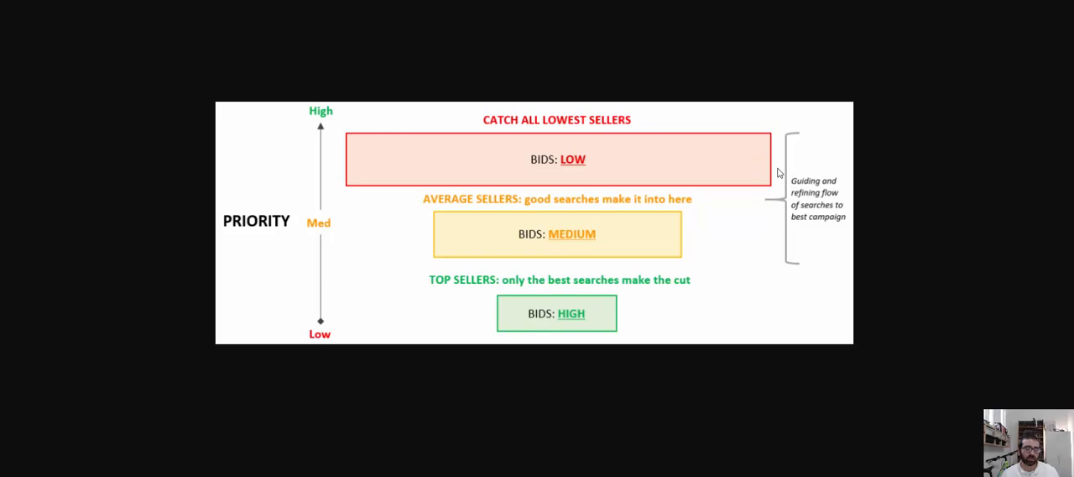
{"action": "mouse_move", "coordinate": [640, 238]}
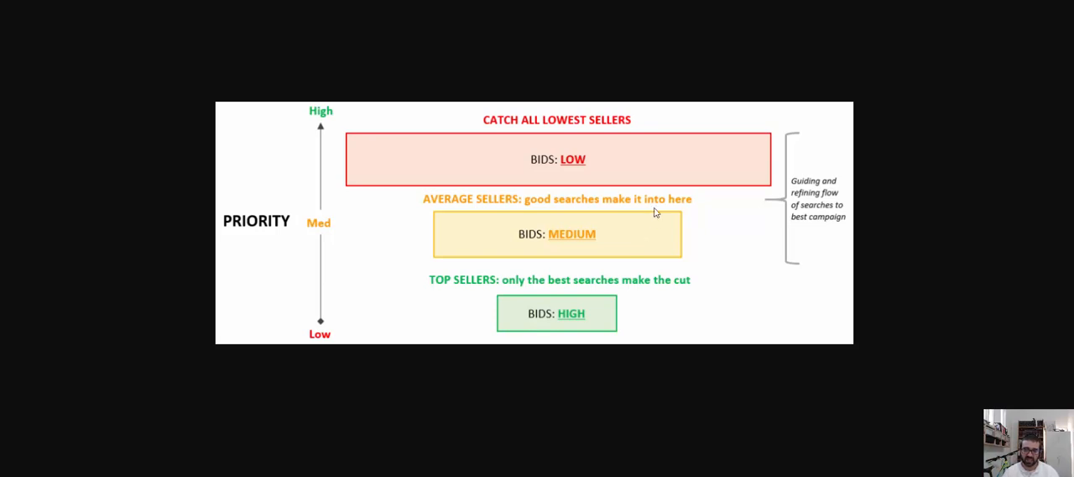
{"action": "mouse_move", "coordinate": [557, 245]}
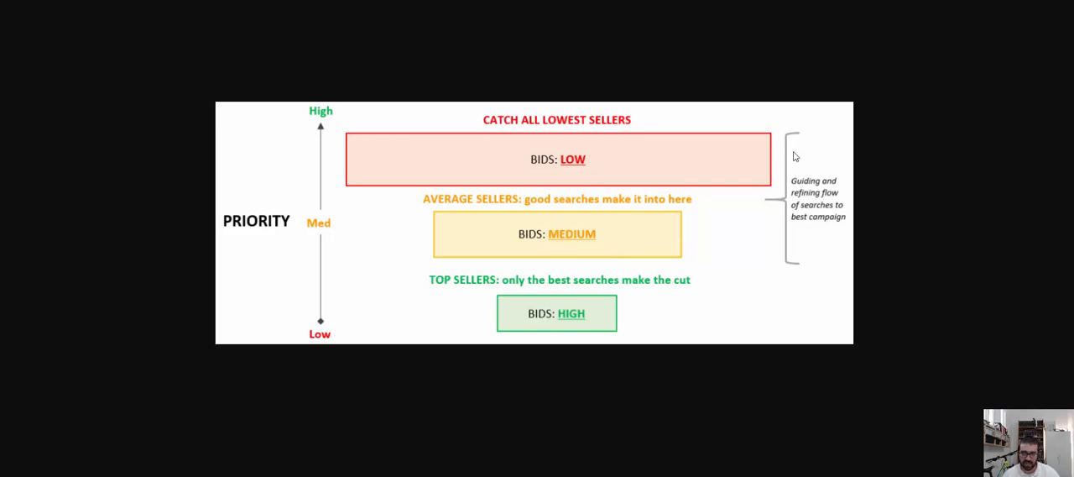
{"action": "mouse_move", "coordinate": [788, 186]}
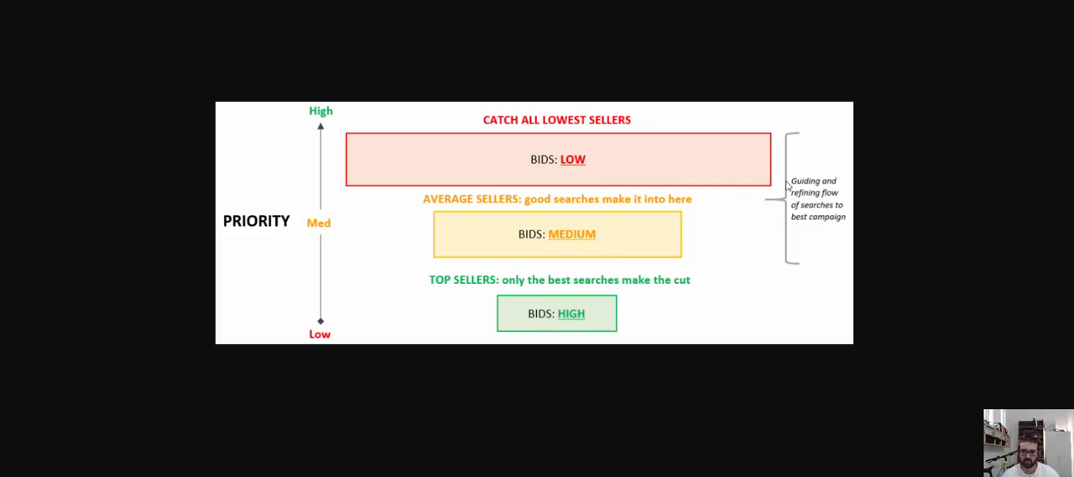
{"action": "mouse_move", "coordinate": [787, 159]}
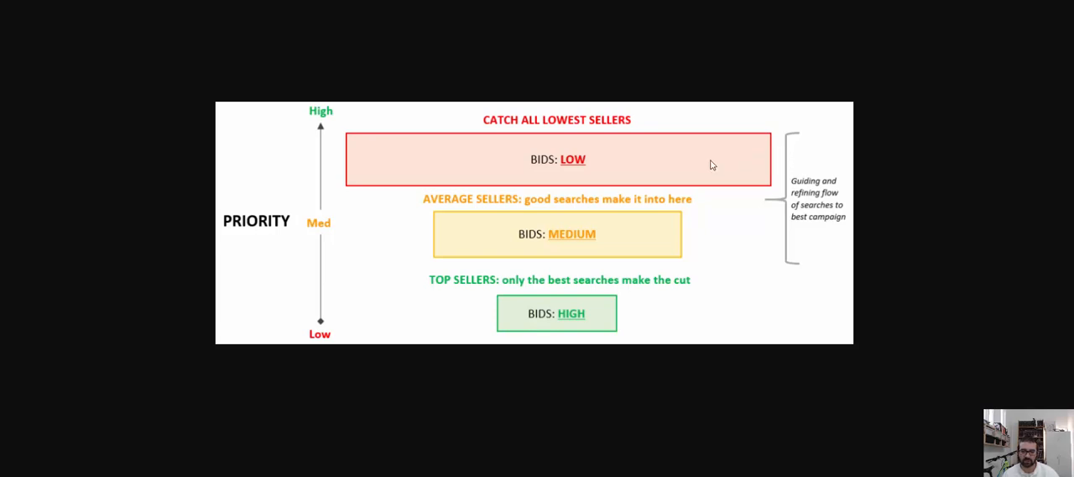
{"action": "mouse_move", "coordinate": [799, 154]}
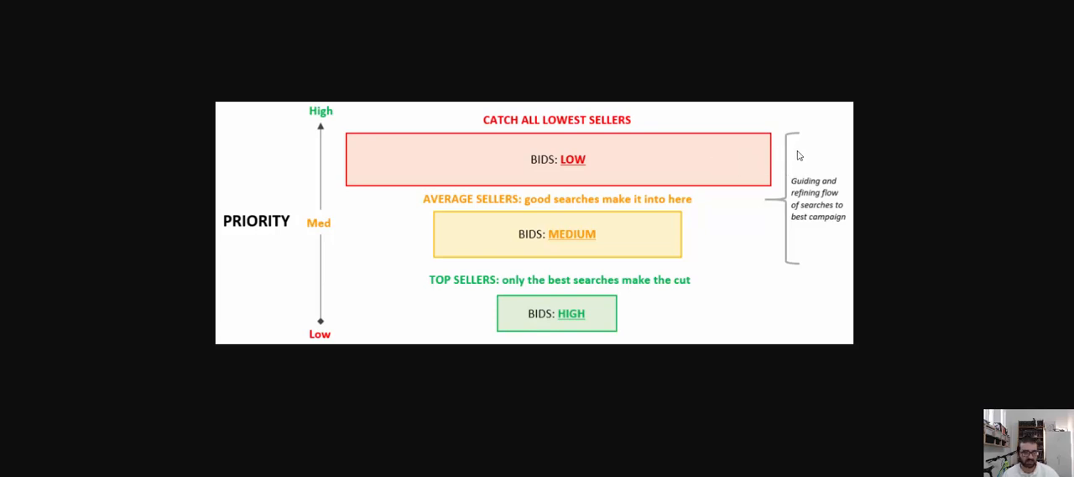
{"action": "mouse_move", "coordinate": [669, 232]}
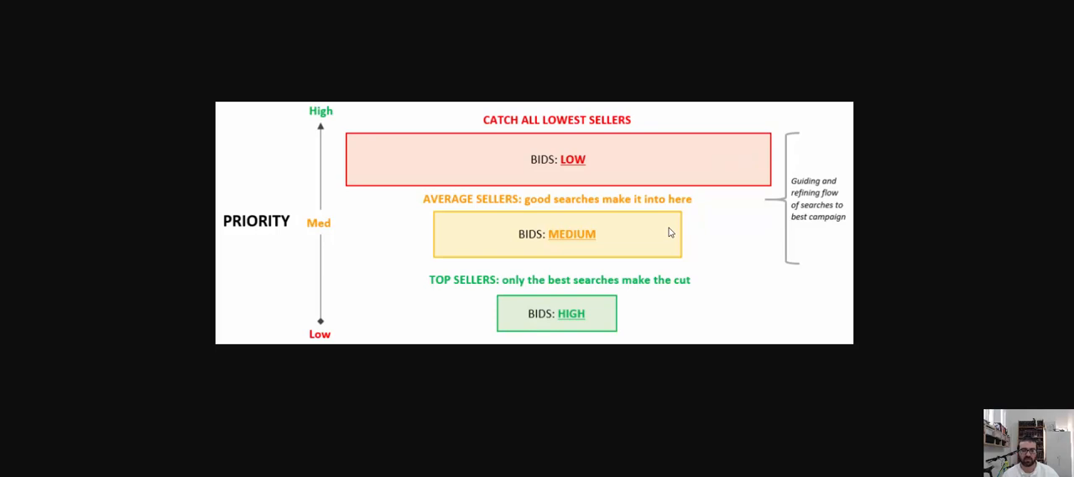
{"action": "mouse_move", "coordinate": [601, 242]}
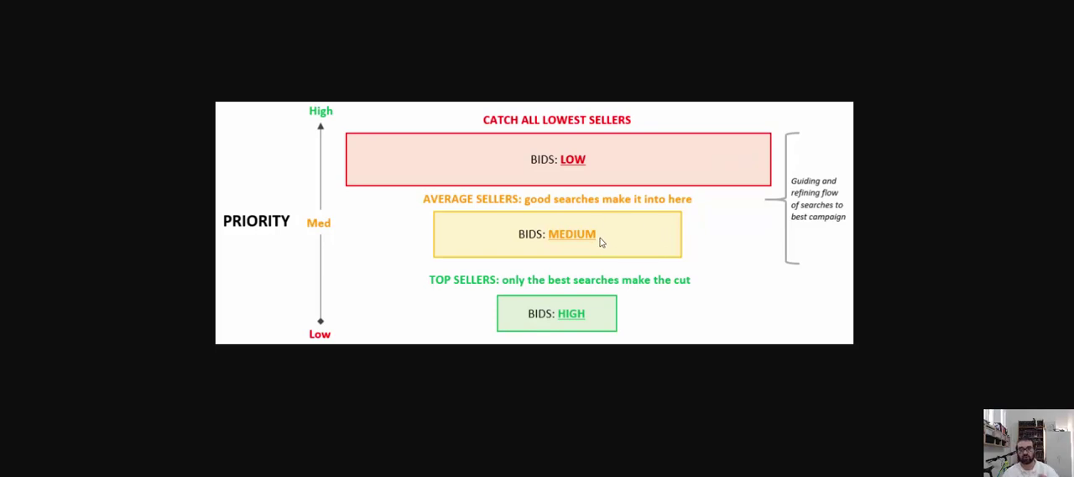
{"action": "mouse_move", "coordinate": [552, 237]}
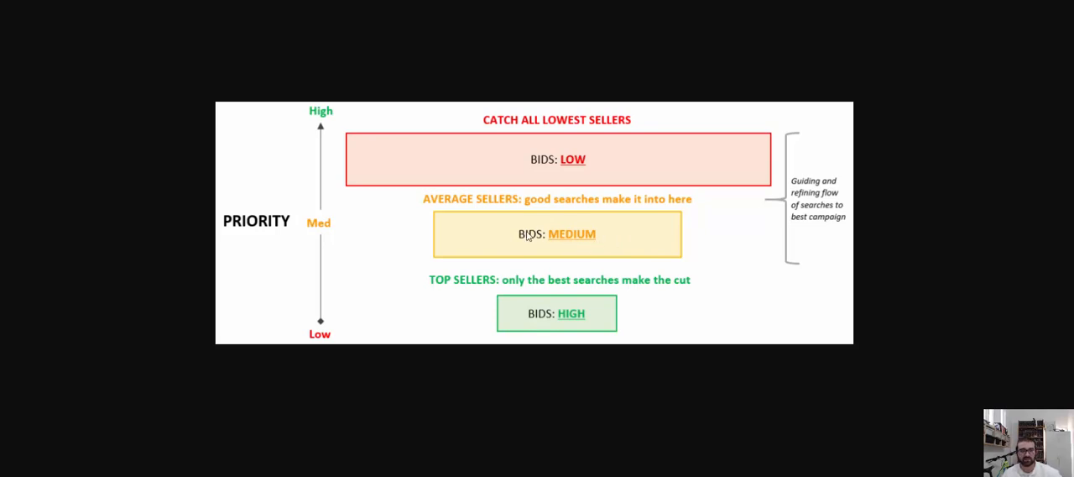
{"action": "mouse_move", "coordinate": [777, 162]}
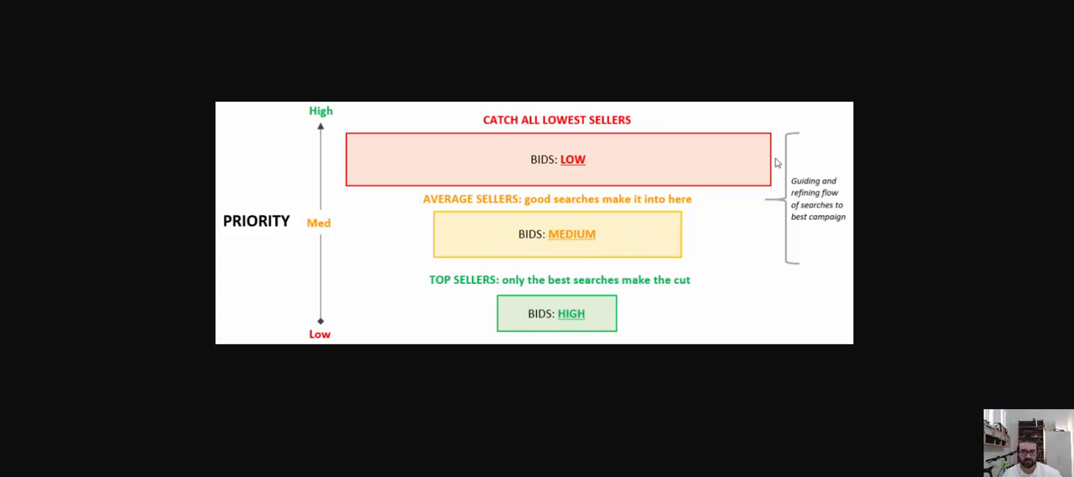
{"action": "mouse_move", "coordinate": [782, 157]}
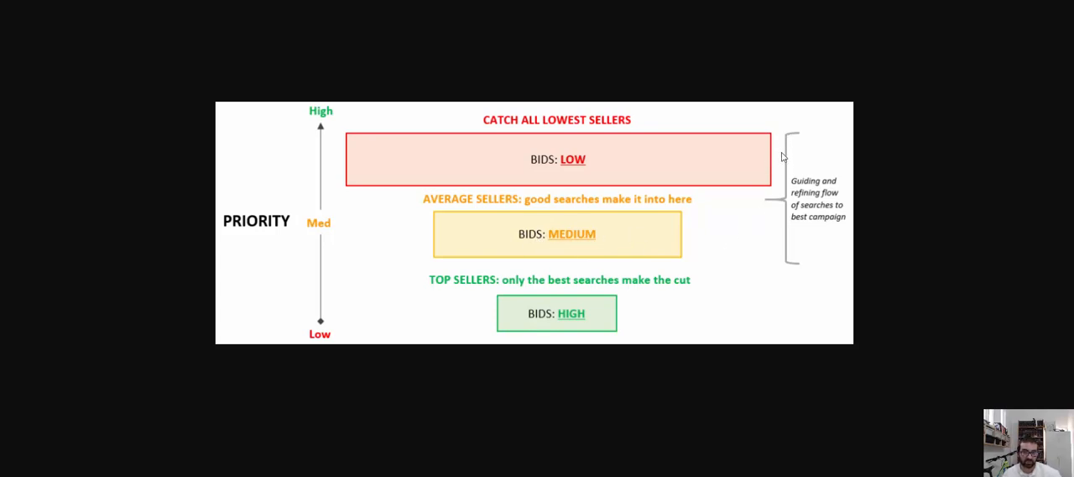
{"action": "mouse_move", "coordinate": [647, 263]}
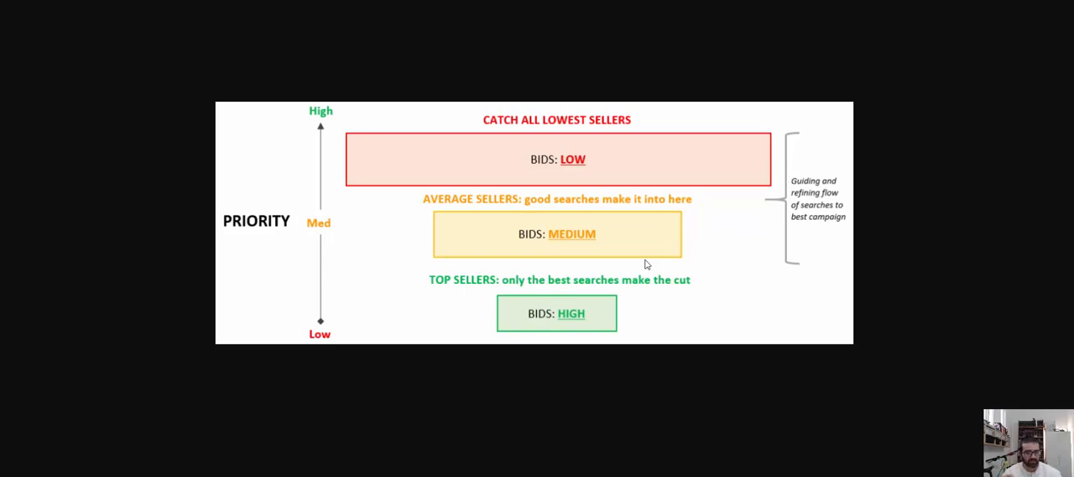
{"action": "mouse_move", "coordinate": [621, 319]}
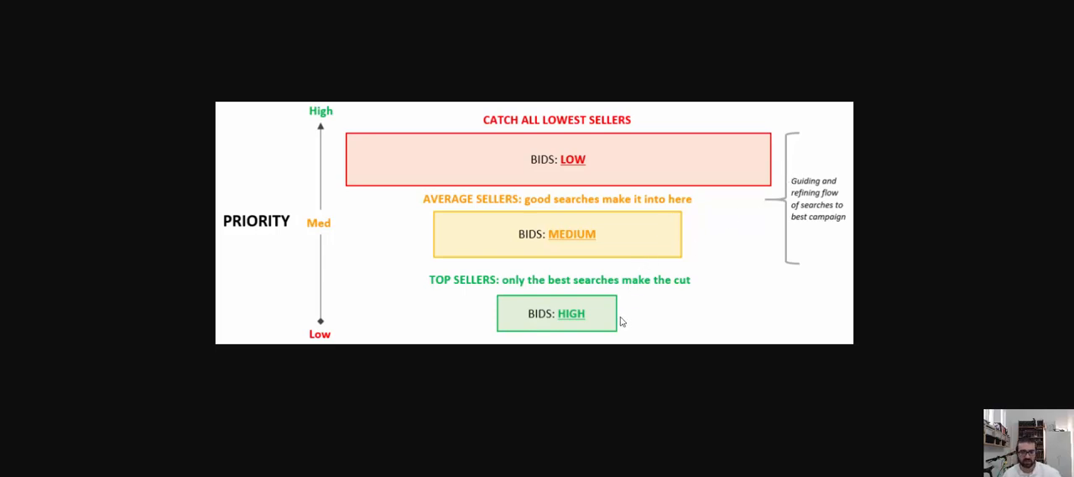
{"action": "mouse_move", "coordinate": [701, 286]}
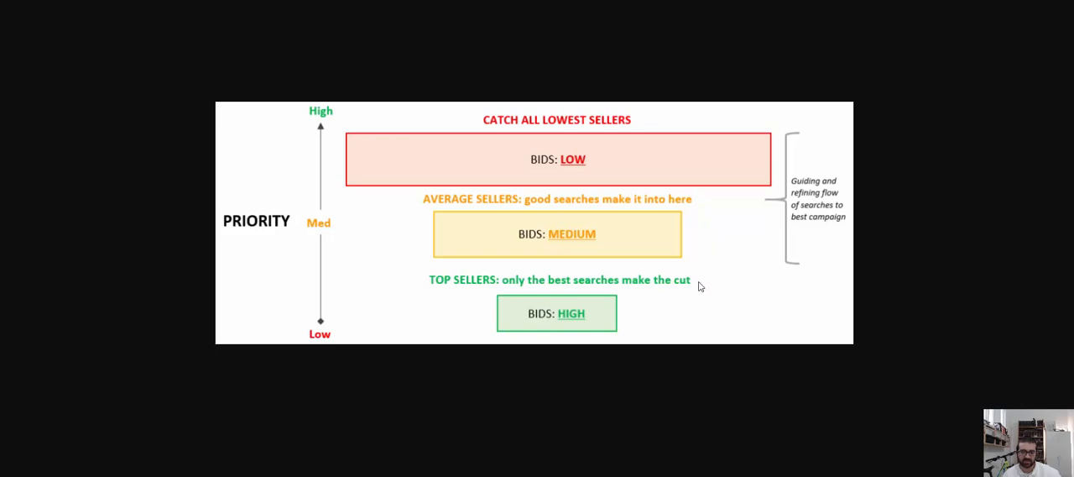
{"action": "mouse_move", "coordinate": [633, 317]}
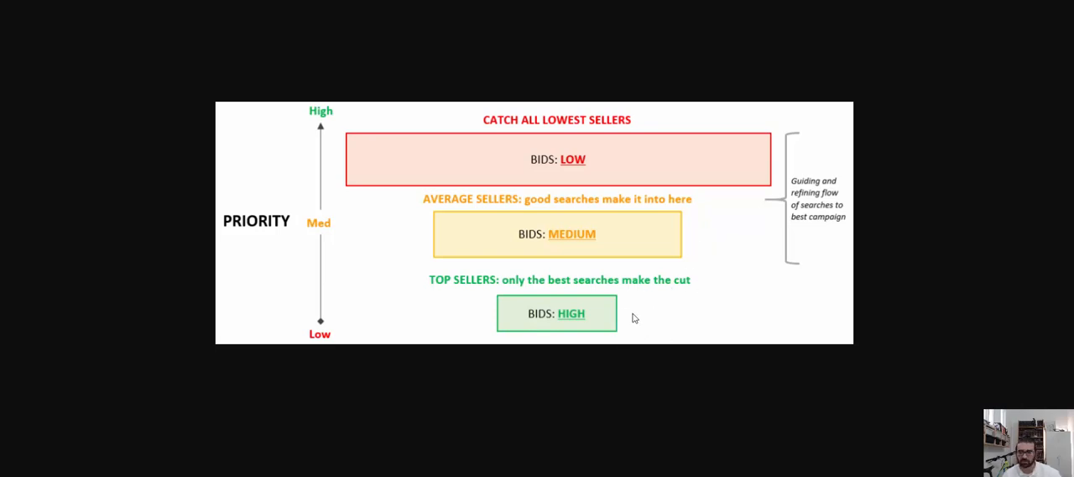
{"action": "mouse_move", "coordinate": [648, 317]}
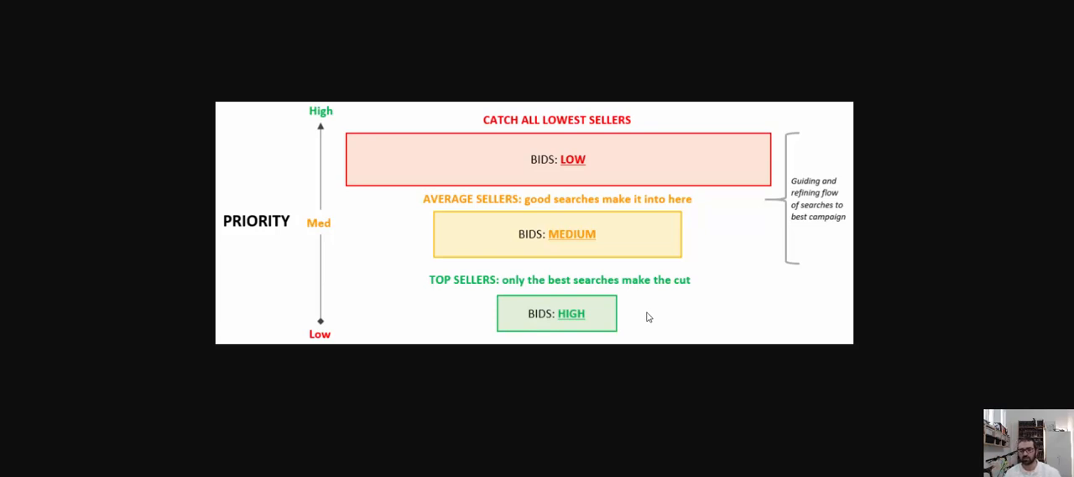
{"action": "mouse_move", "coordinate": [695, 281]}
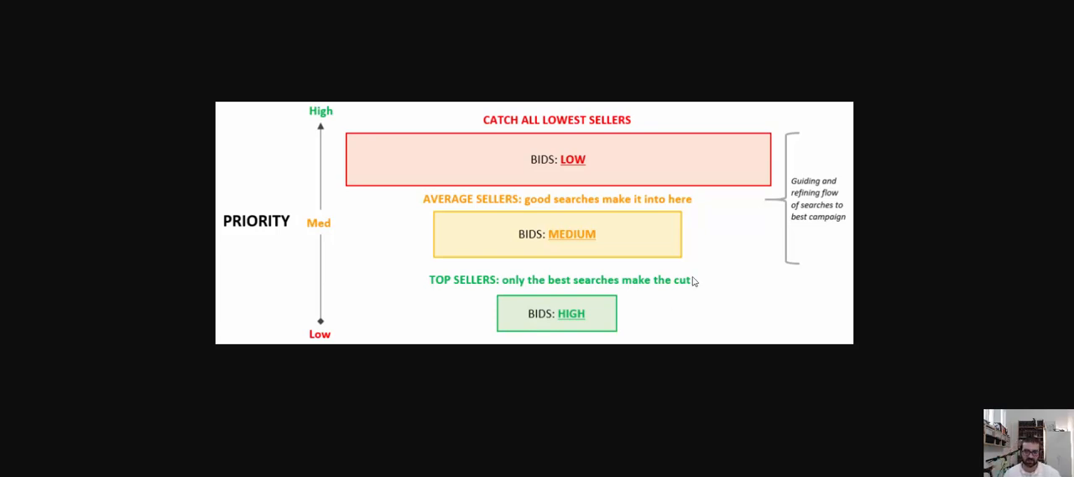
{"action": "mouse_move", "coordinate": [786, 242]}
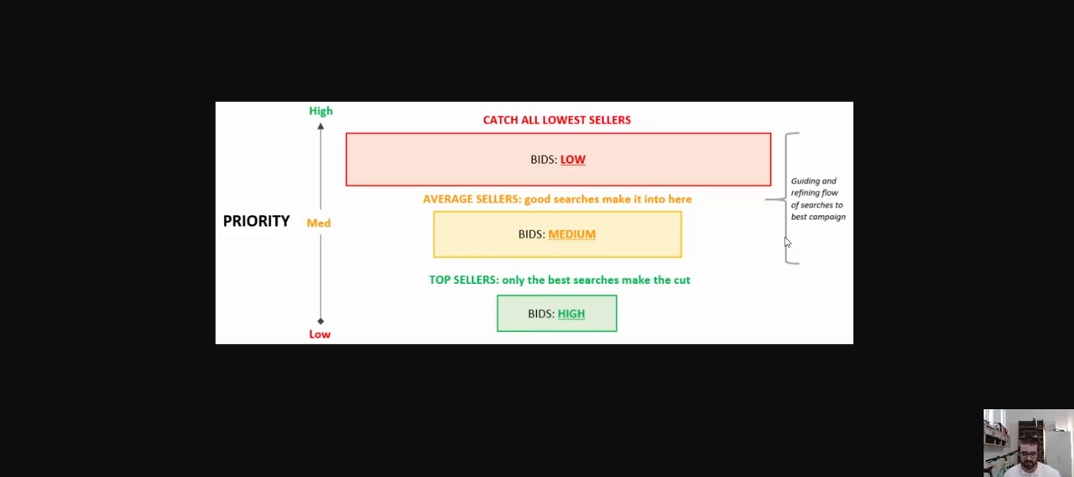
{"action": "mouse_move", "coordinate": [653, 322]}
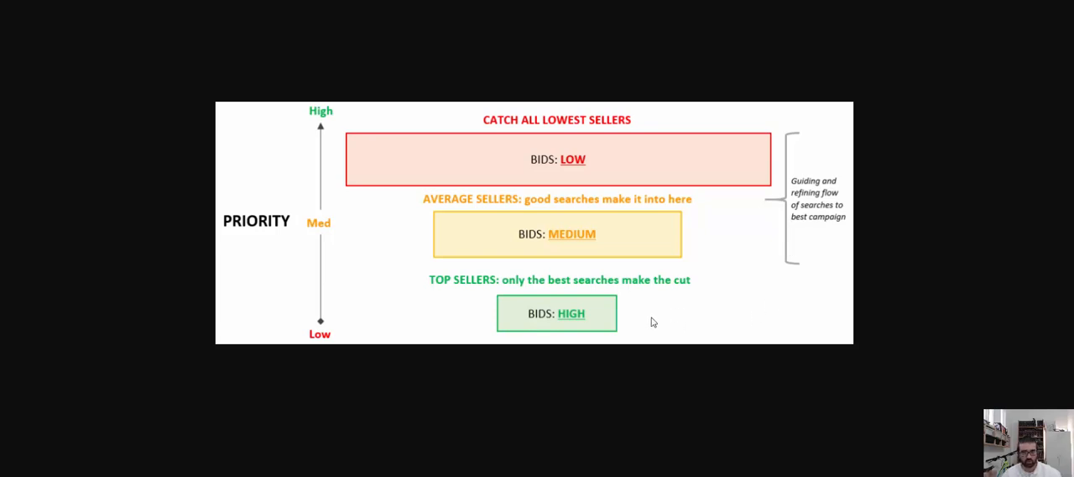
{"action": "mouse_move", "coordinate": [594, 332]}
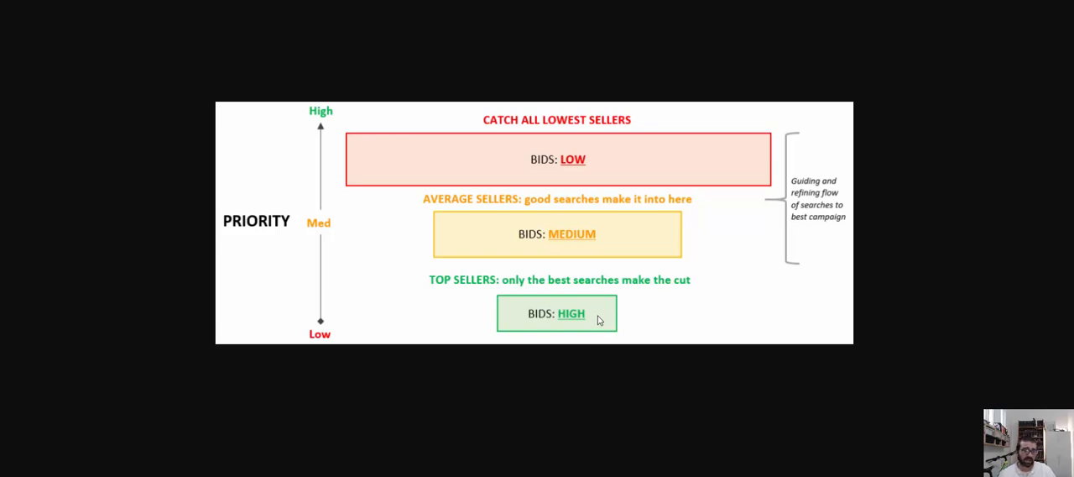
{"action": "mouse_move", "coordinate": [595, 312]}
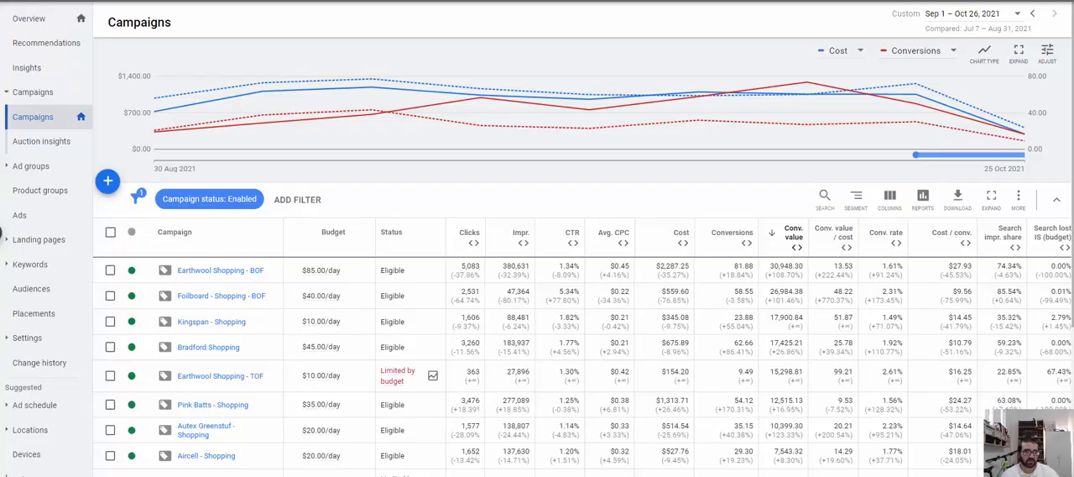
{"action": "mouse_move", "coordinate": [258, 375]}
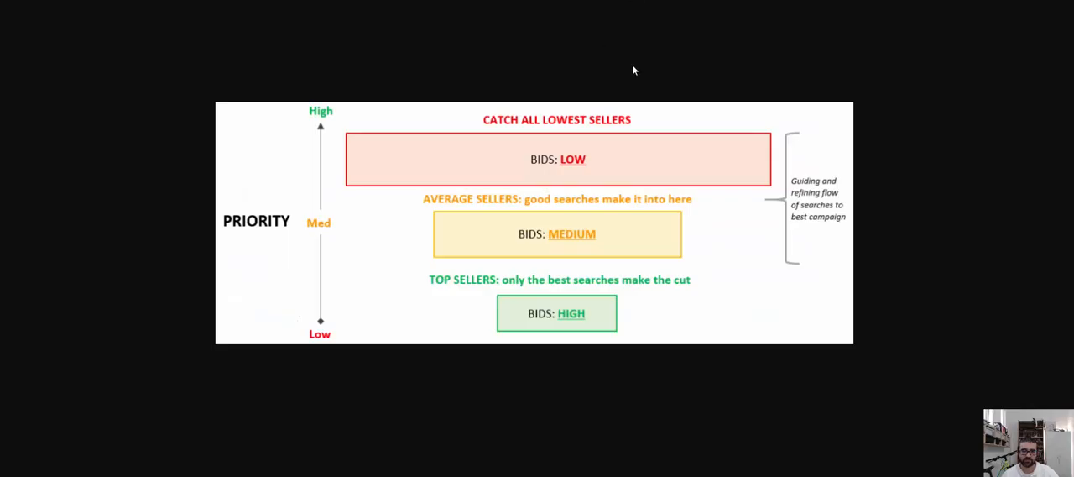
{"action": "mouse_move", "coordinate": [547, 250]}
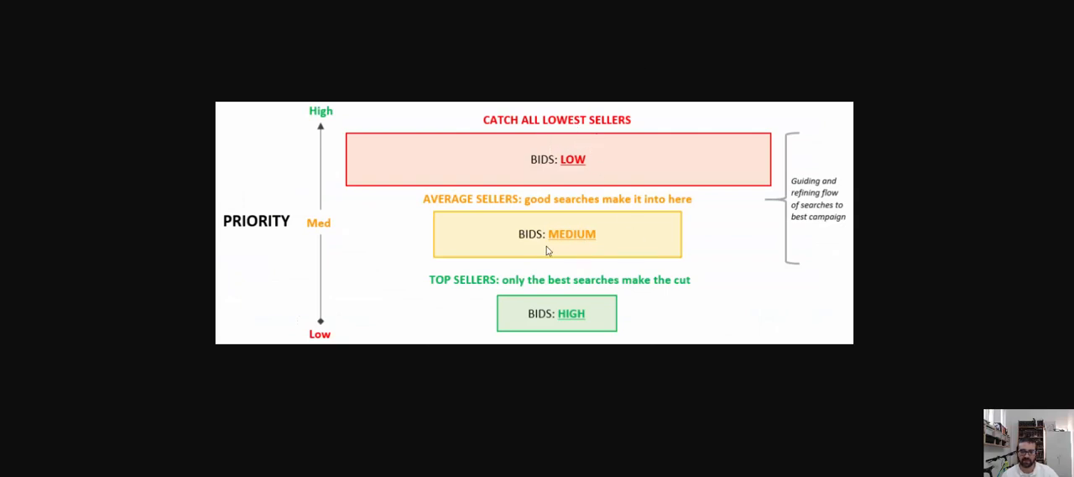
{"action": "mouse_move", "coordinate": [560, 239]}
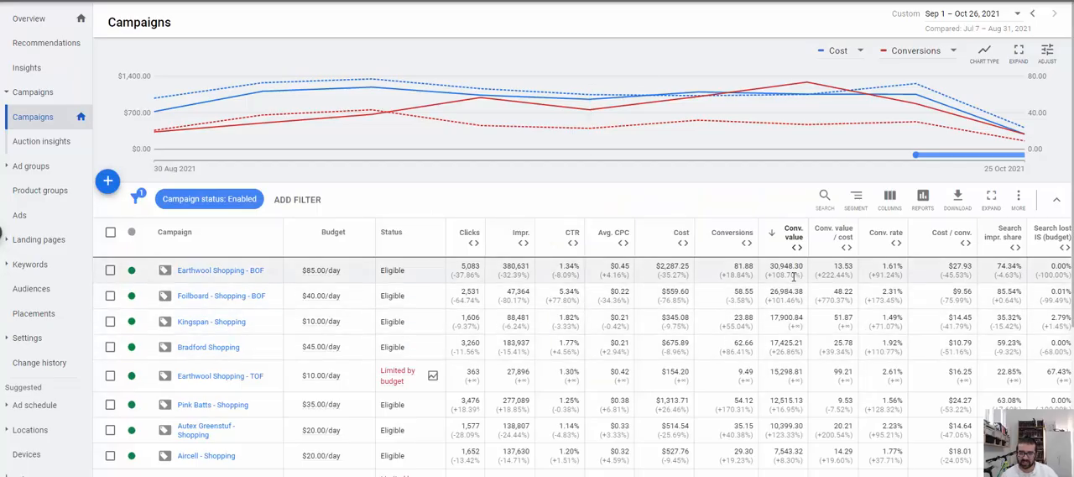
{"action": "mouse_move", "coordinate": [218, 295]}
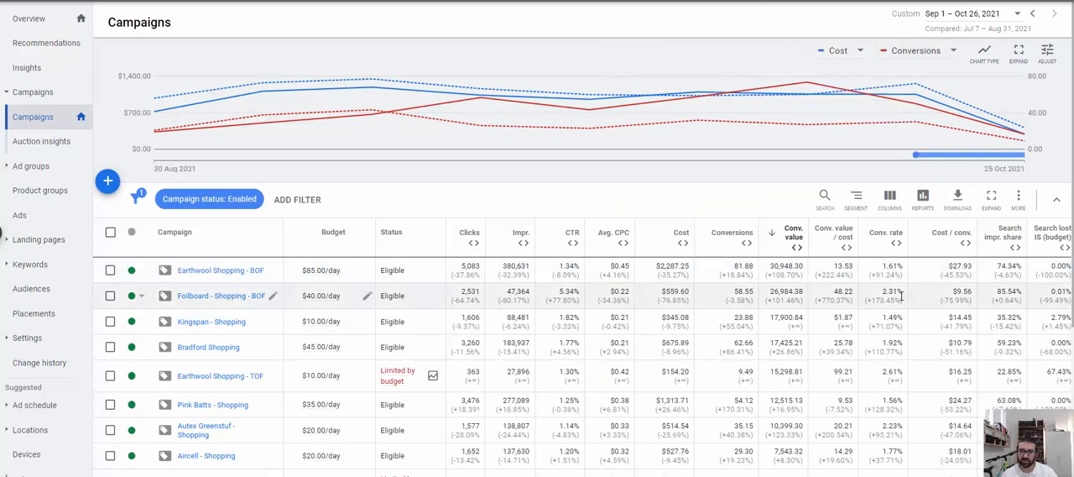
{"action": "mouse_move", "coordinate": [256, 295]}
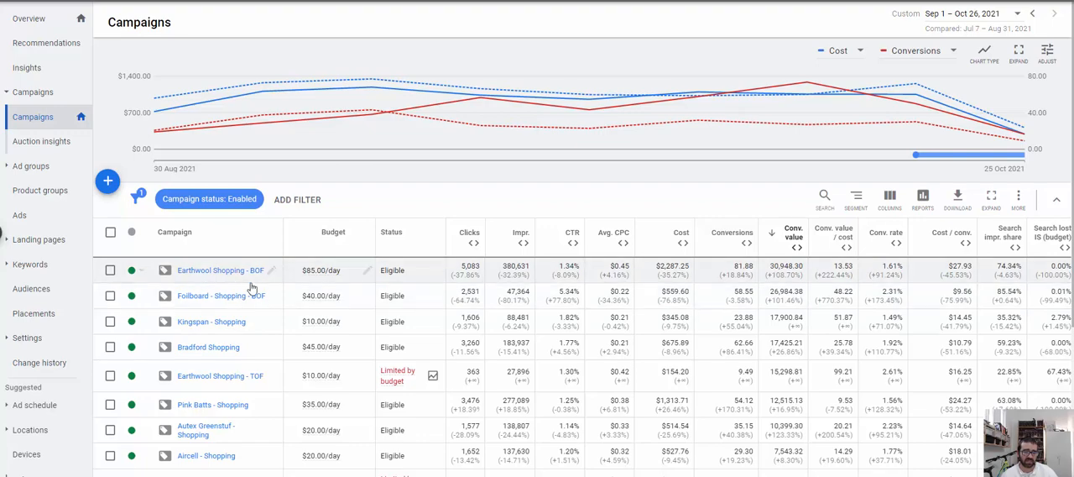
Scroll the Campaigns table down to Foilboard - Shopping - TOF, Ametalin Insulation, and totals
{"action": "scroll", "scroll_direction": "down", "scroll_amount": 3}
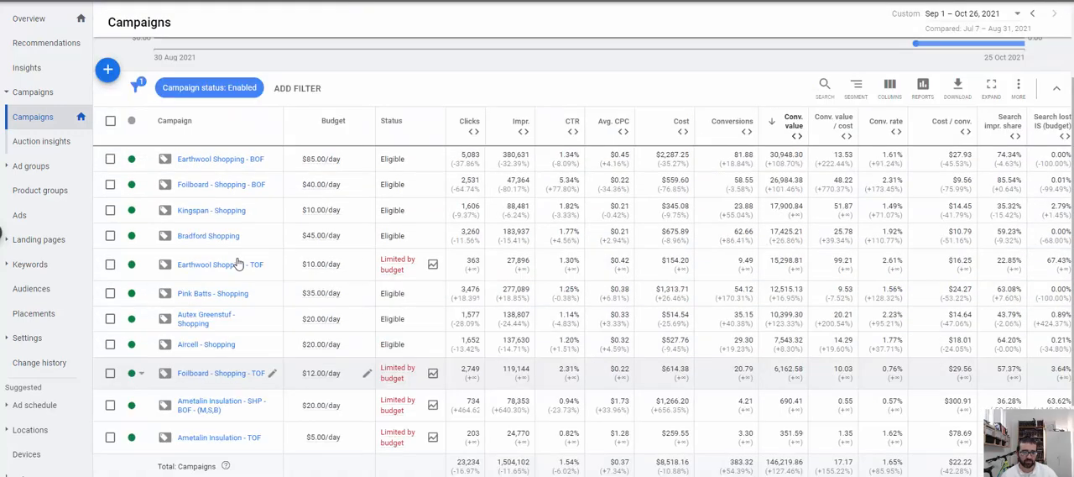
{"action": "mouse_move", "coordinate": [234, 372]}
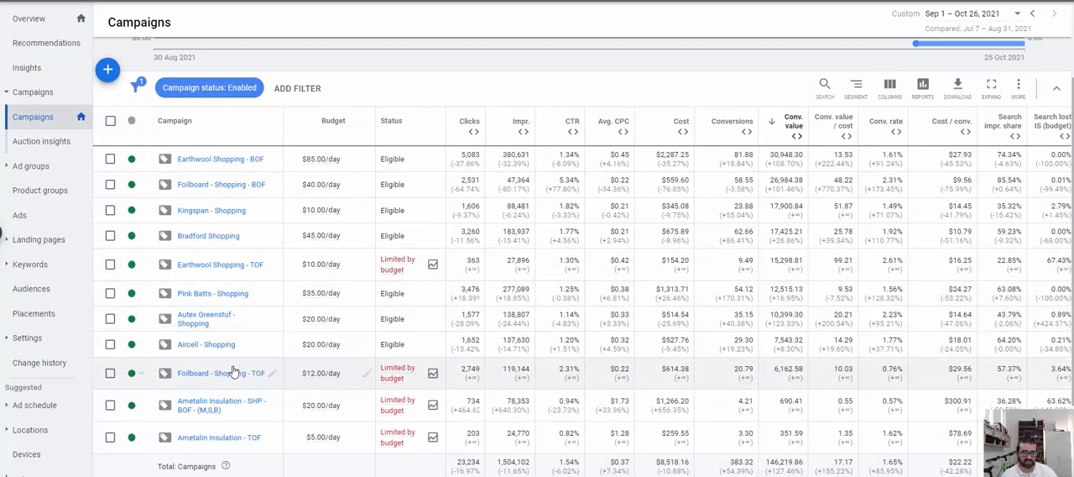
{"action": "mouse_move", "coordinate": [246, 273]}
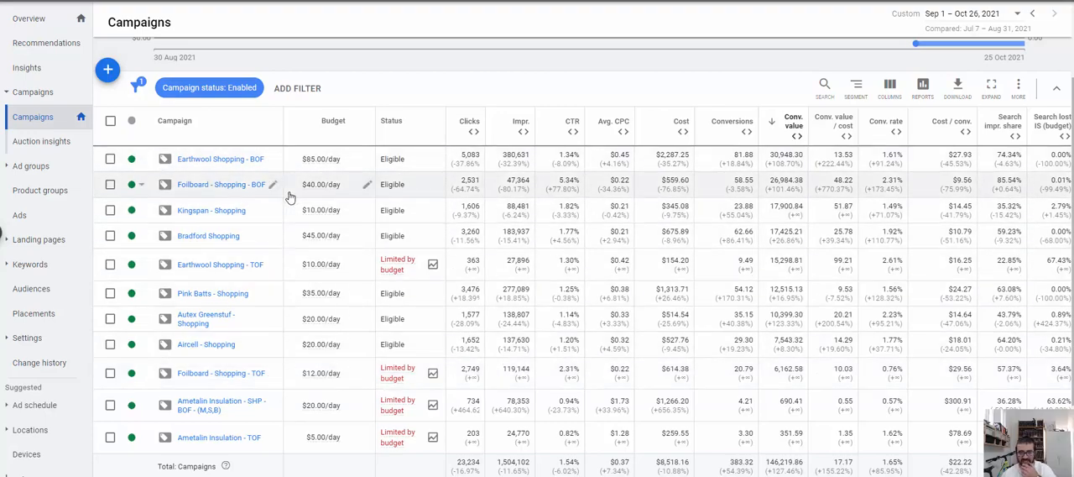
{"action": "mouse_move", "coordinate": [267, 305]}
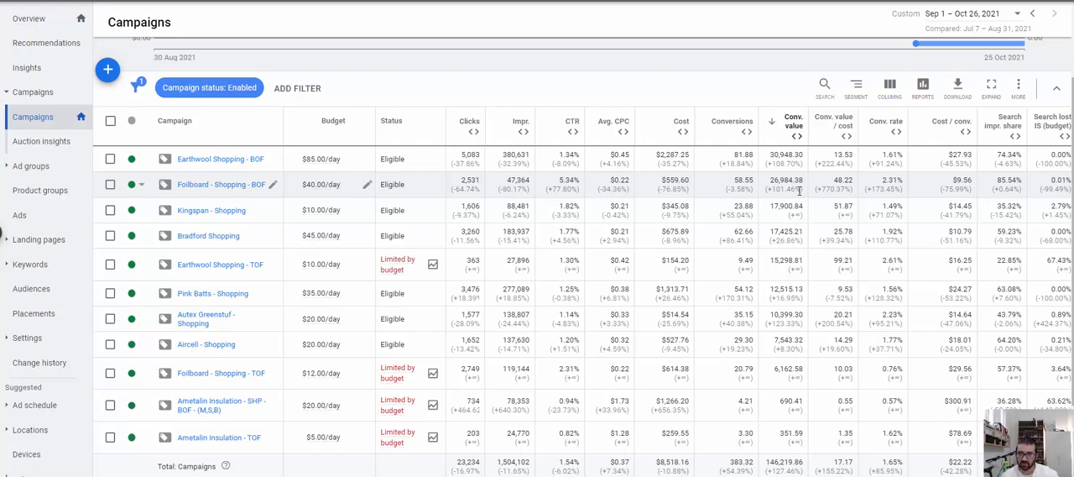
{"action": "mouse_move", "coordinate": [827, 192]}
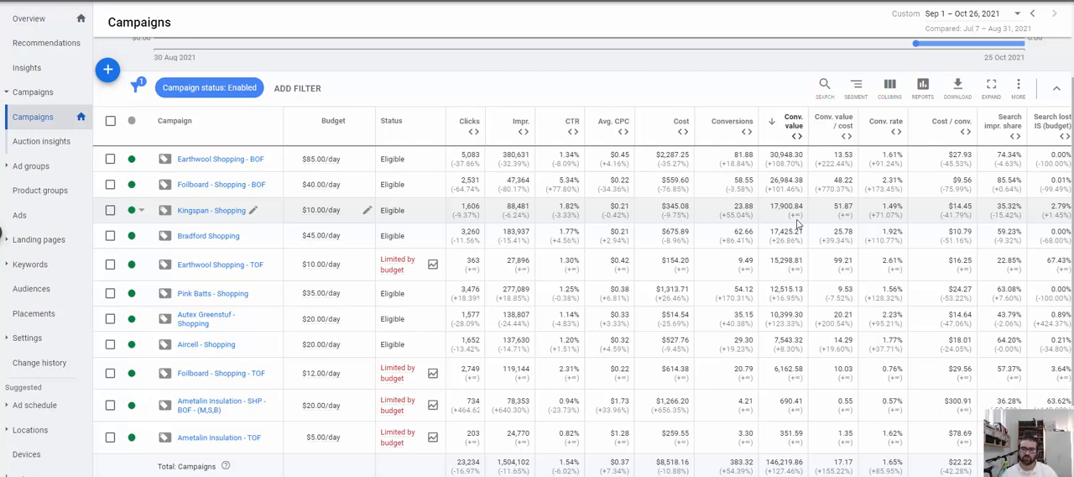
{"action": "mouse_move", "coordinate": [749, 177]}
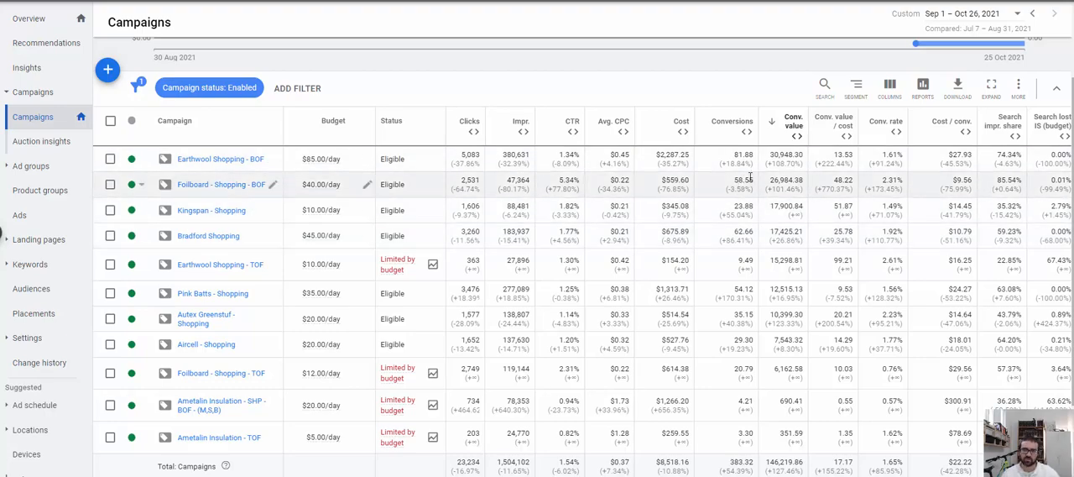